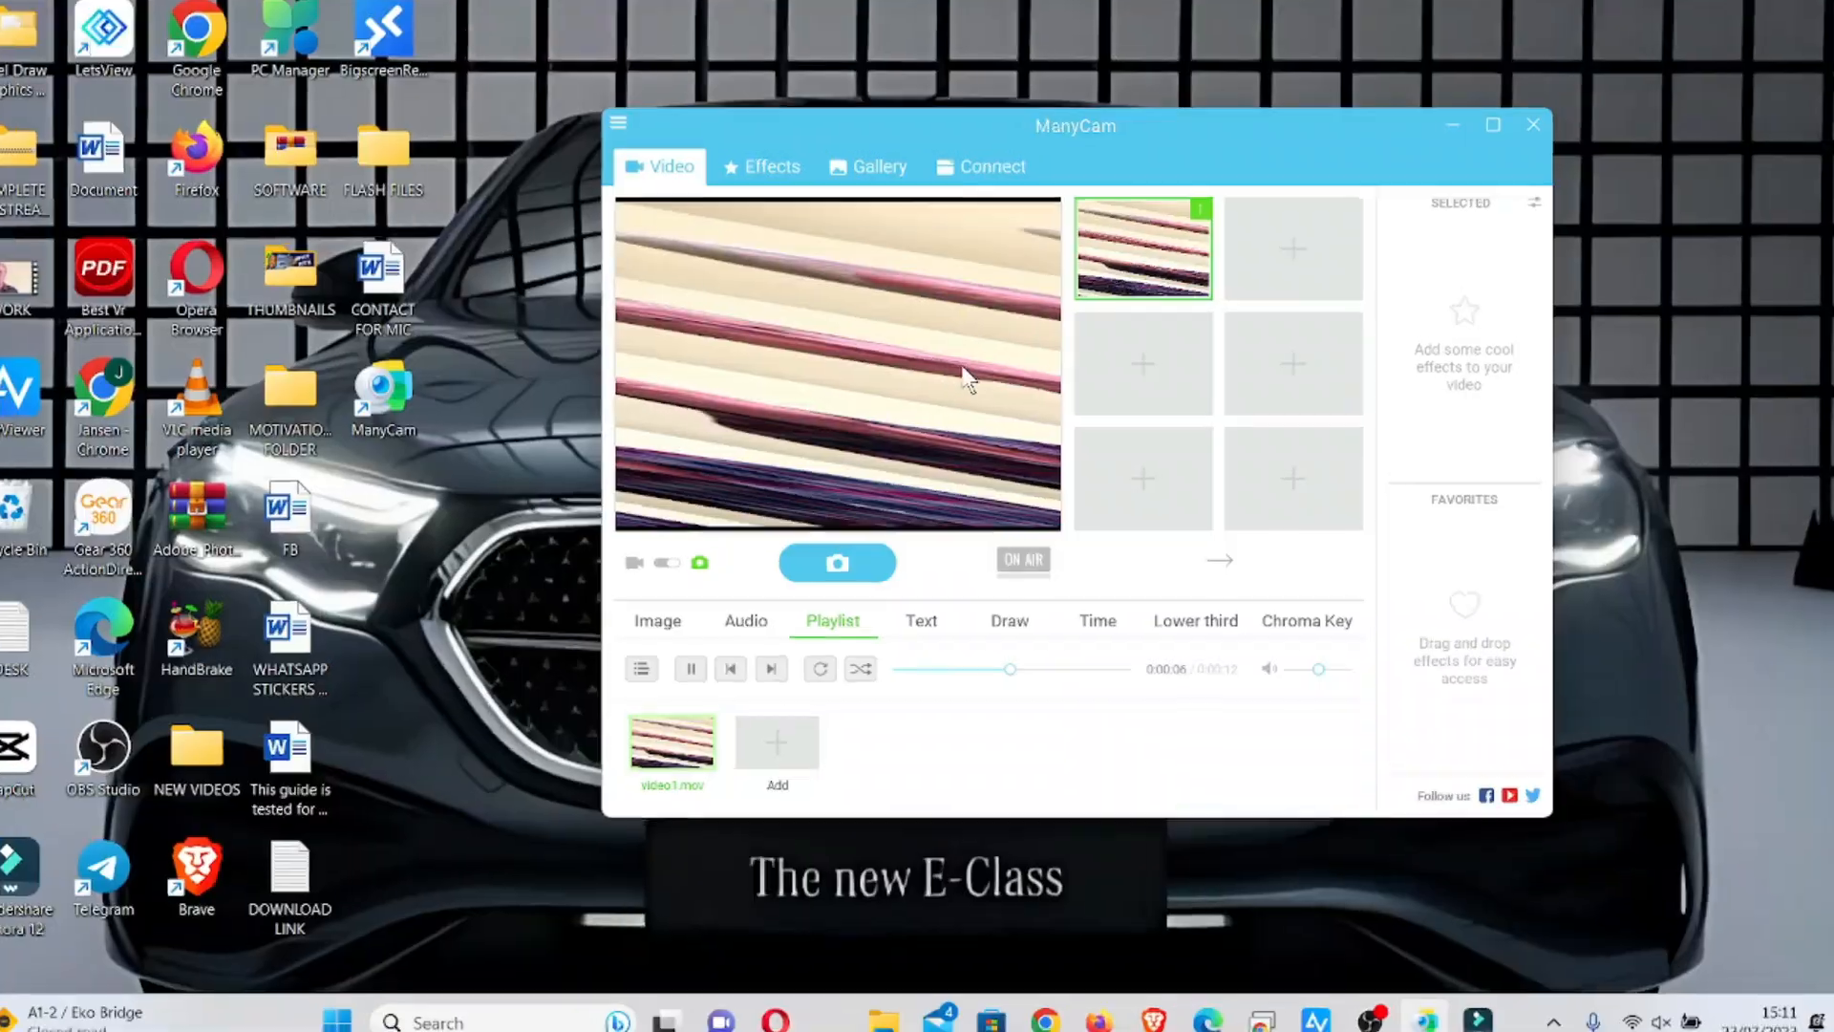
# Step: Show ManyCam's text overlay settings in the lower panel instead of the playlist
pyautogui.click(923, 619)
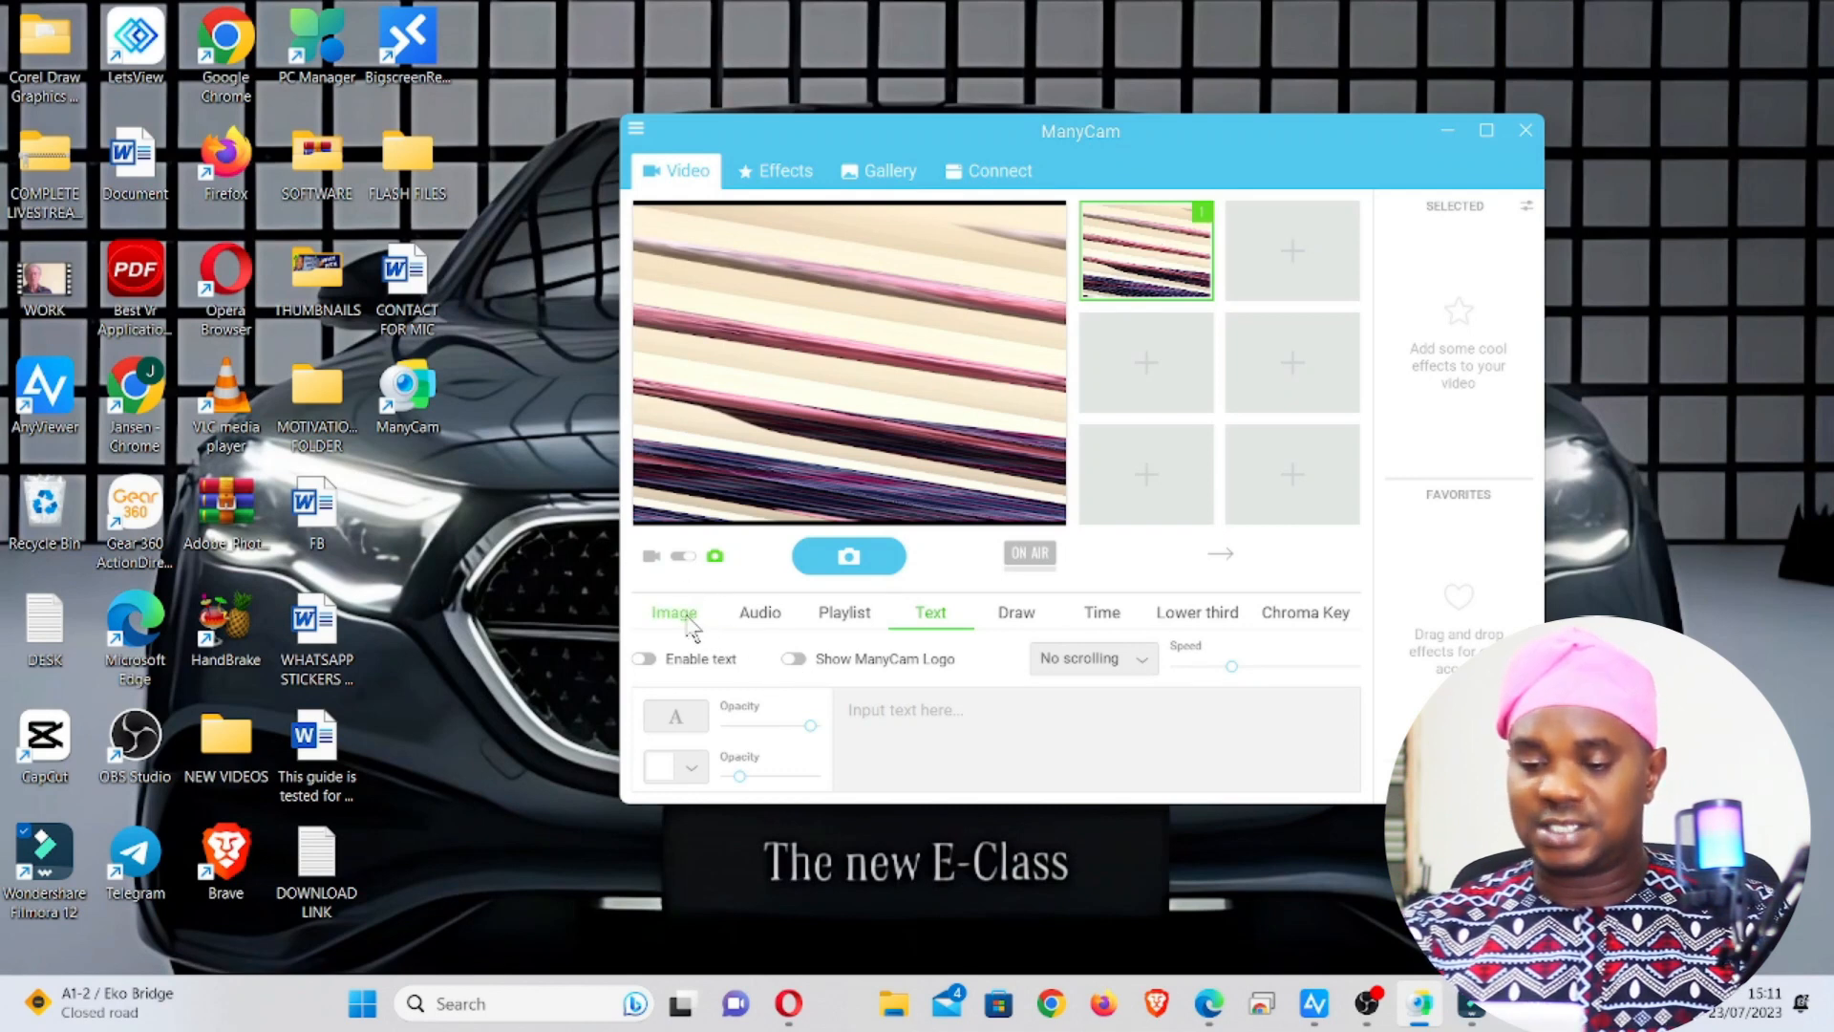
# Step: Check the video source's Image and Audio settings in ManyCam
pyautogui.click(672, 612)
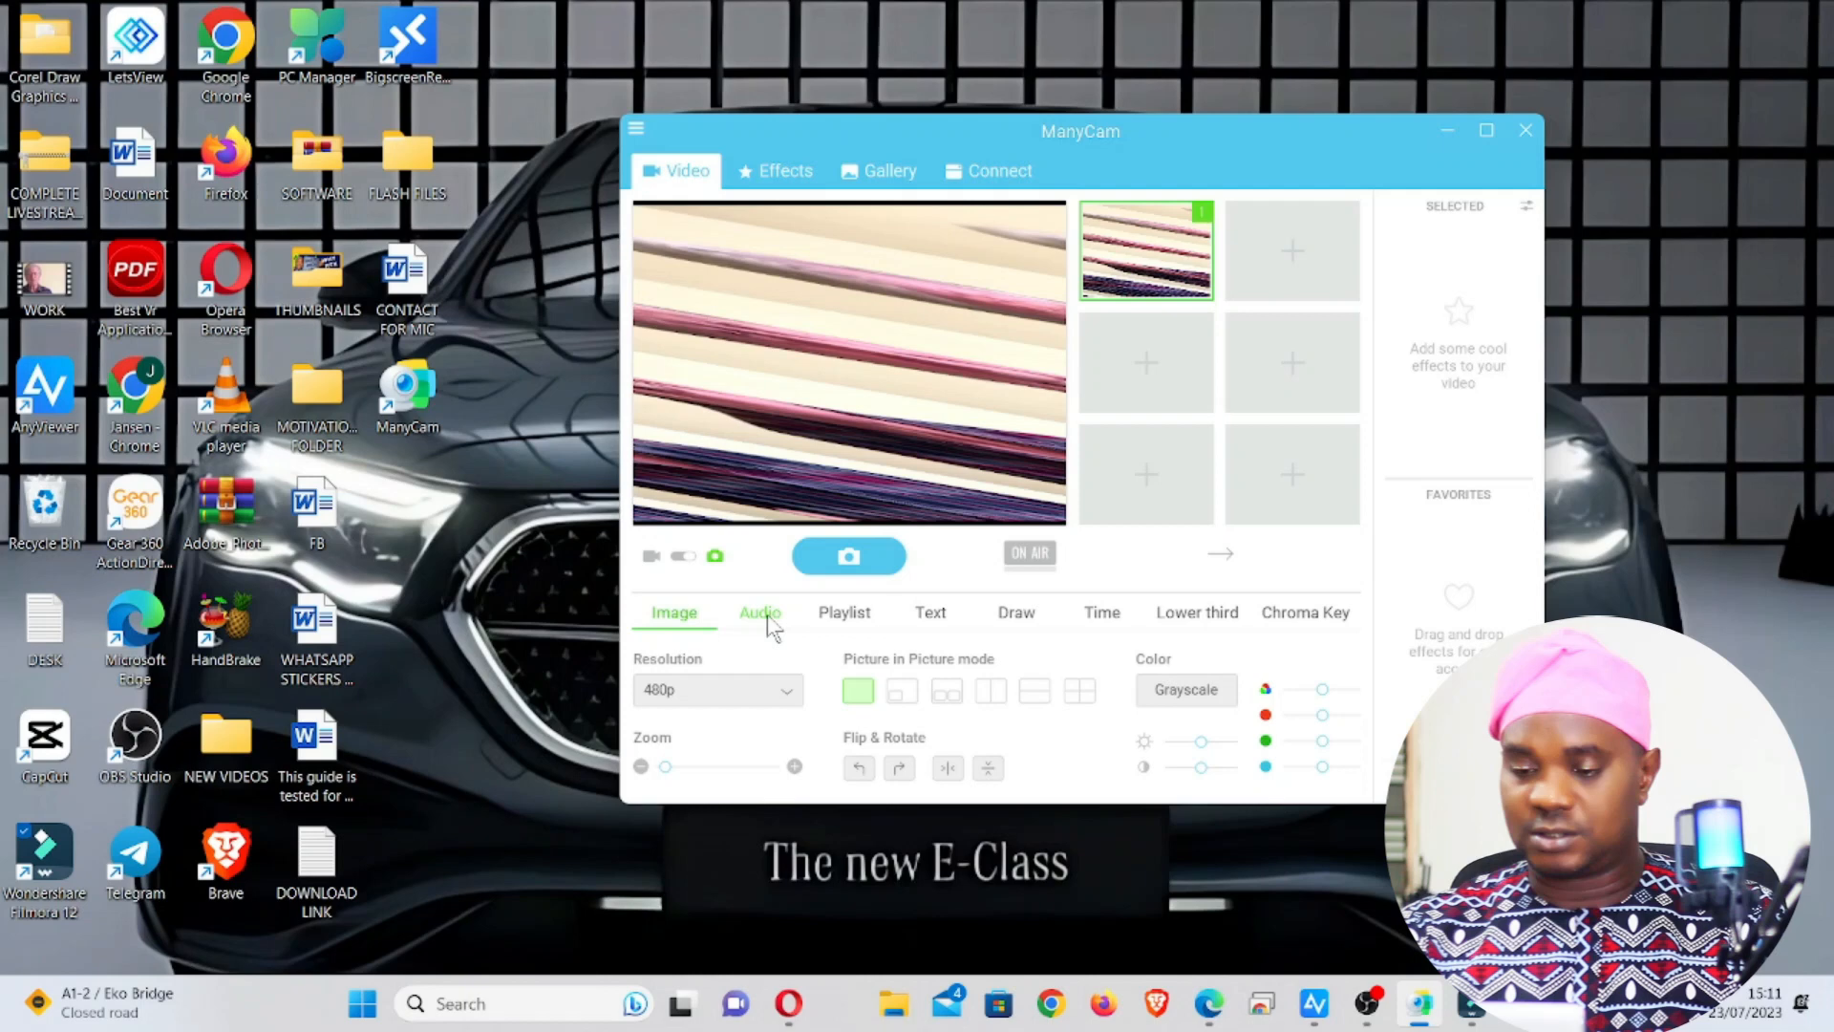
pyautogui.click(843, 611)
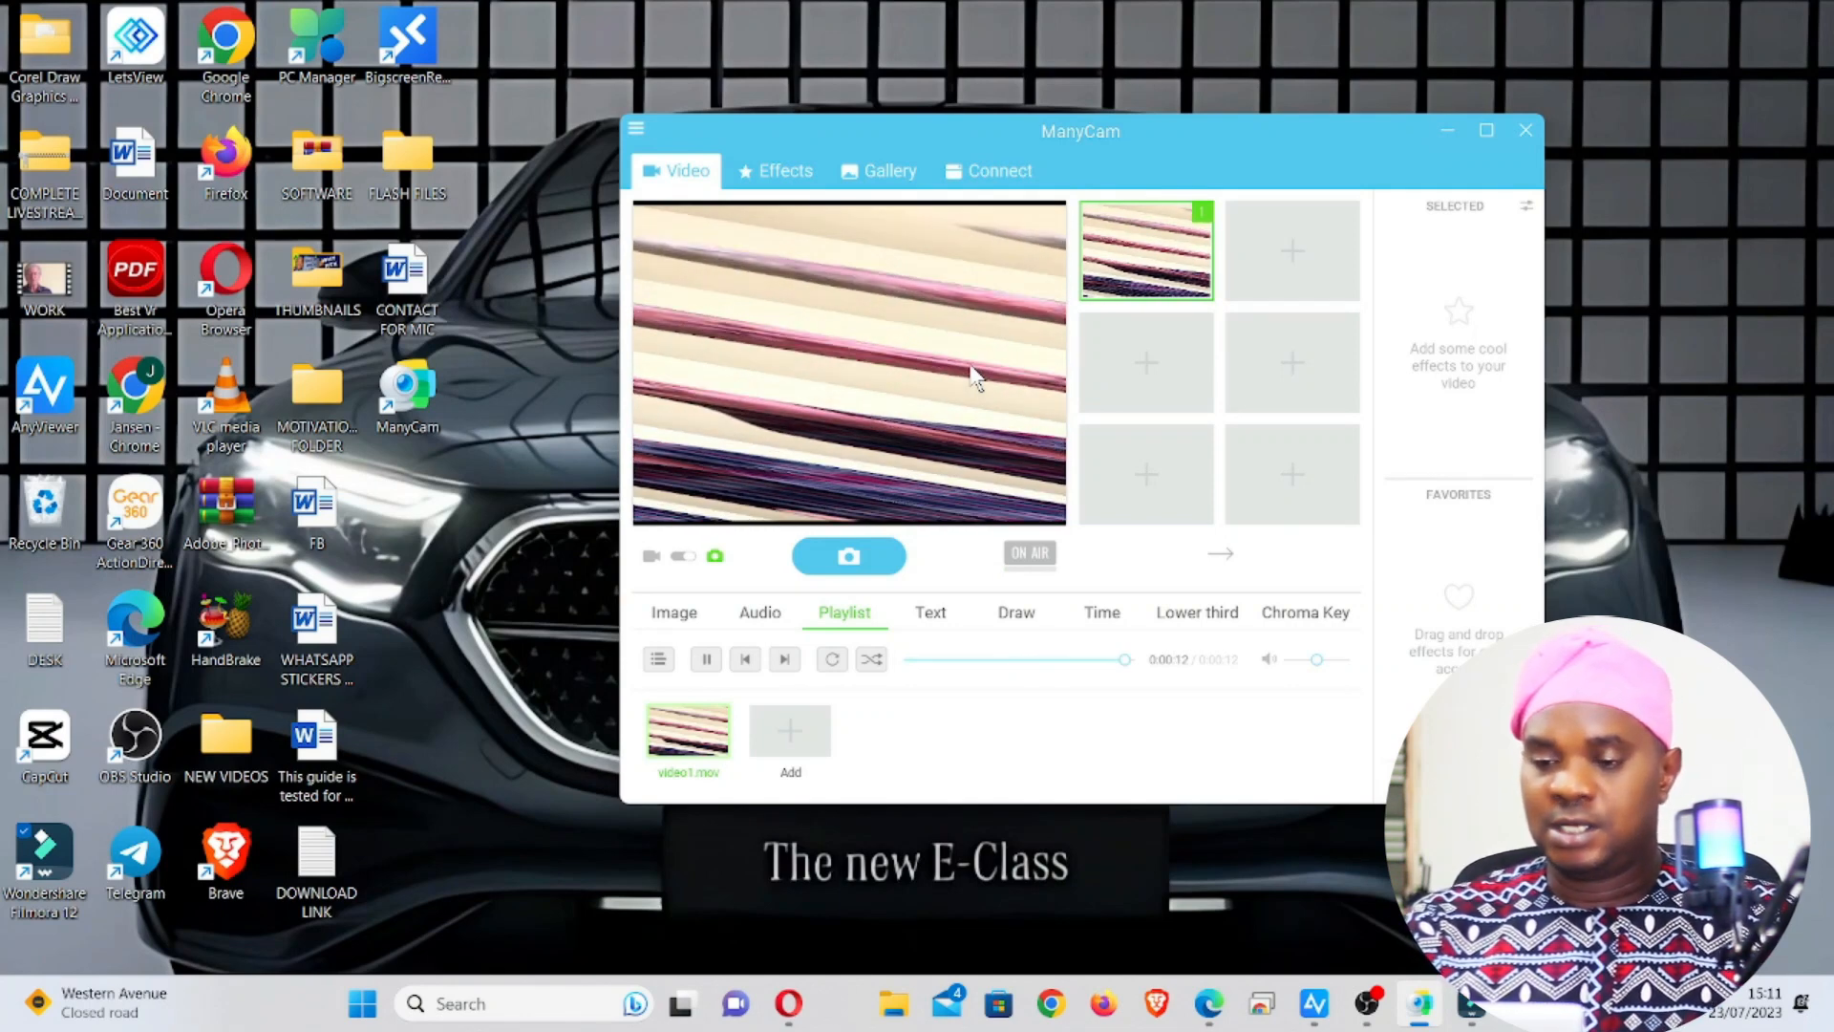
pyautogui.moveTo(672, 264)
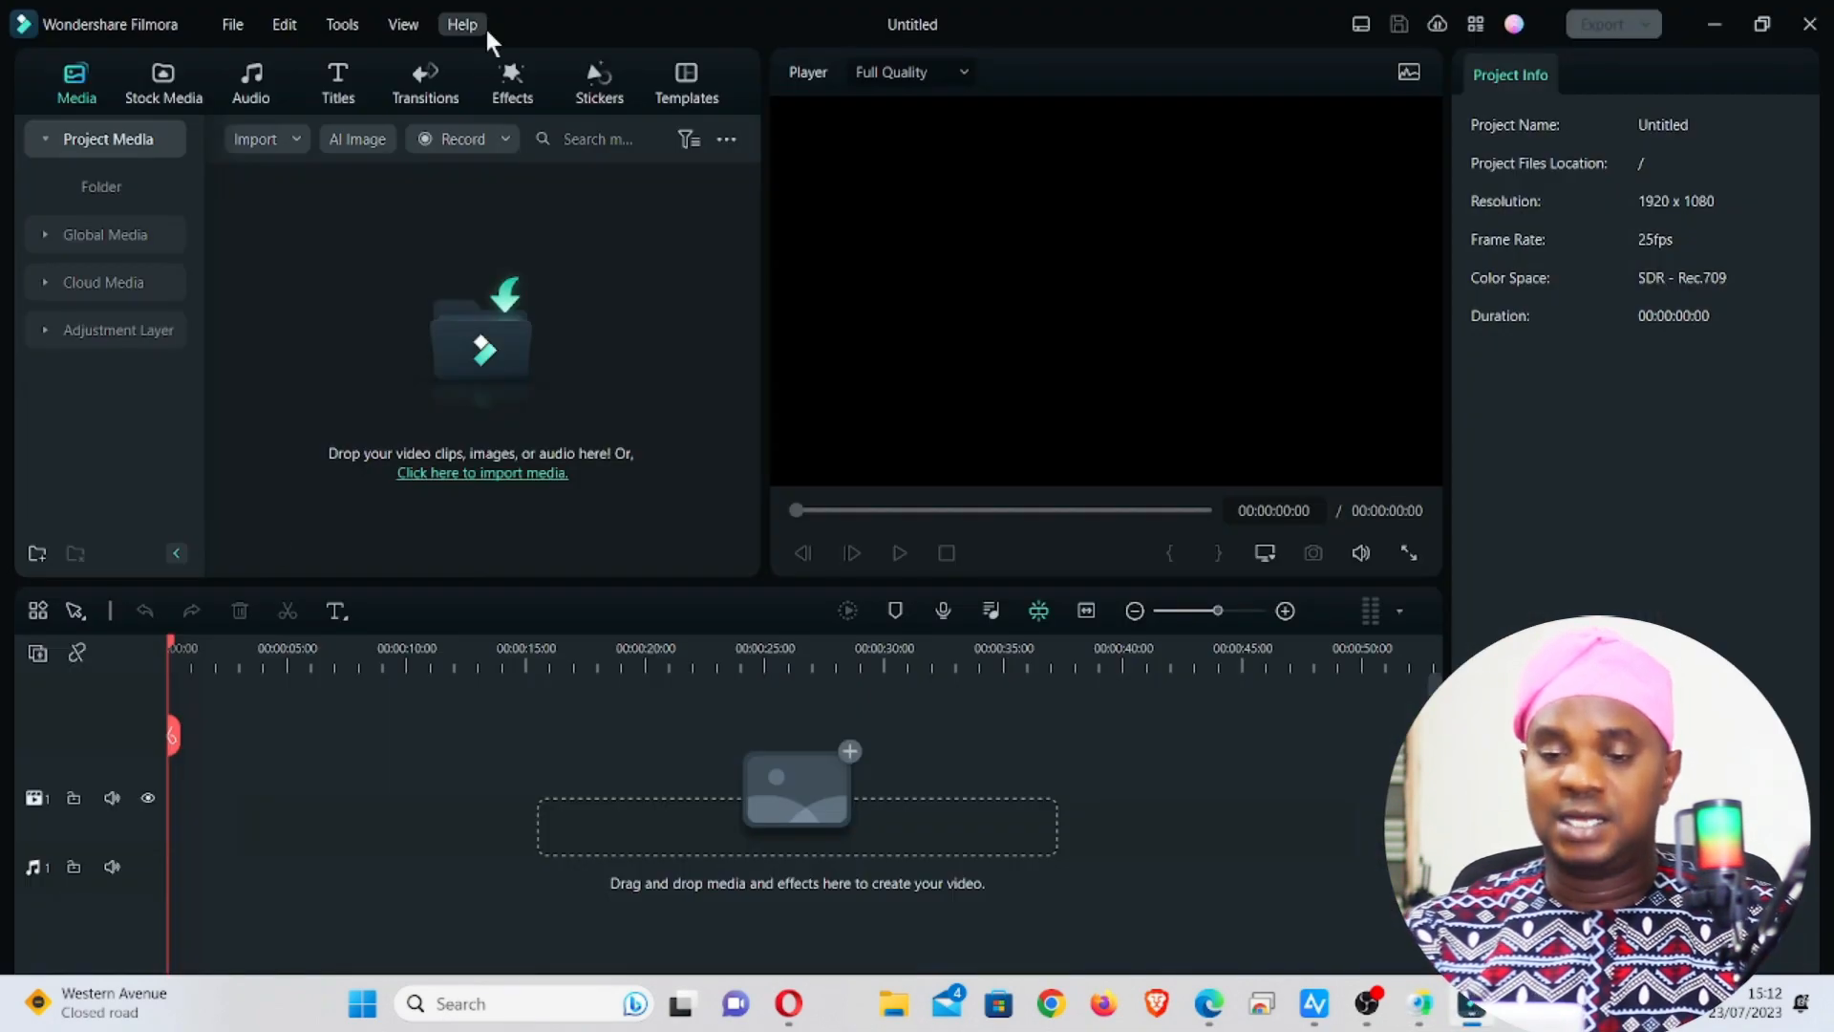
pyautogui.click(232, 23)
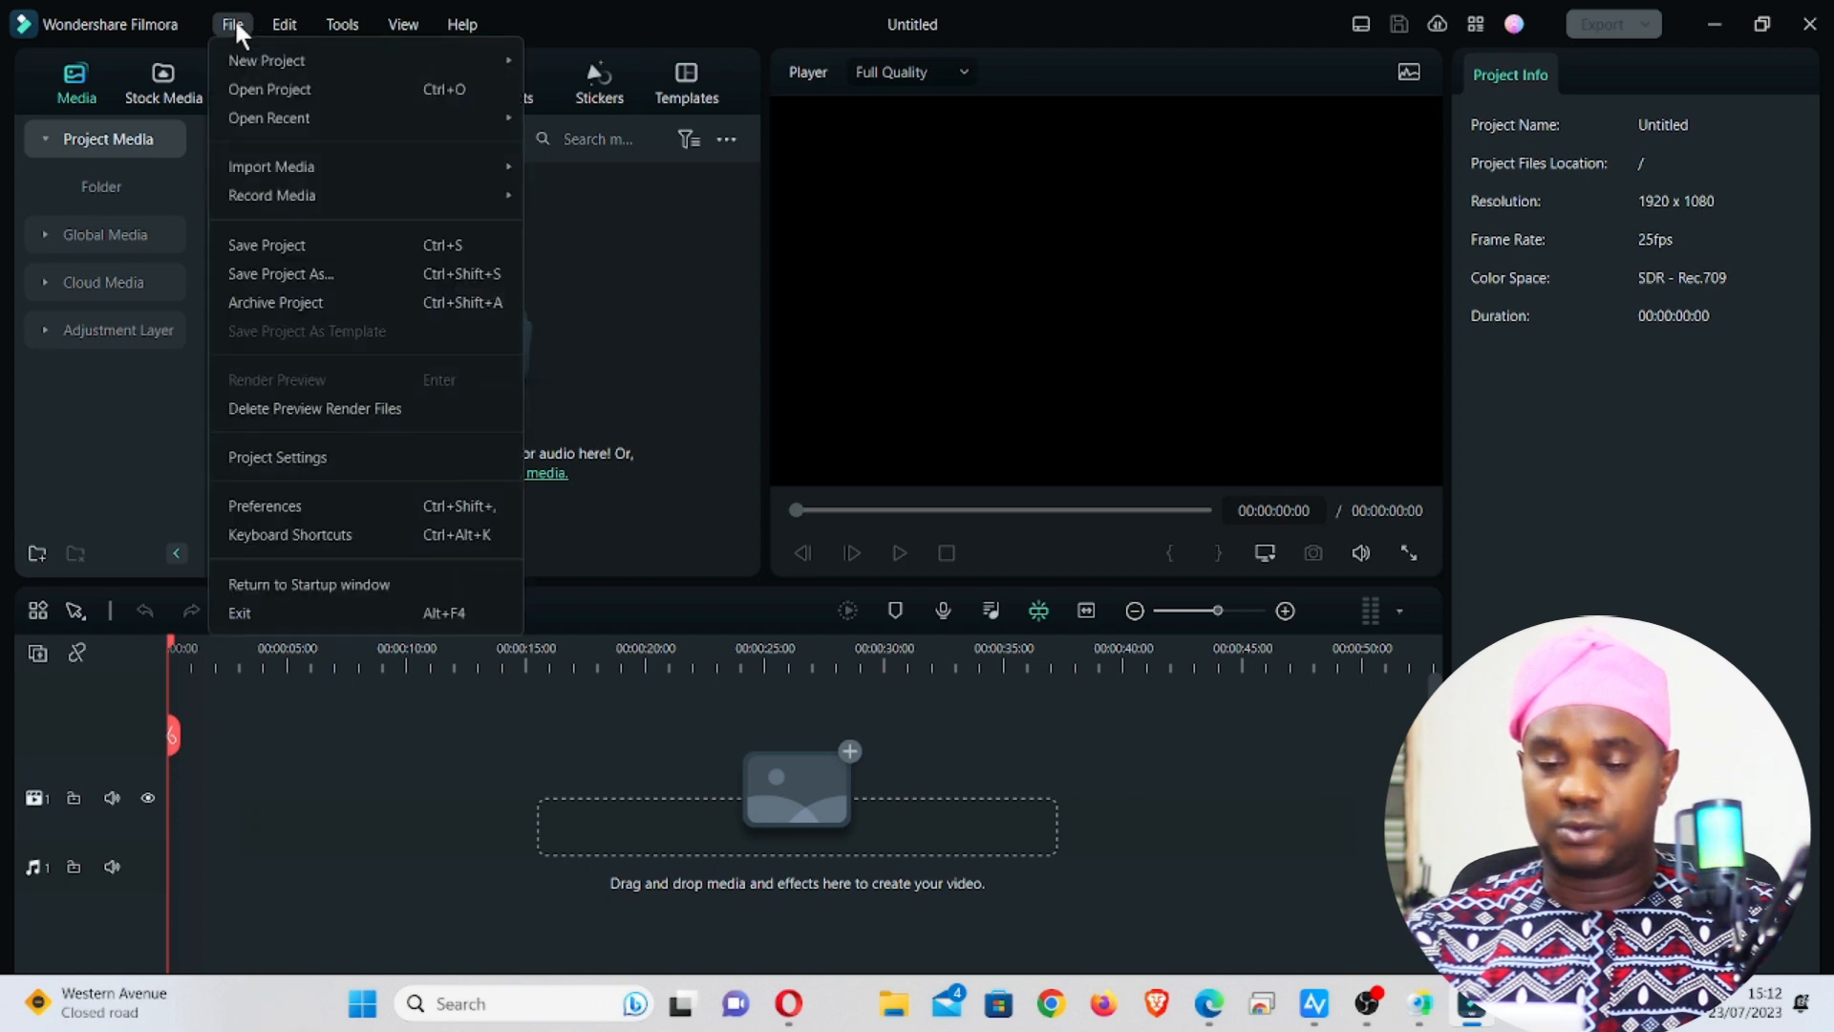
pyautogui.moveTo(266, 59)
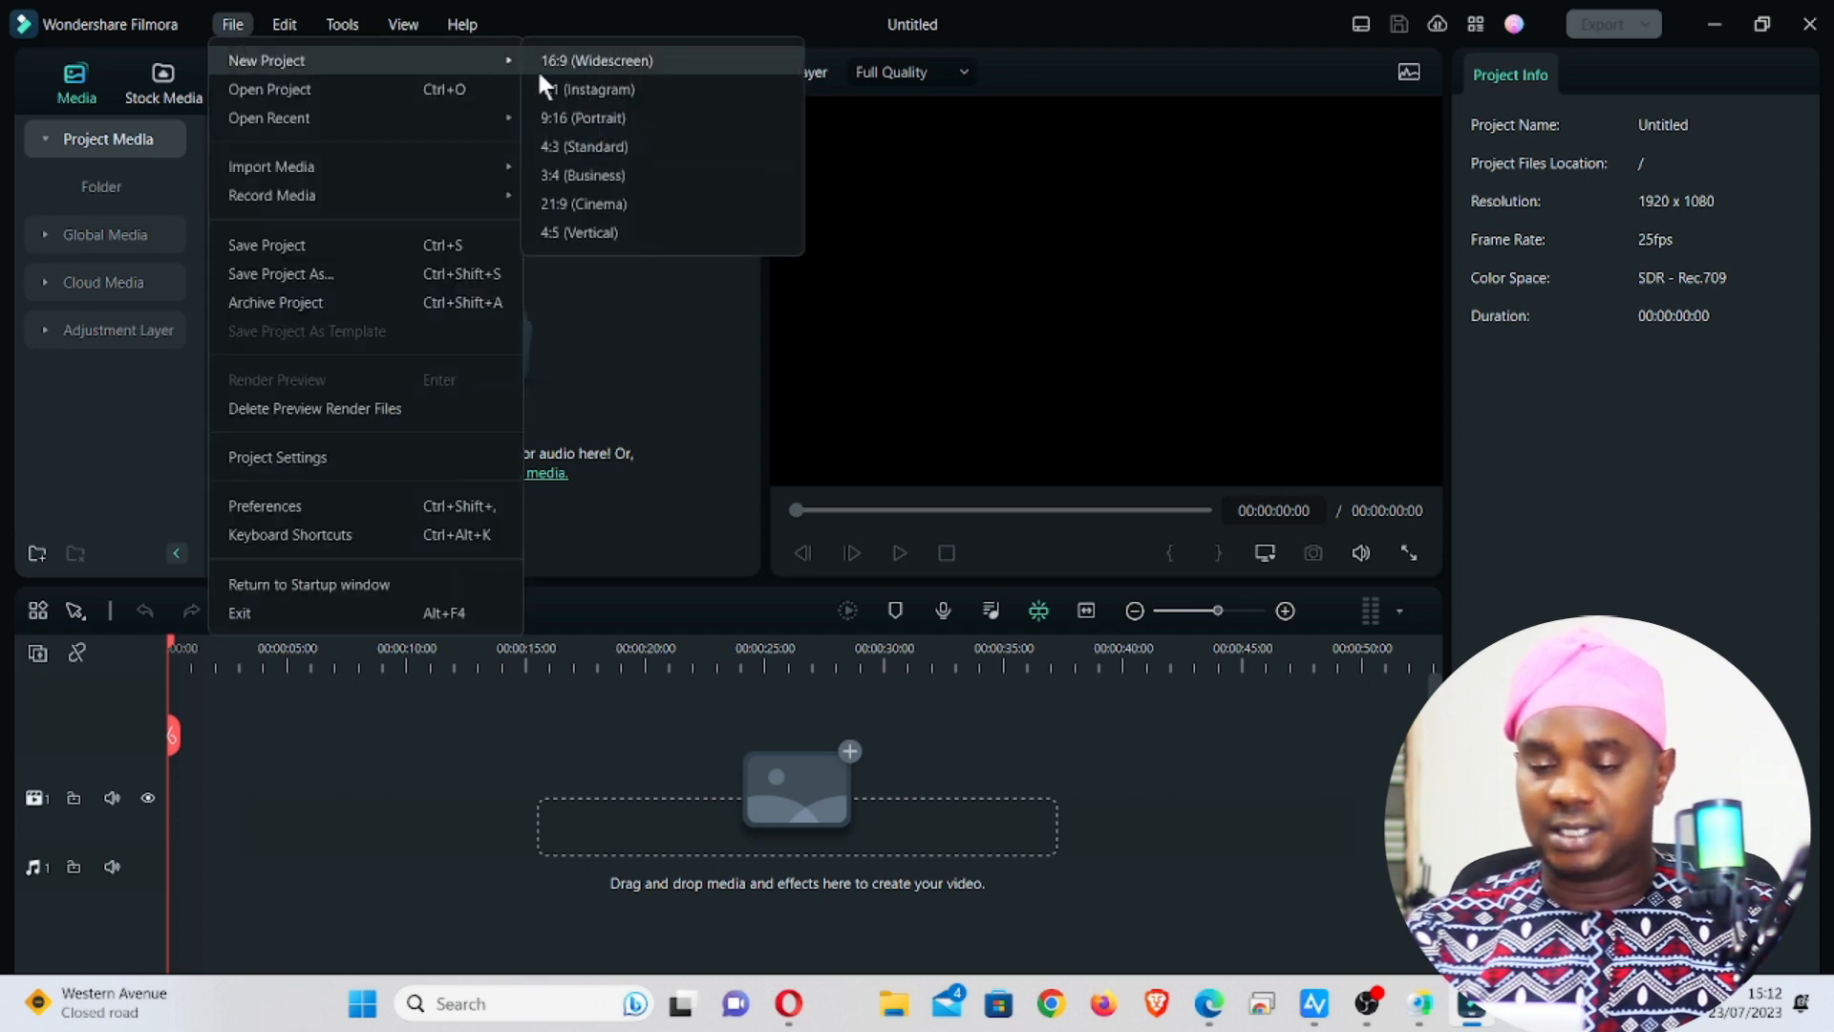
pyautogui.moveTo(606, 145)
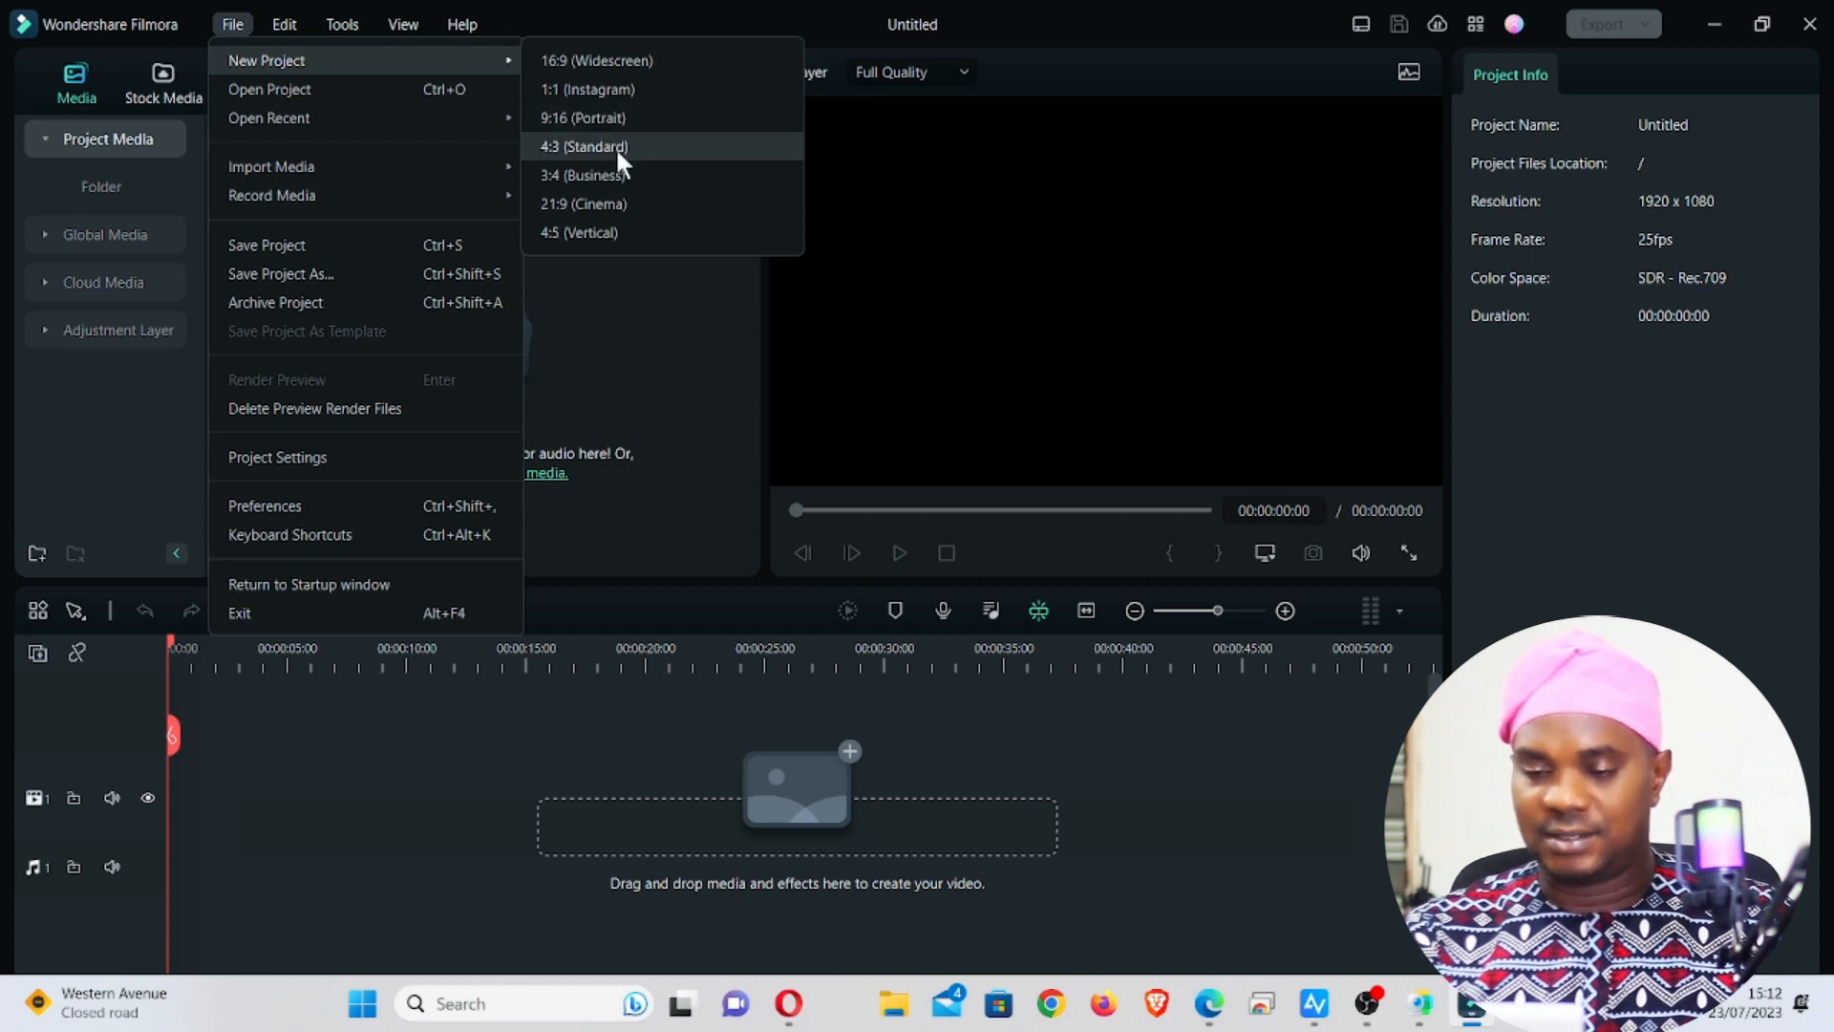
pyautogui.moveTo(605, 61)
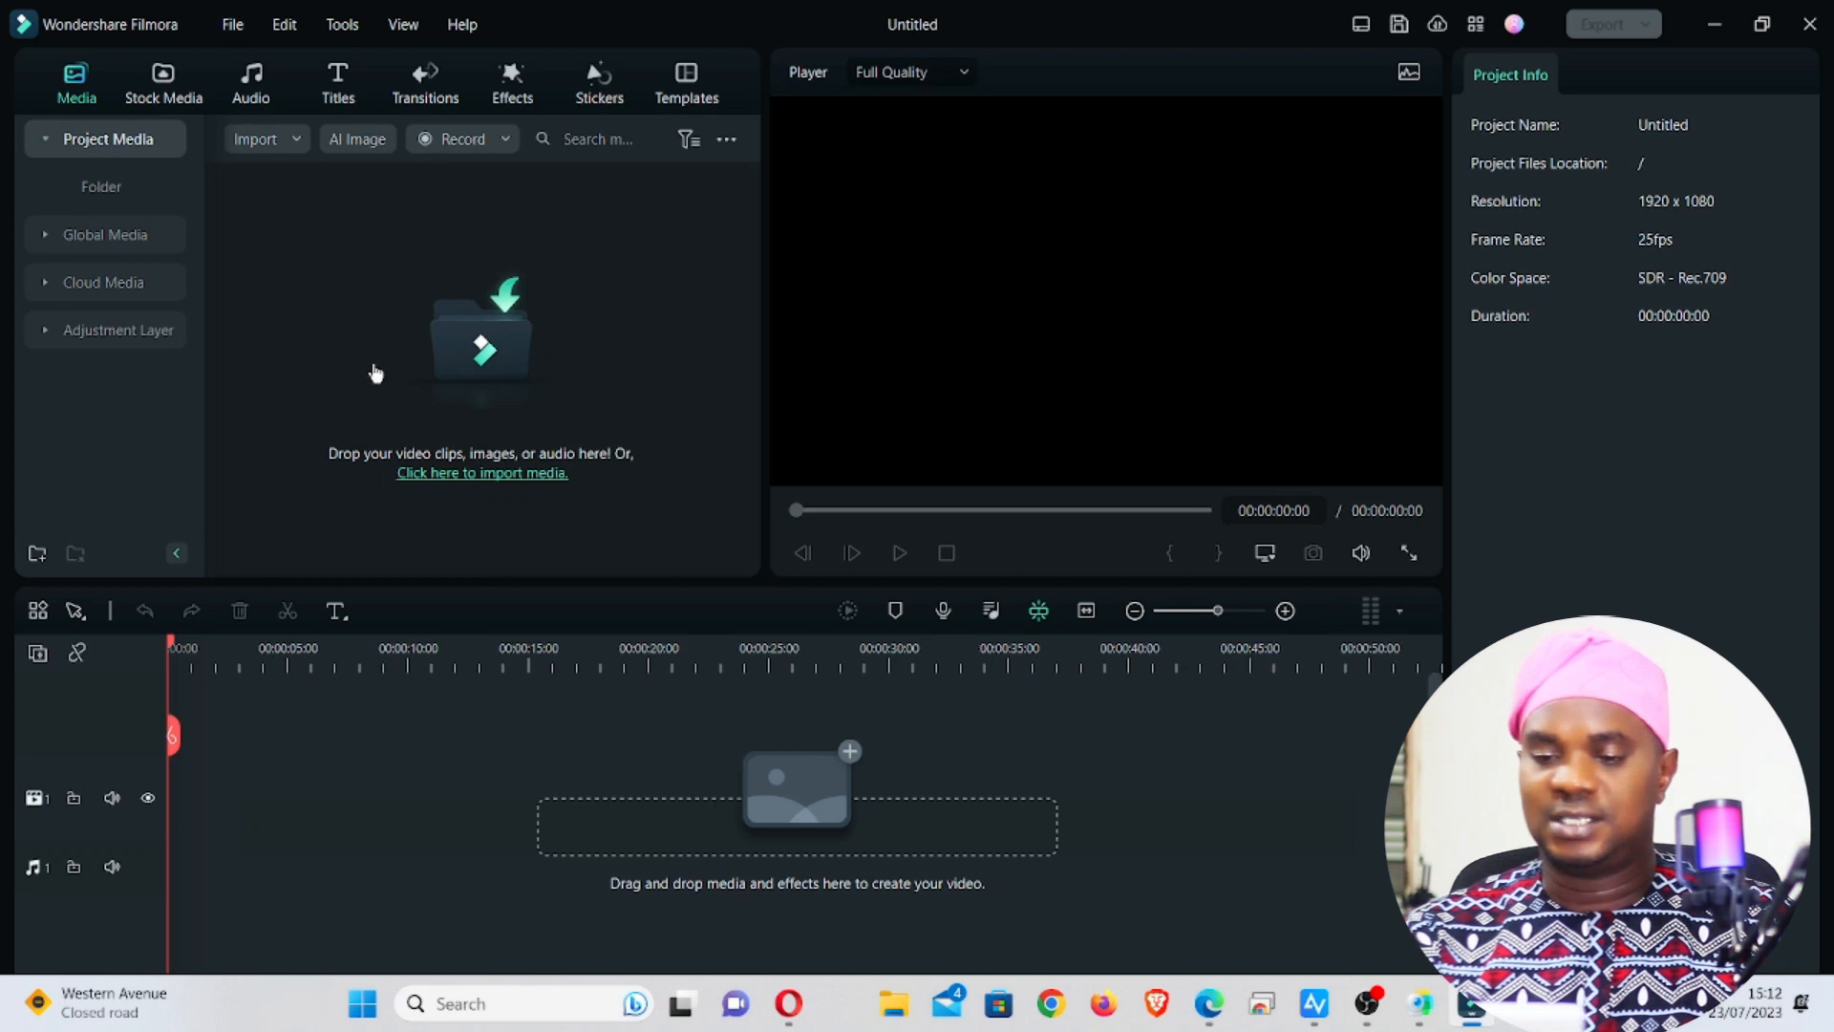
# Step: Browse to the Downloads folder in the import dialog and pick video1
pyautogui.click(481, 473)
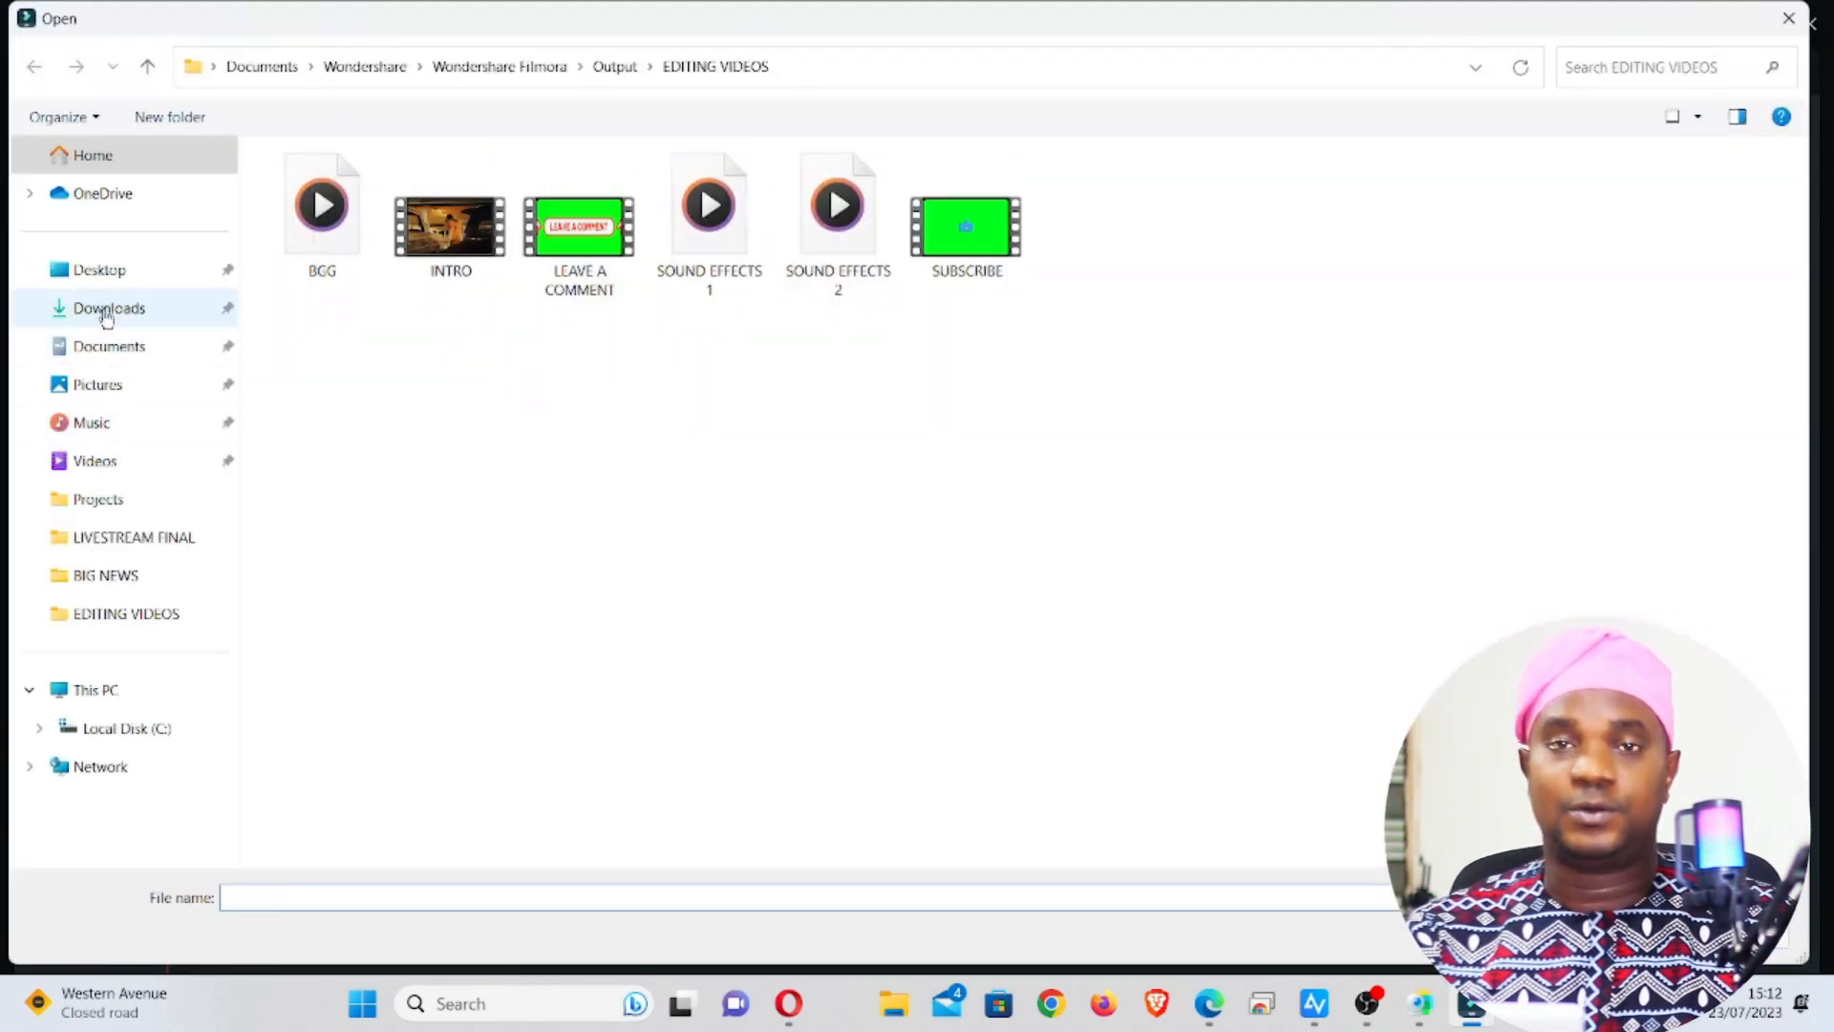
pyautogui.click(108, 308)
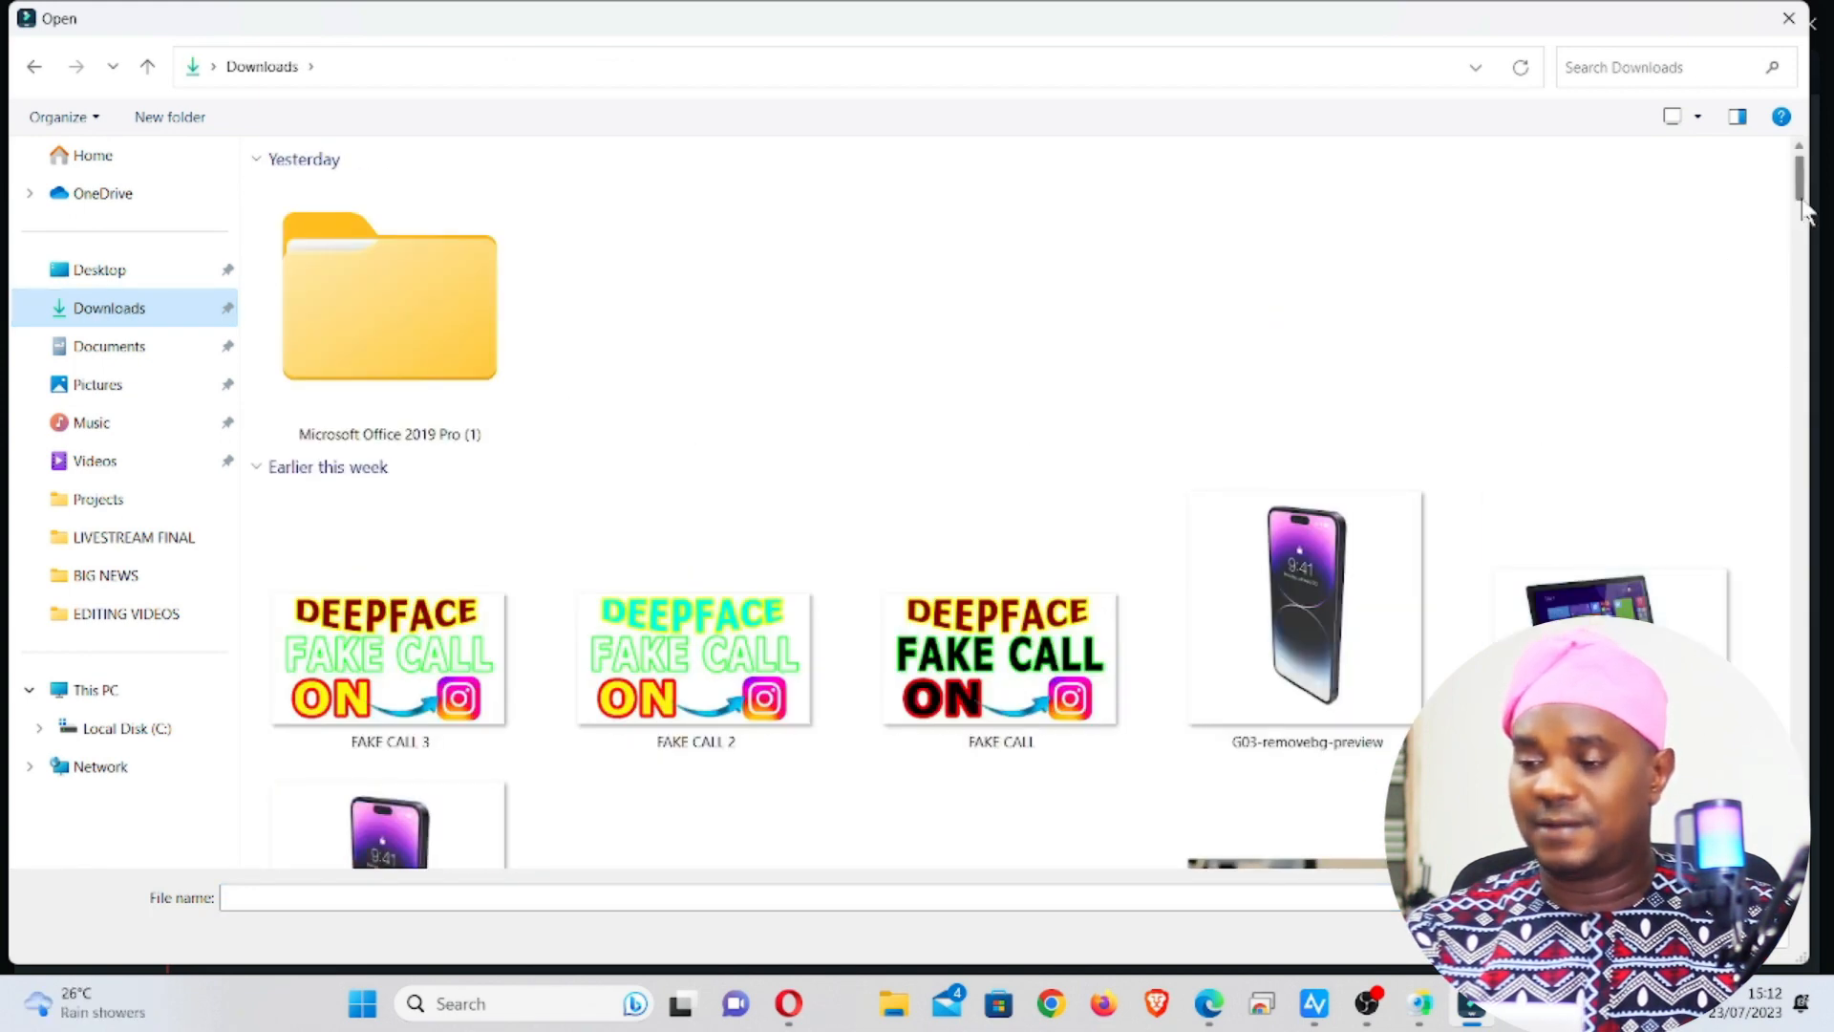
pyautogui.scroll(-3)
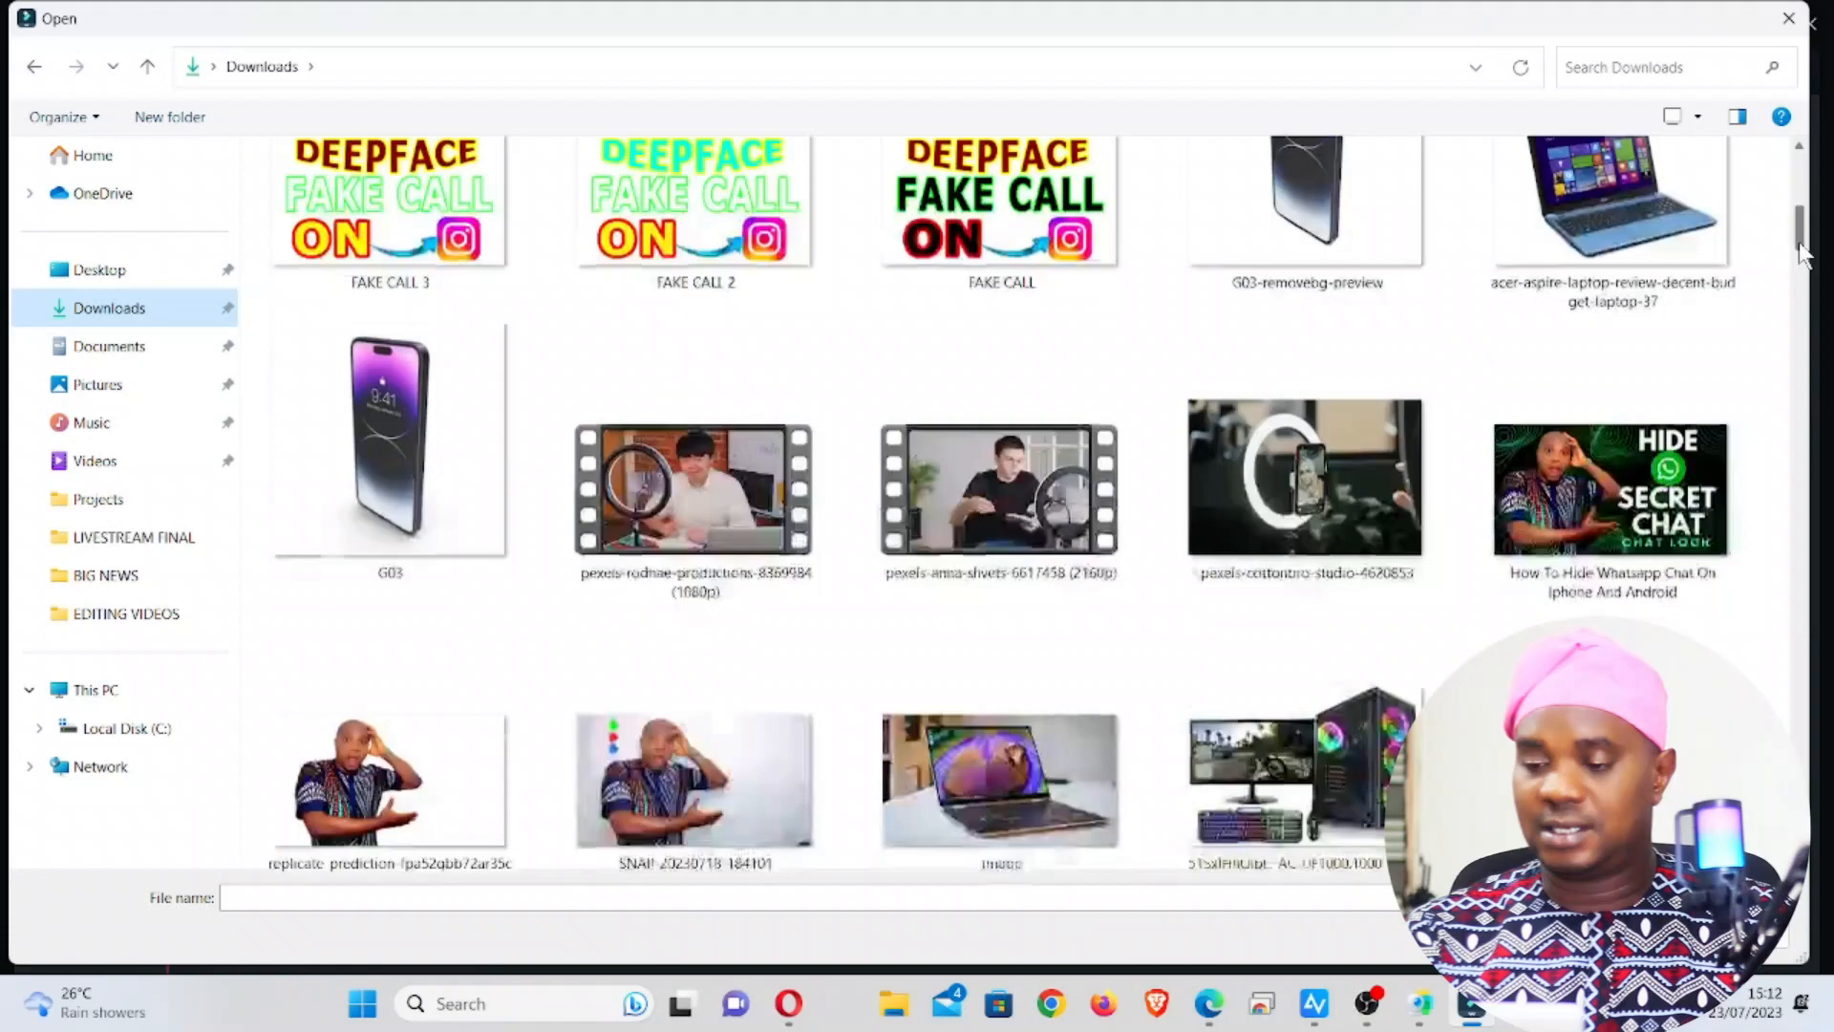
pyautogui.scroll(-3)
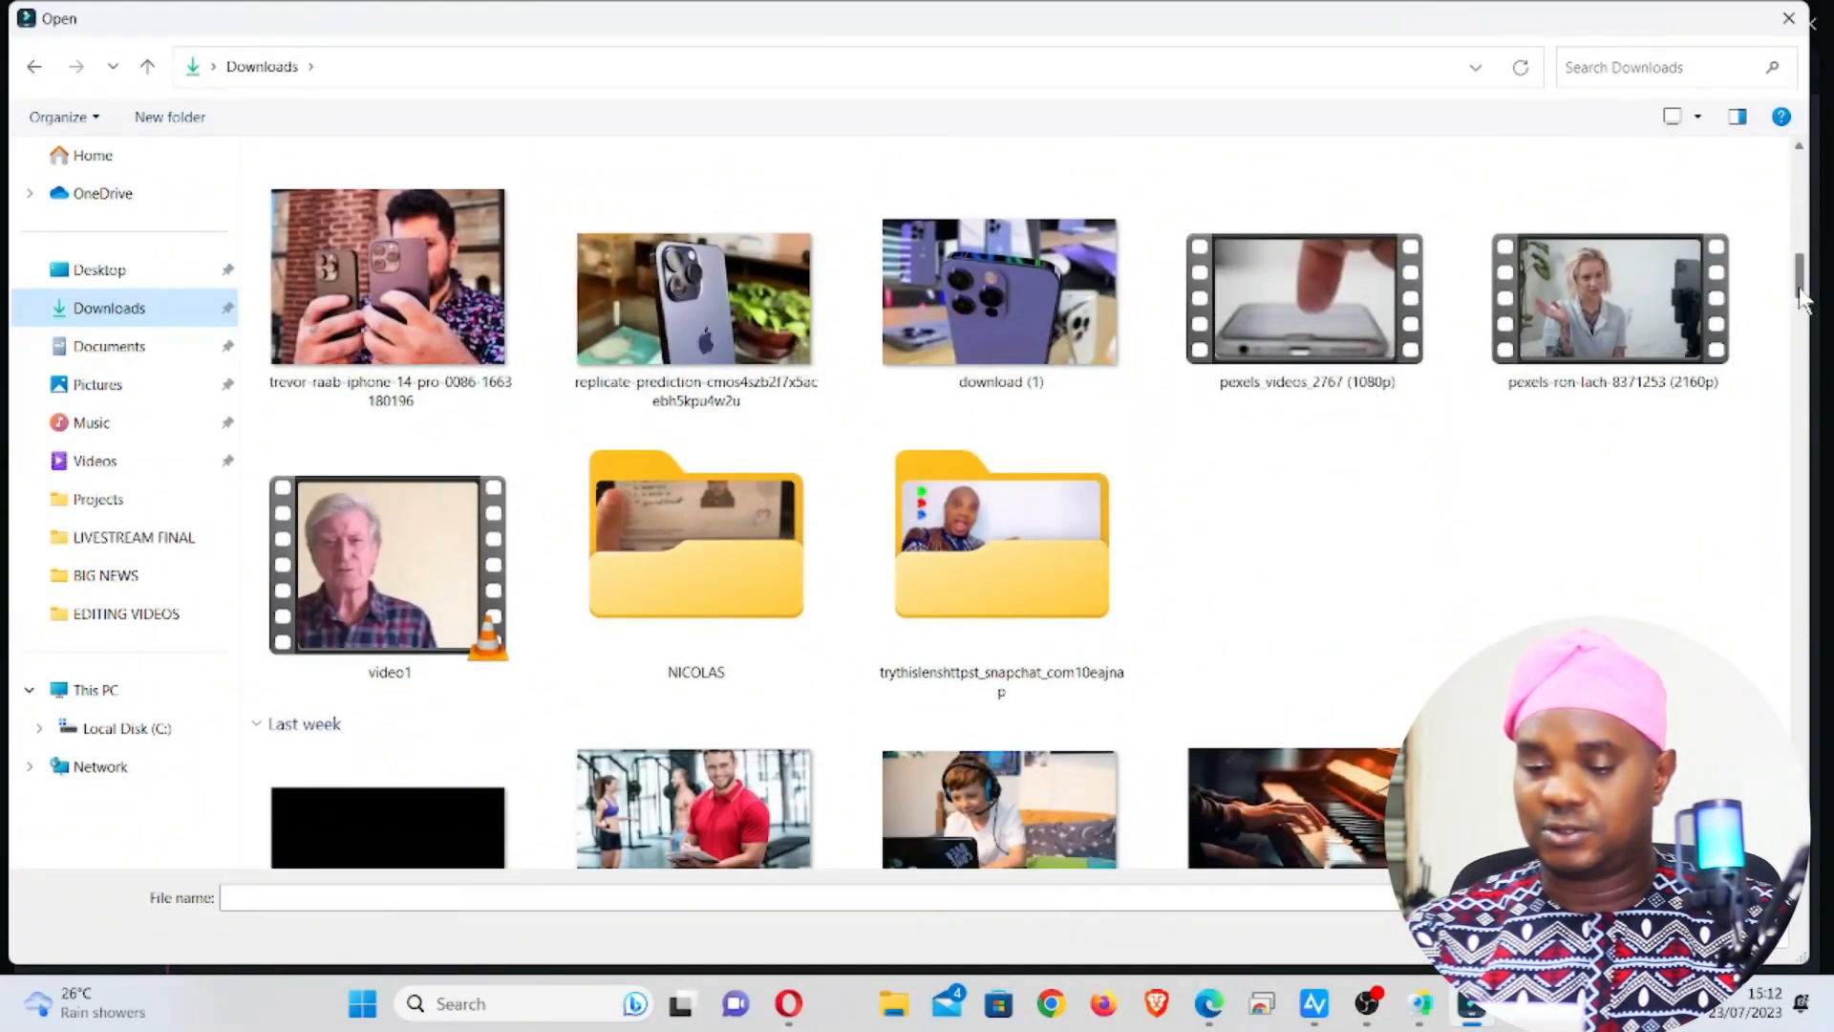
pyautogui.moveTo(387, 568)
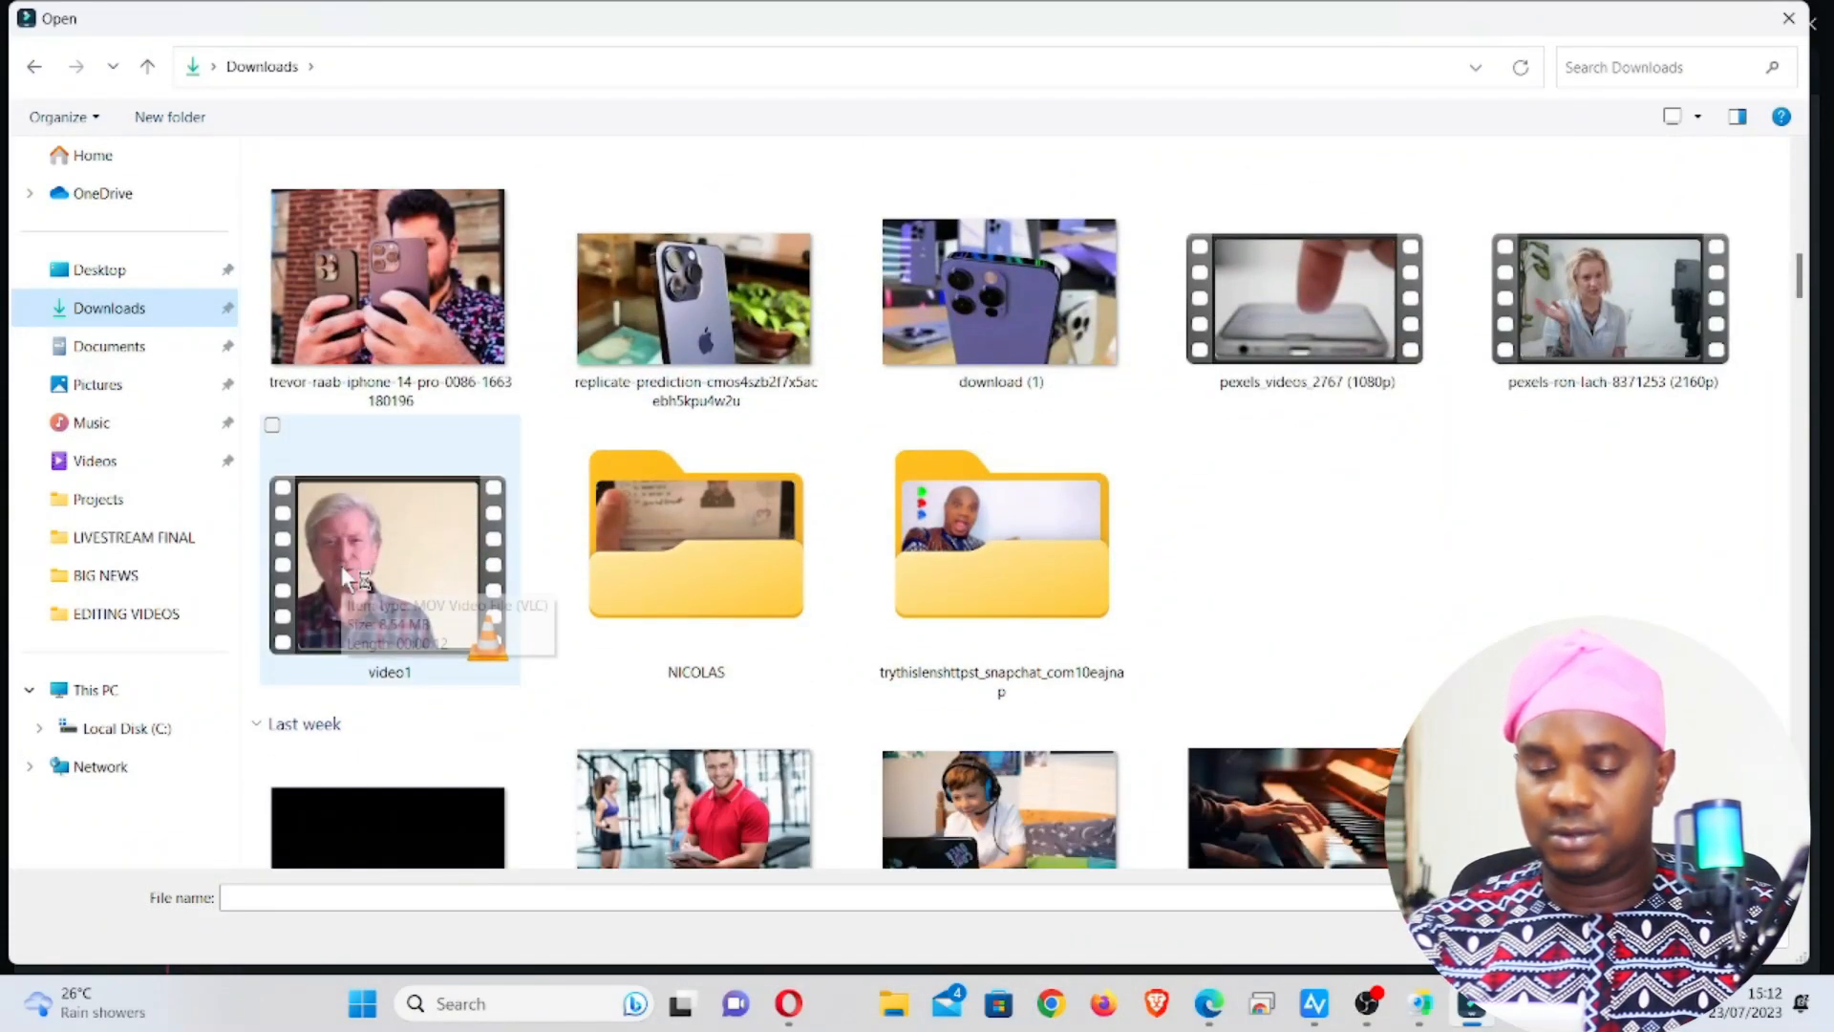
pyautogui.rightClick(386, 566)
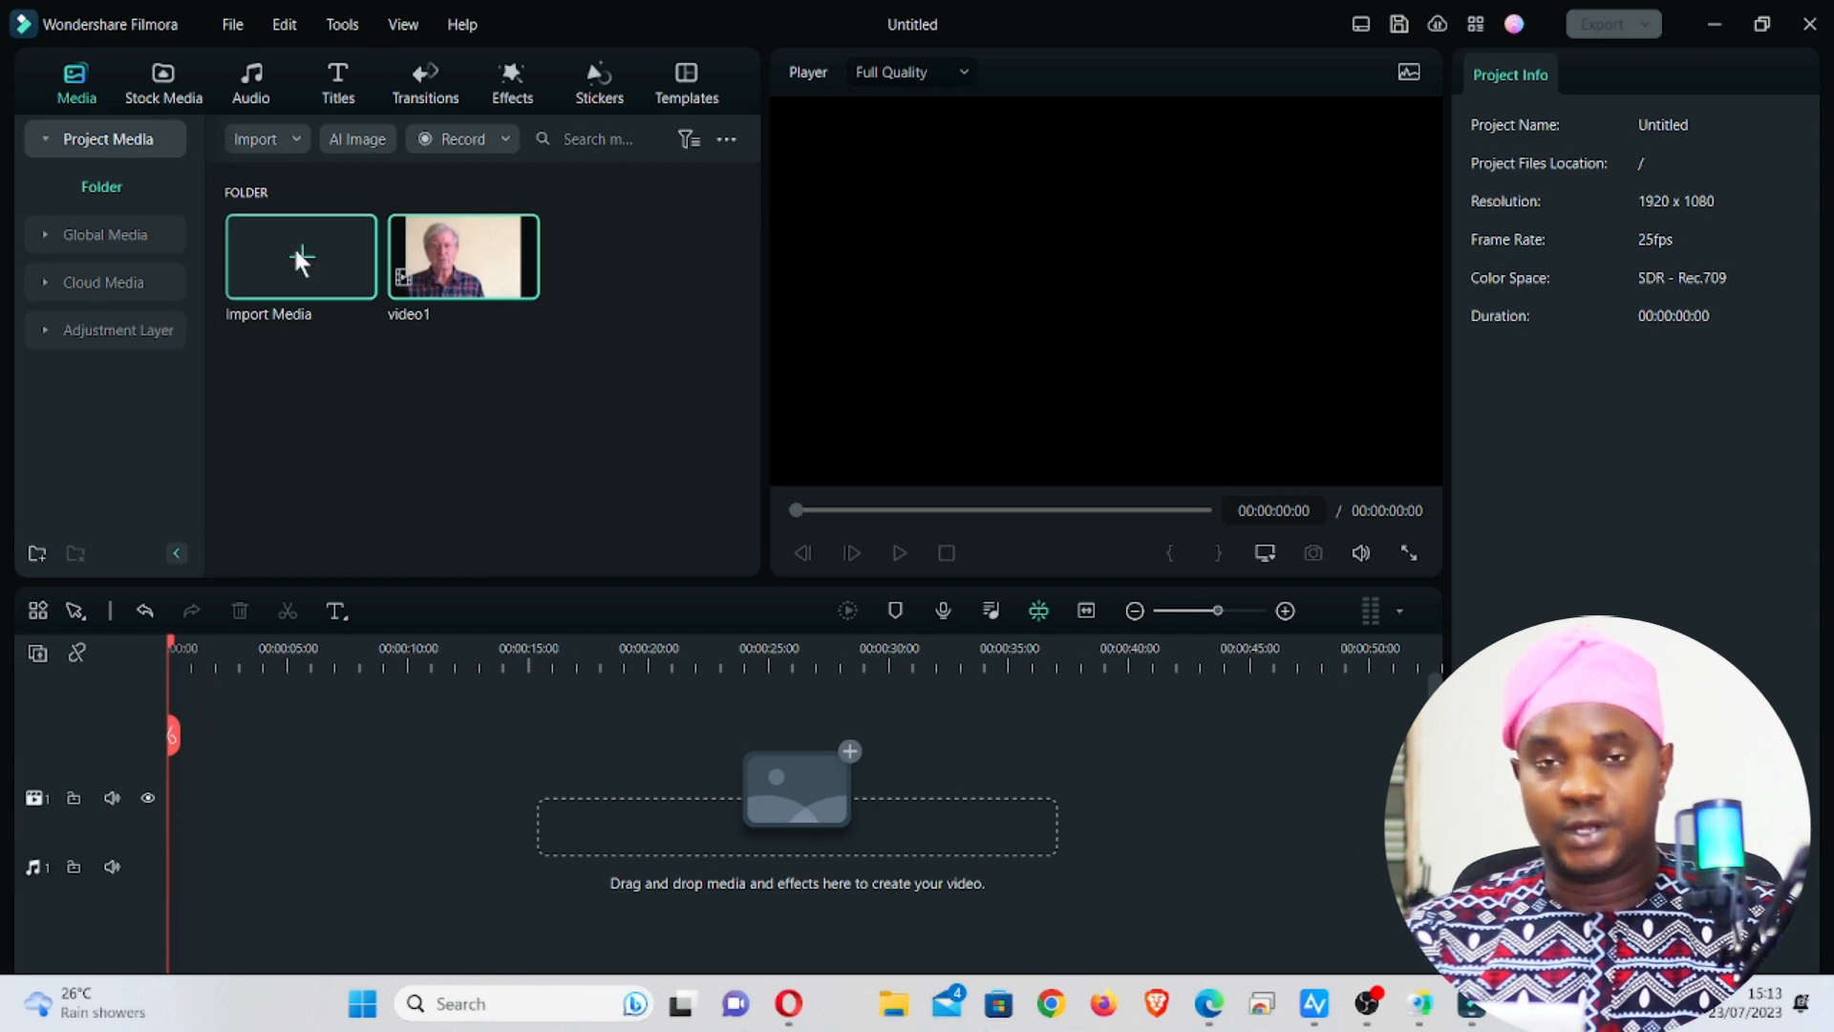
pyautogui.moveTo(325, 269)
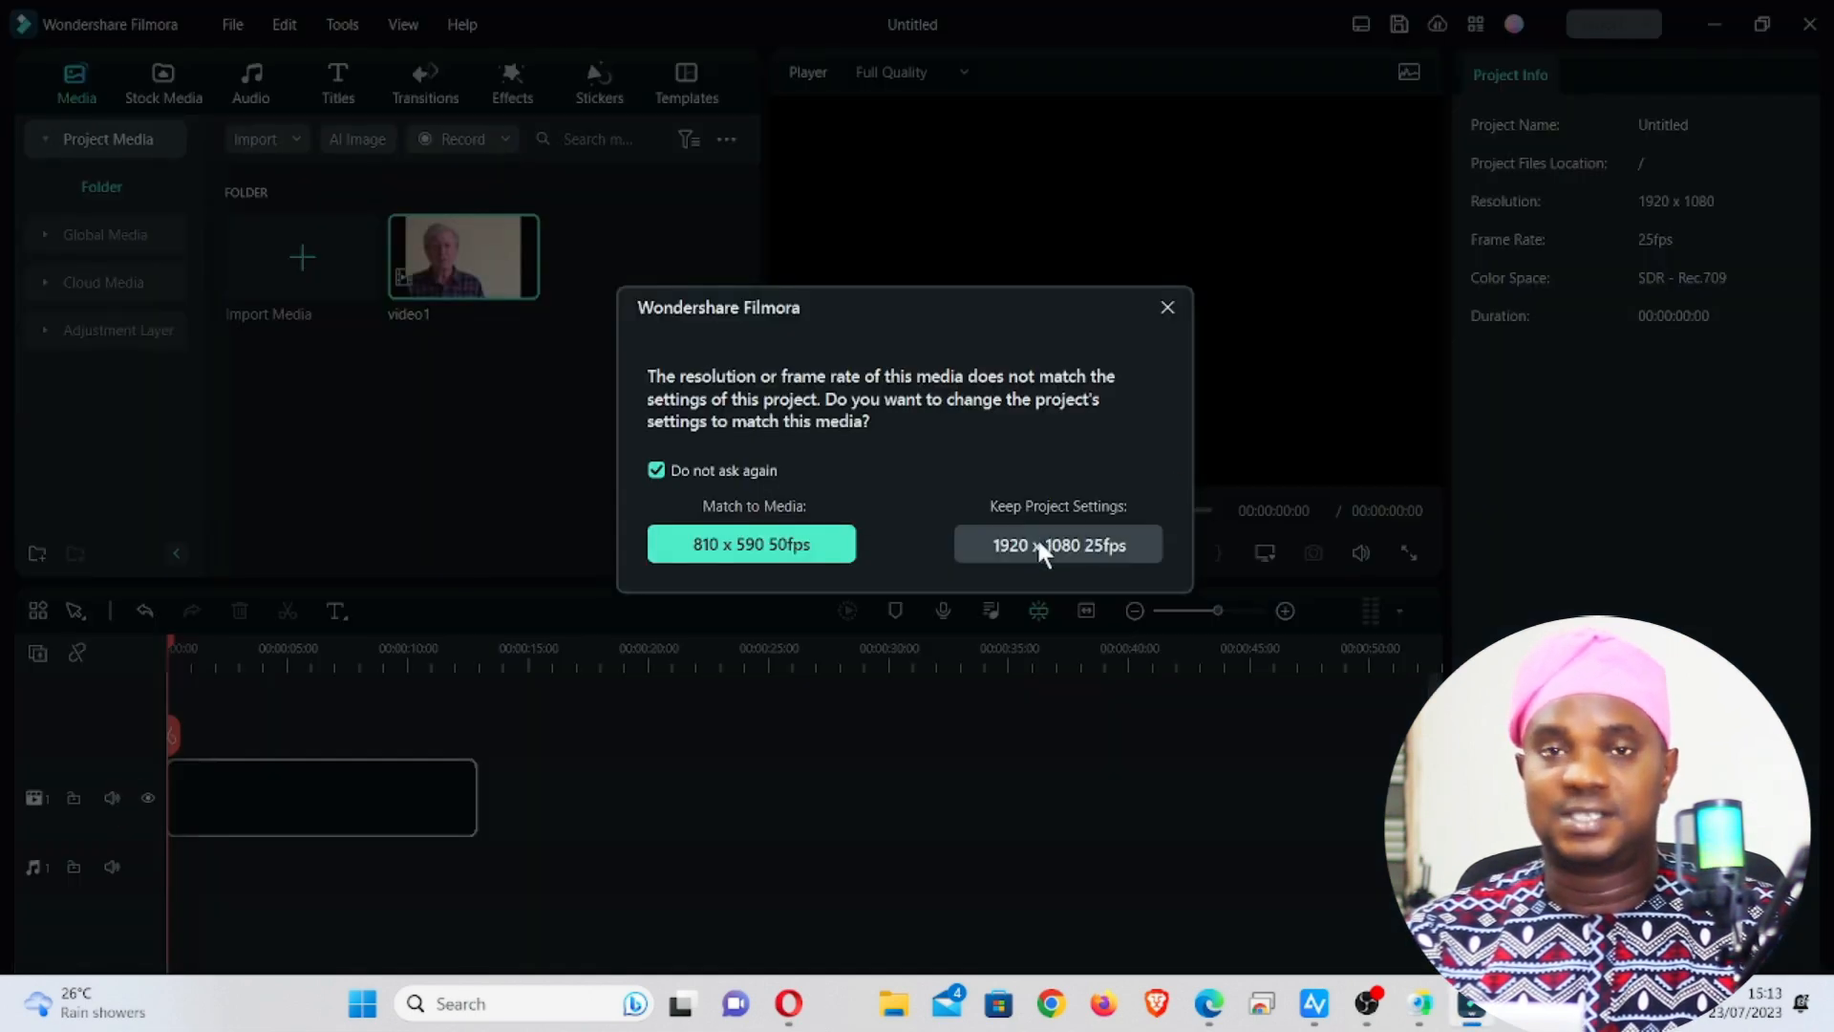
# Step: Keep 1920x1080 25fps, enlarge video1 to fill the 16:9 frame, preview it, and open Export
pyautogui.click(1053, 546)
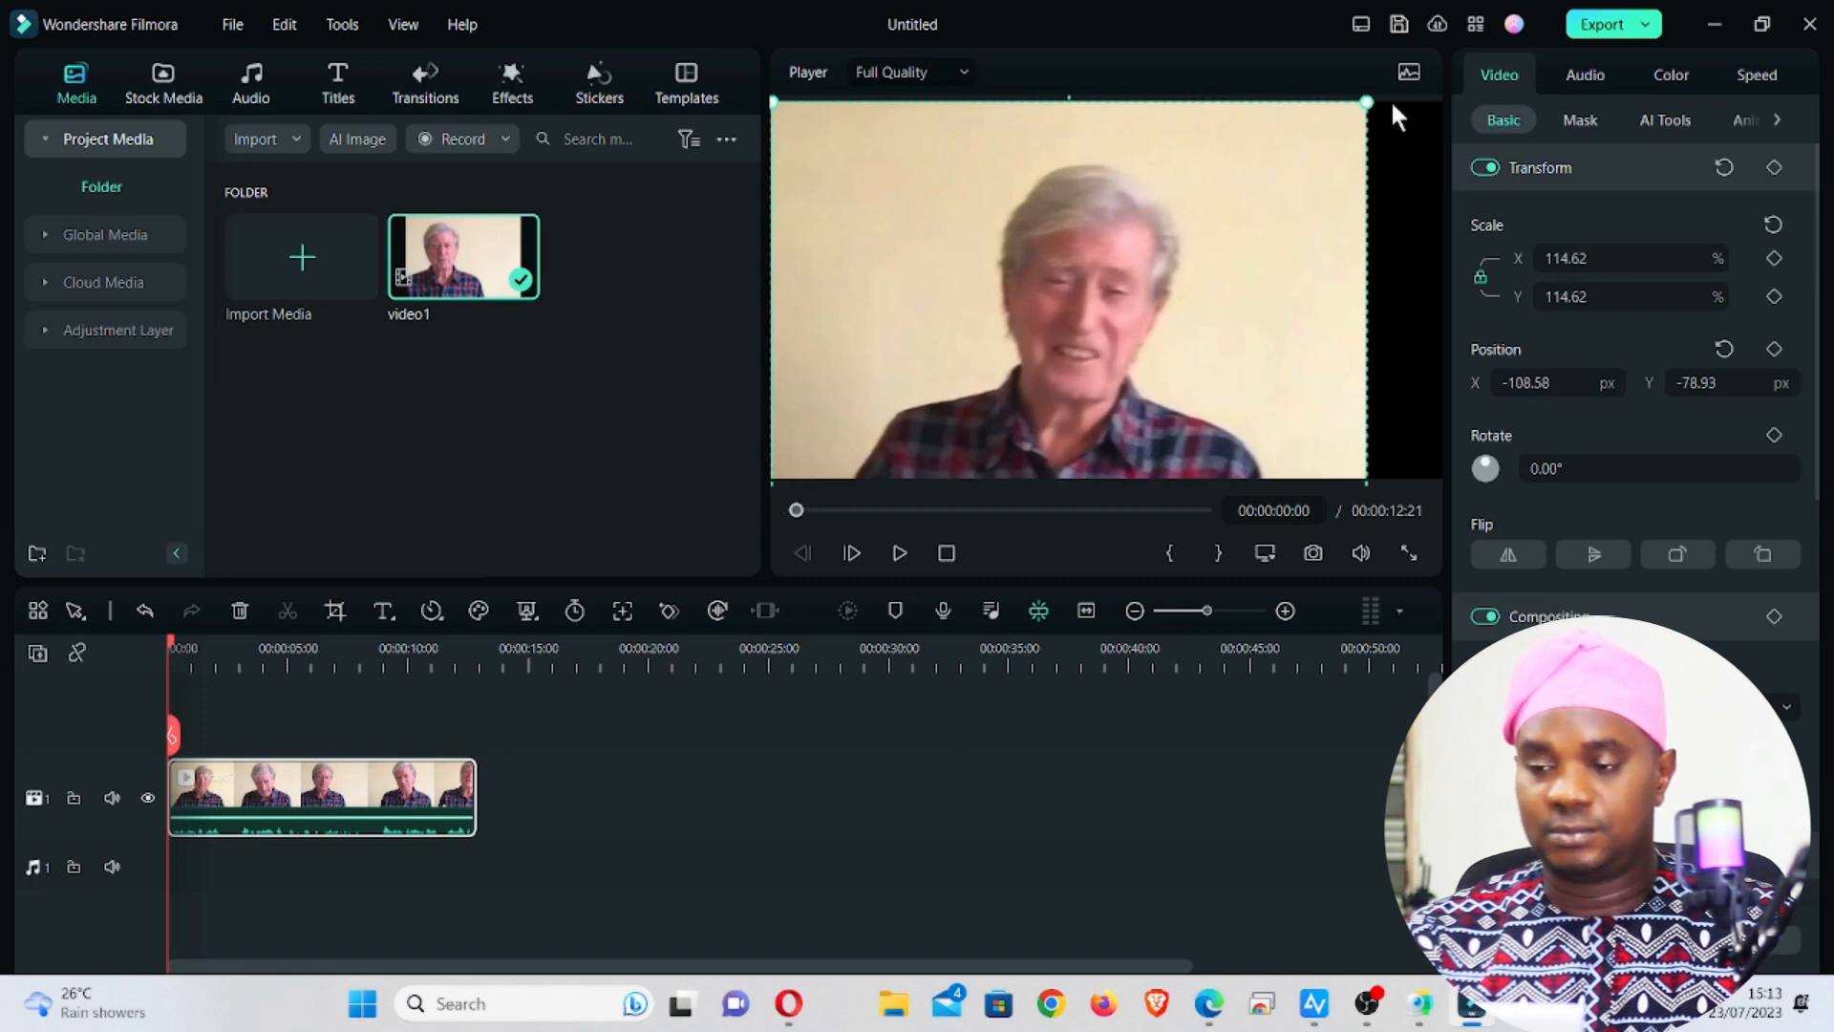
pyautogui.moveTo(1366, 103); pyautogui.dragTo(1421, 84)
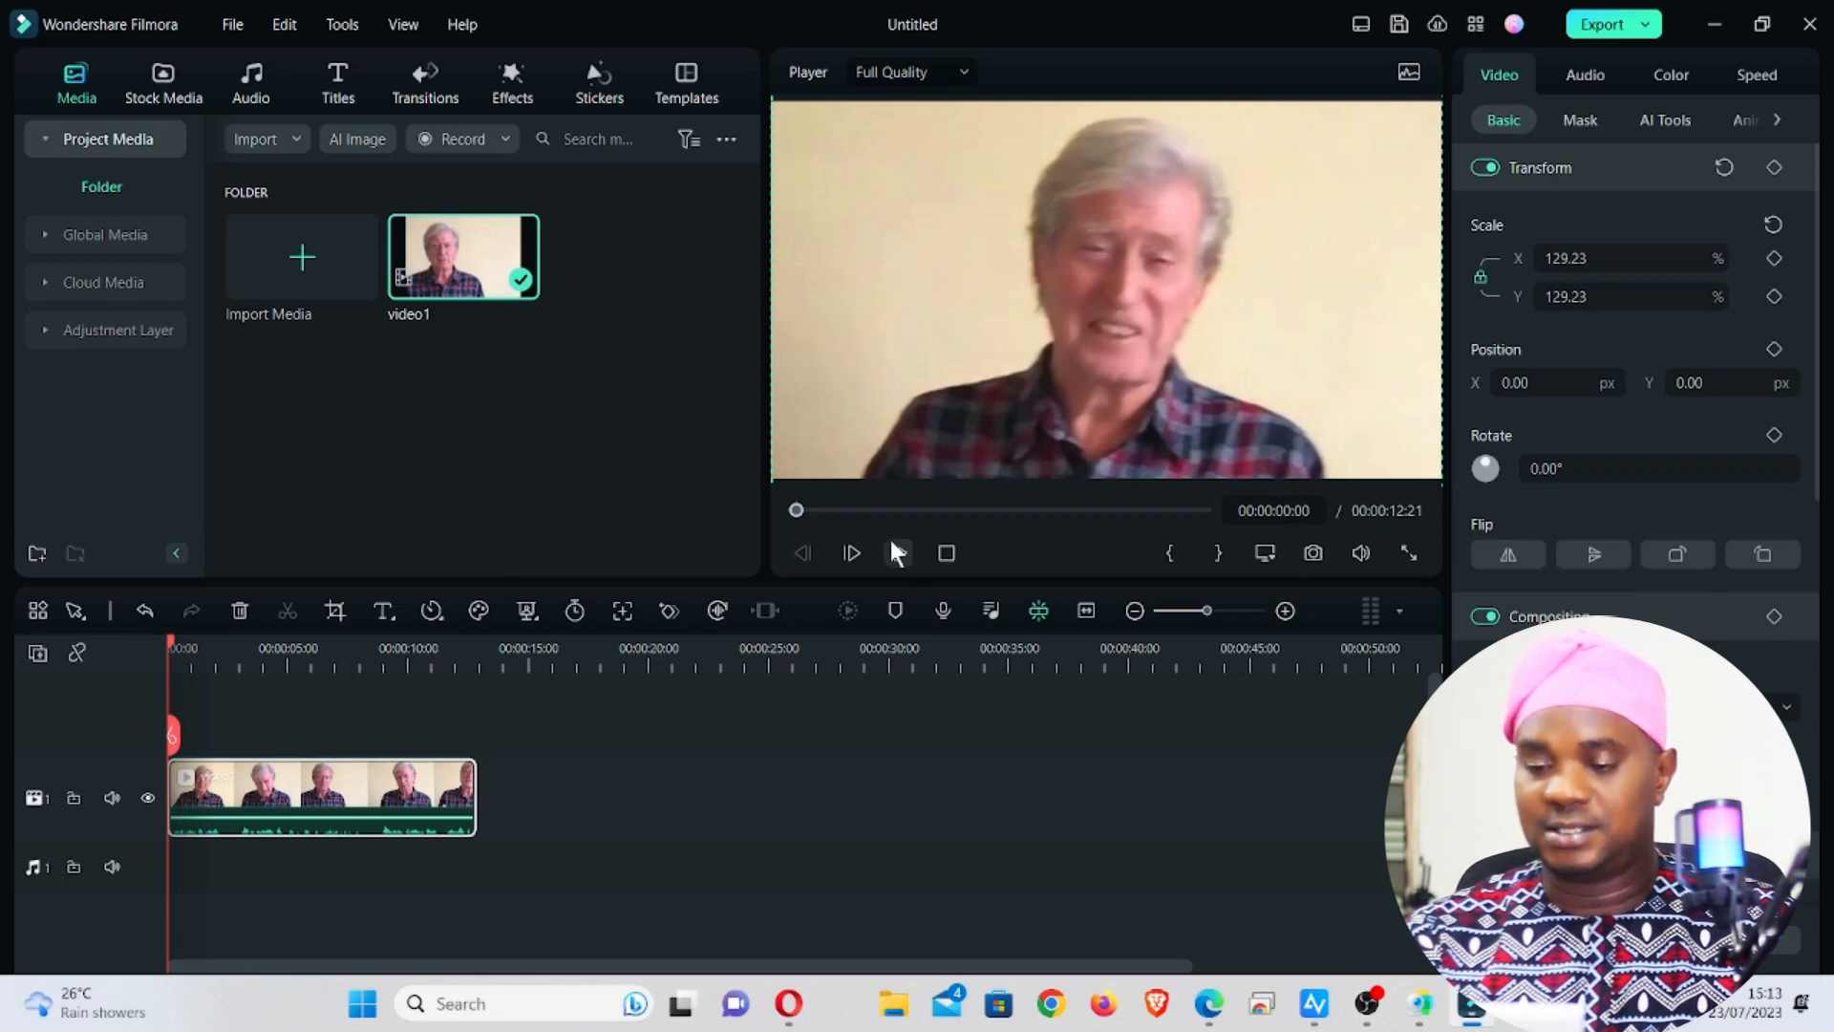
pyautogui.click(851, 552)
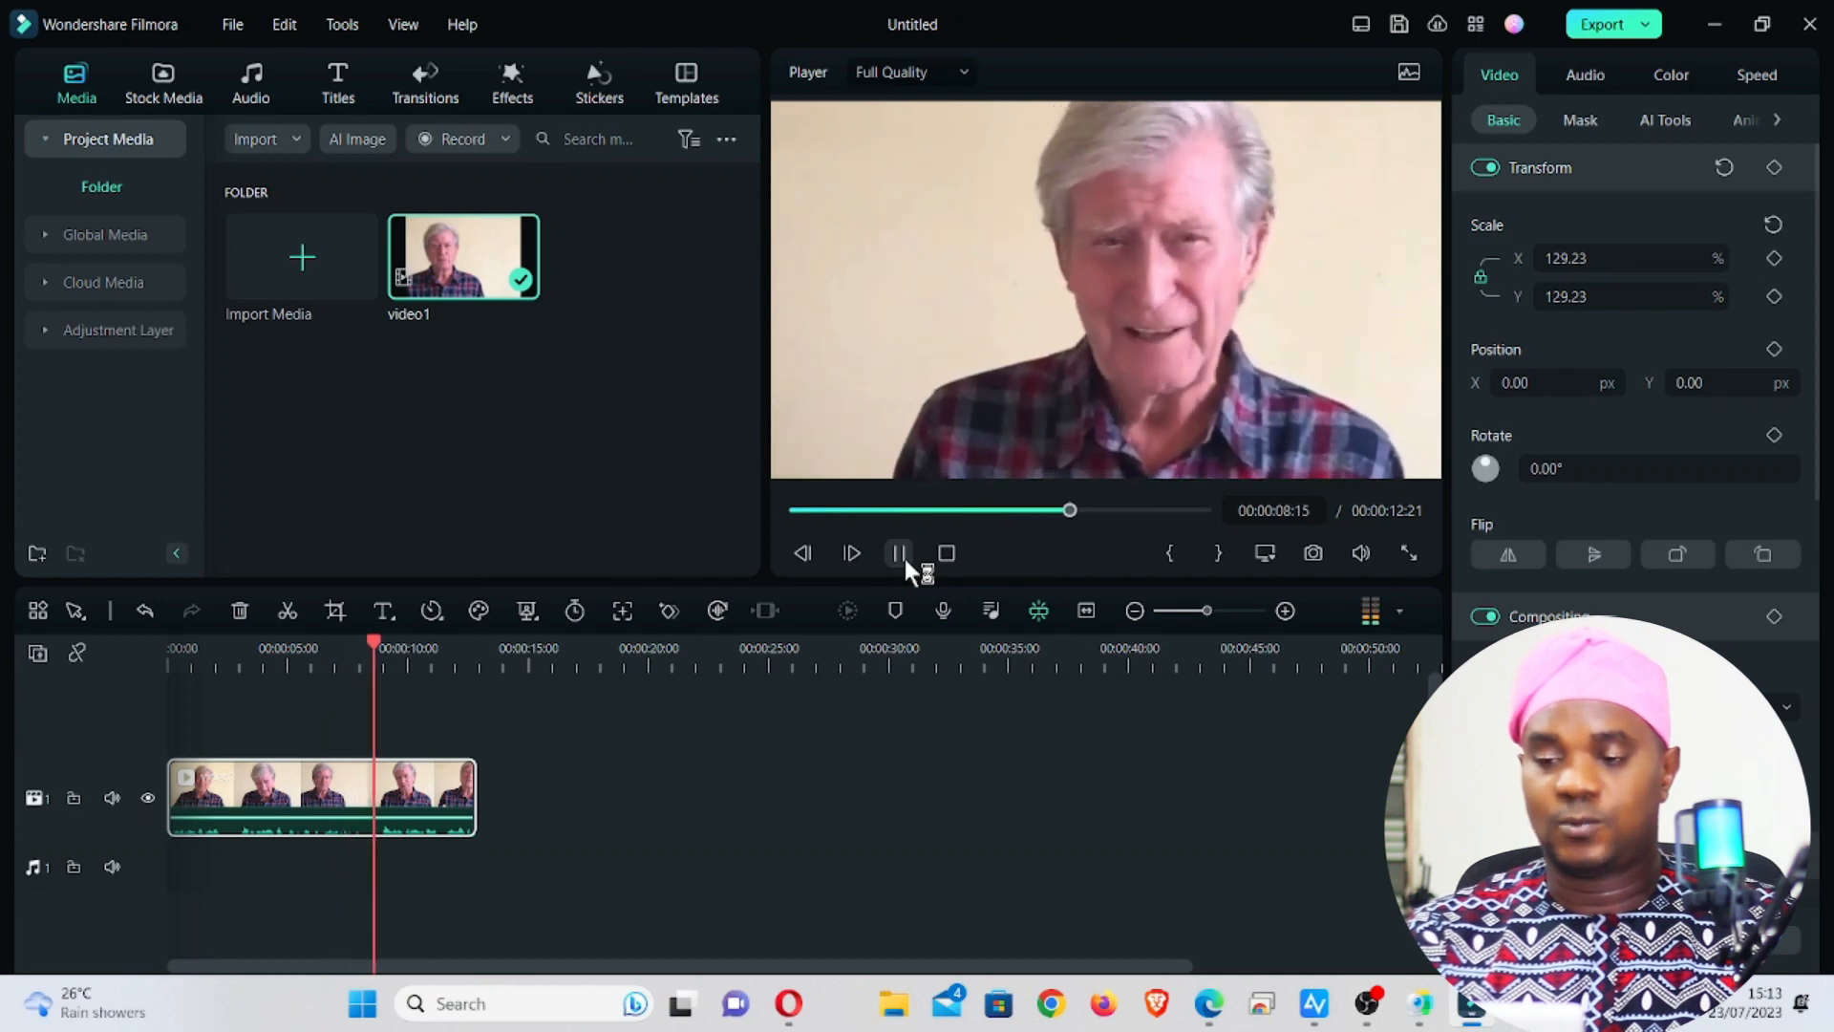
pyautogui.click(897, 553)
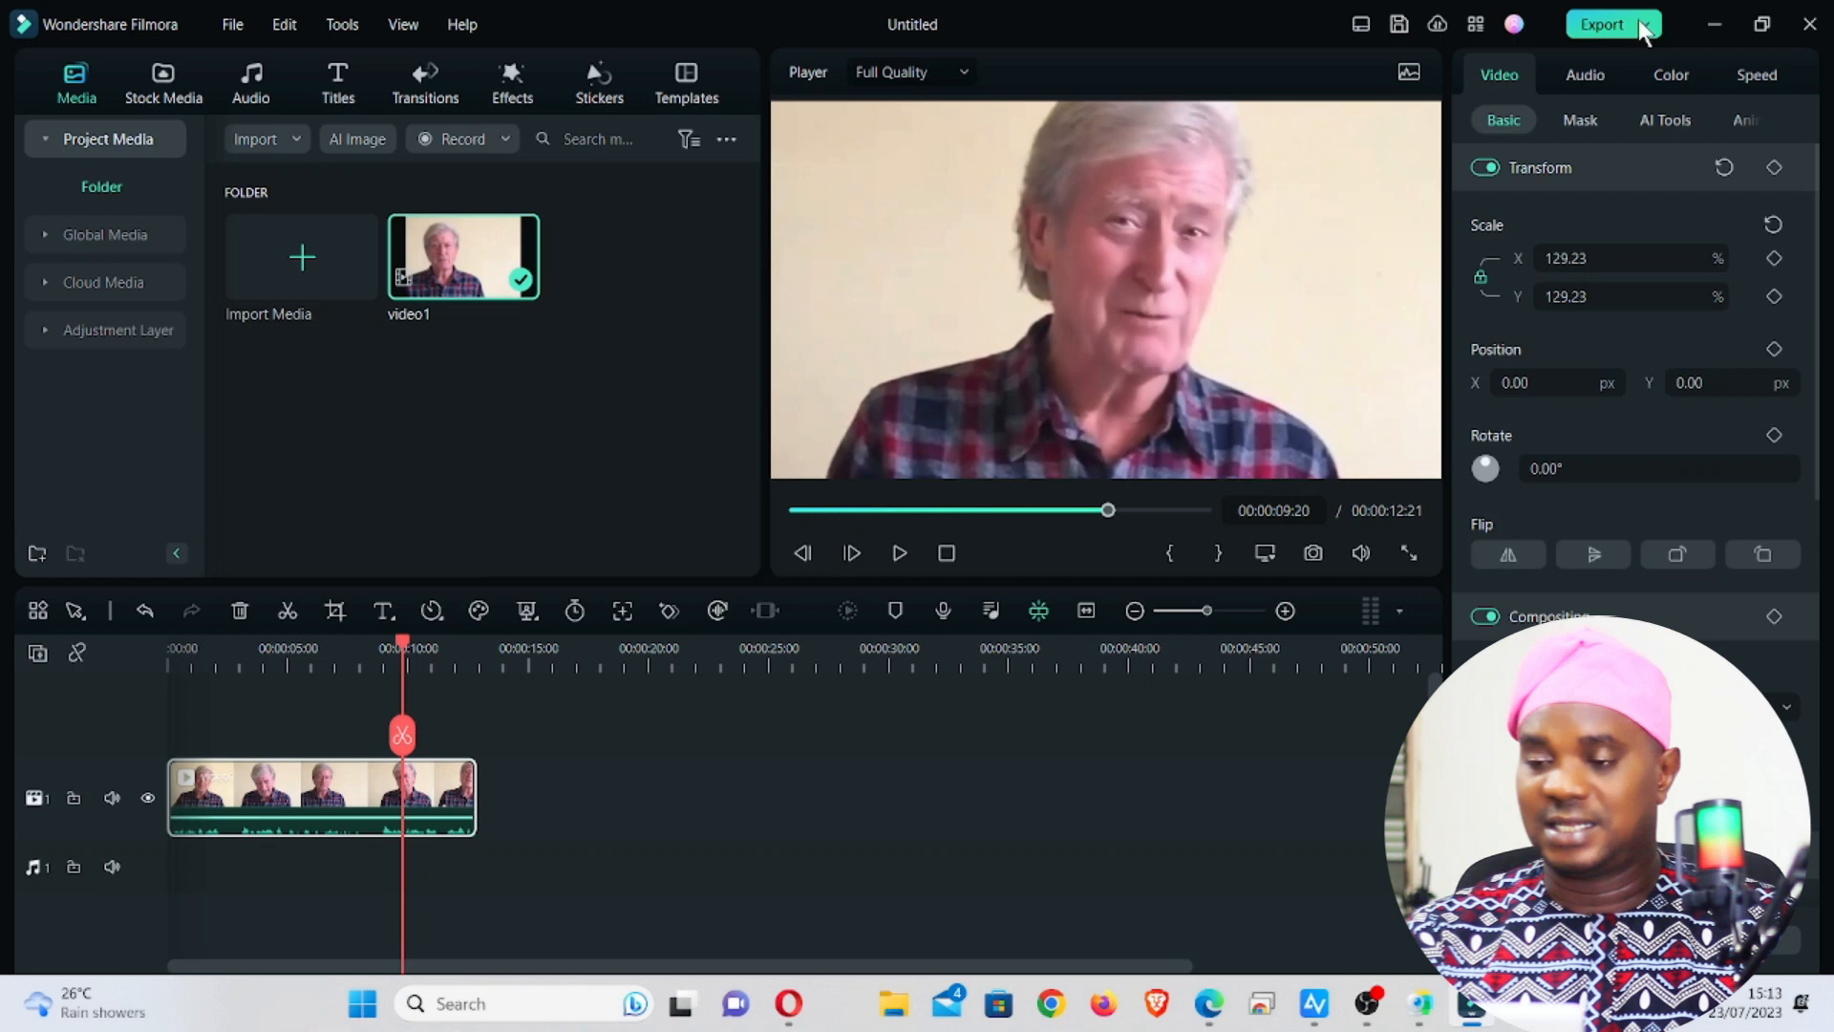
pyautogui.click(1601, 23)
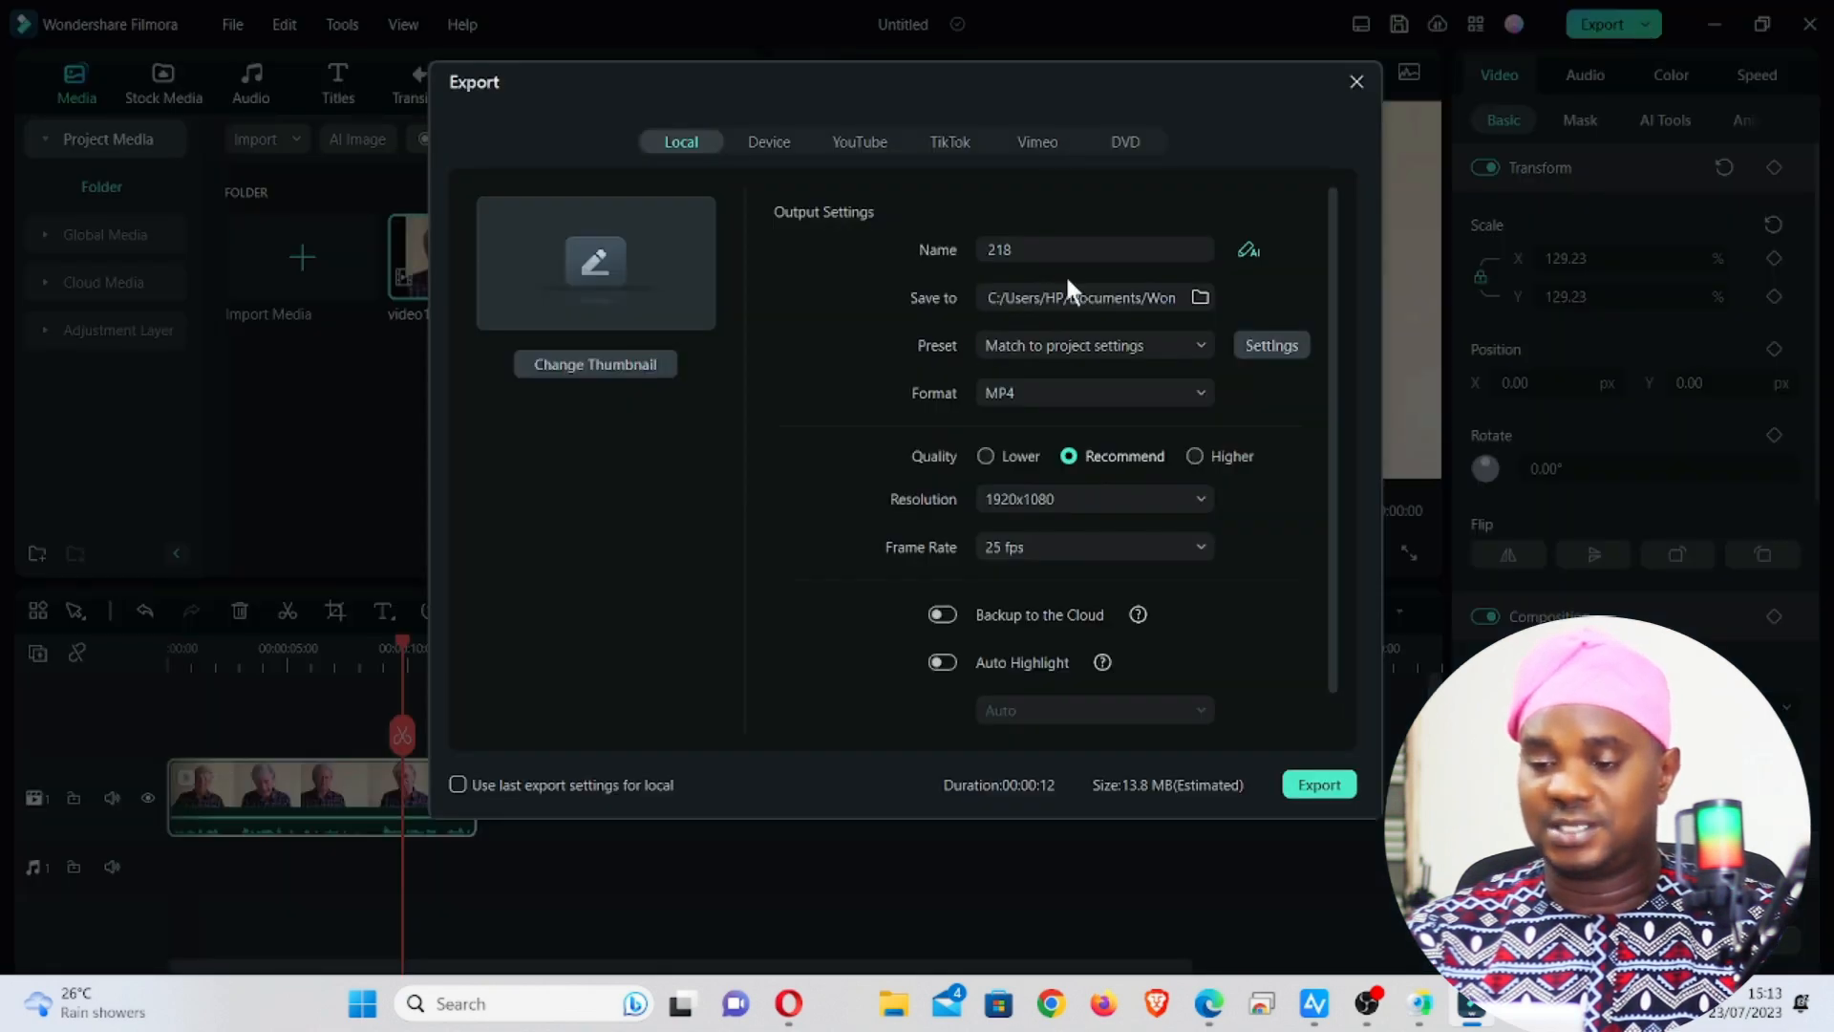
# Step: Export the clip as 'MANYCAM VIDEO' at 30 fps, then switch to File Explorer
pyautogui.click(1093, 250)
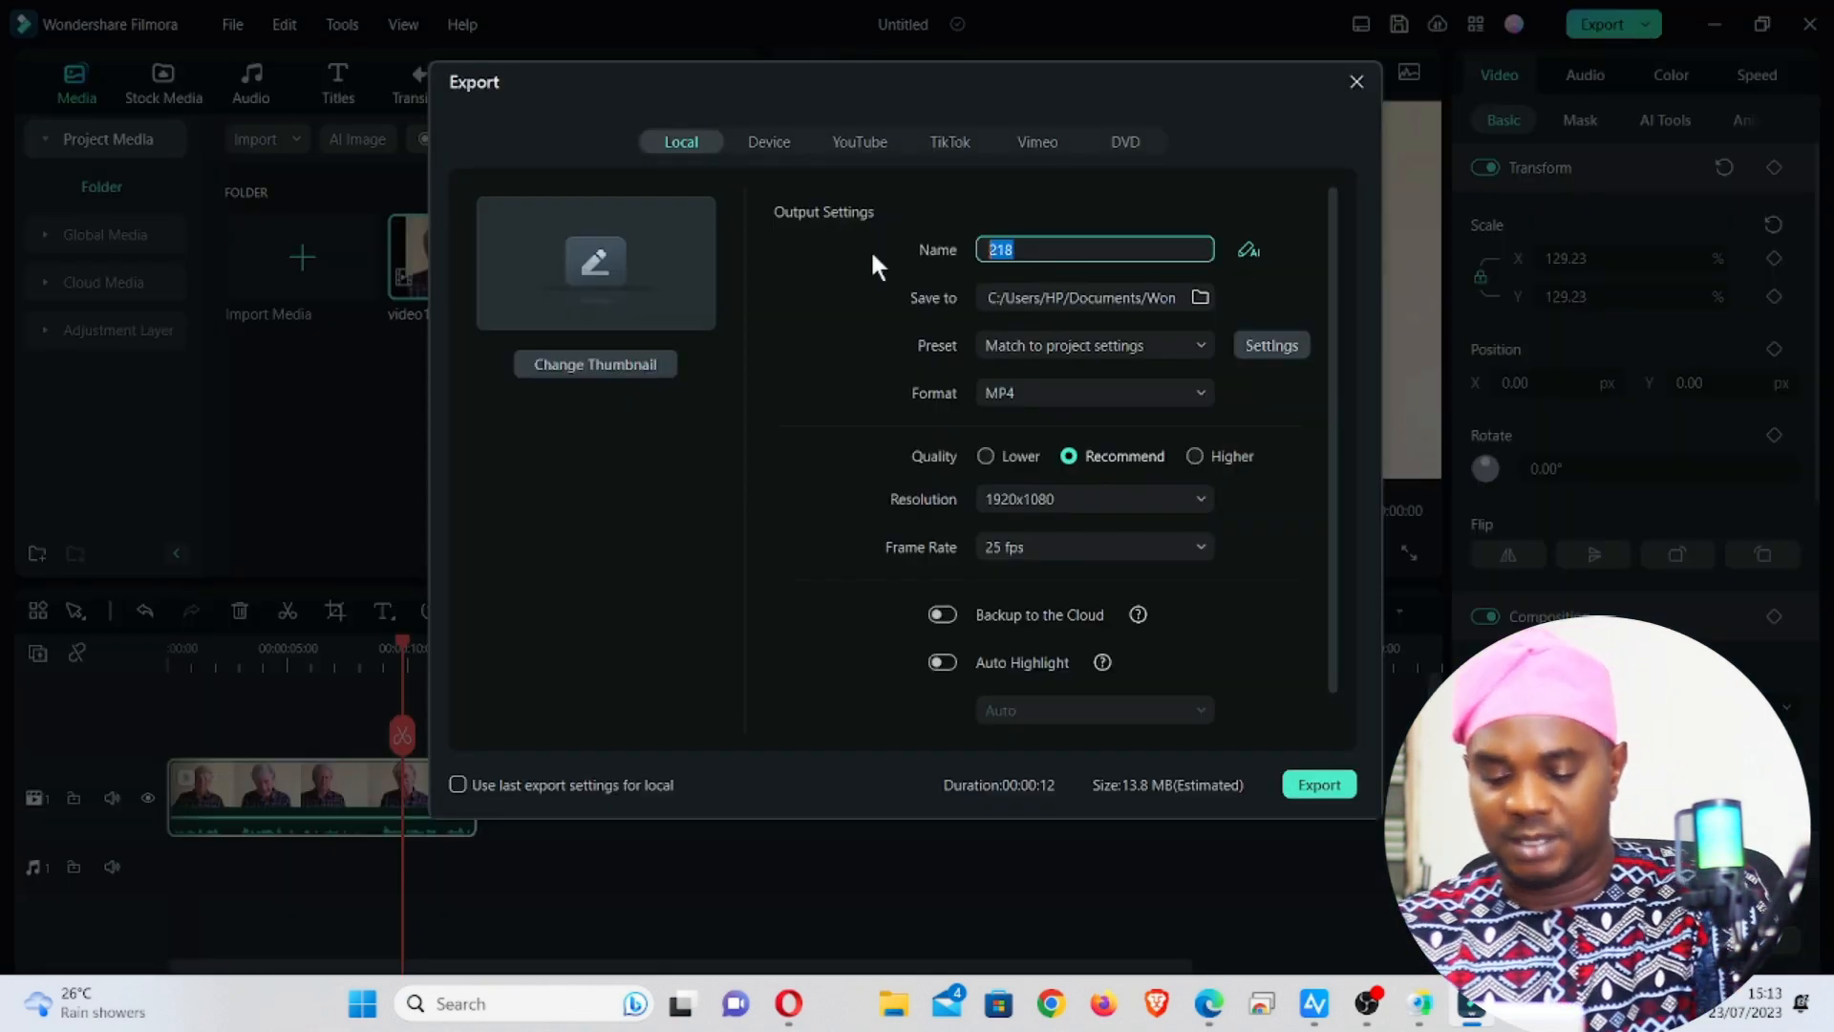
pyautogui.write('MANYCAM V')
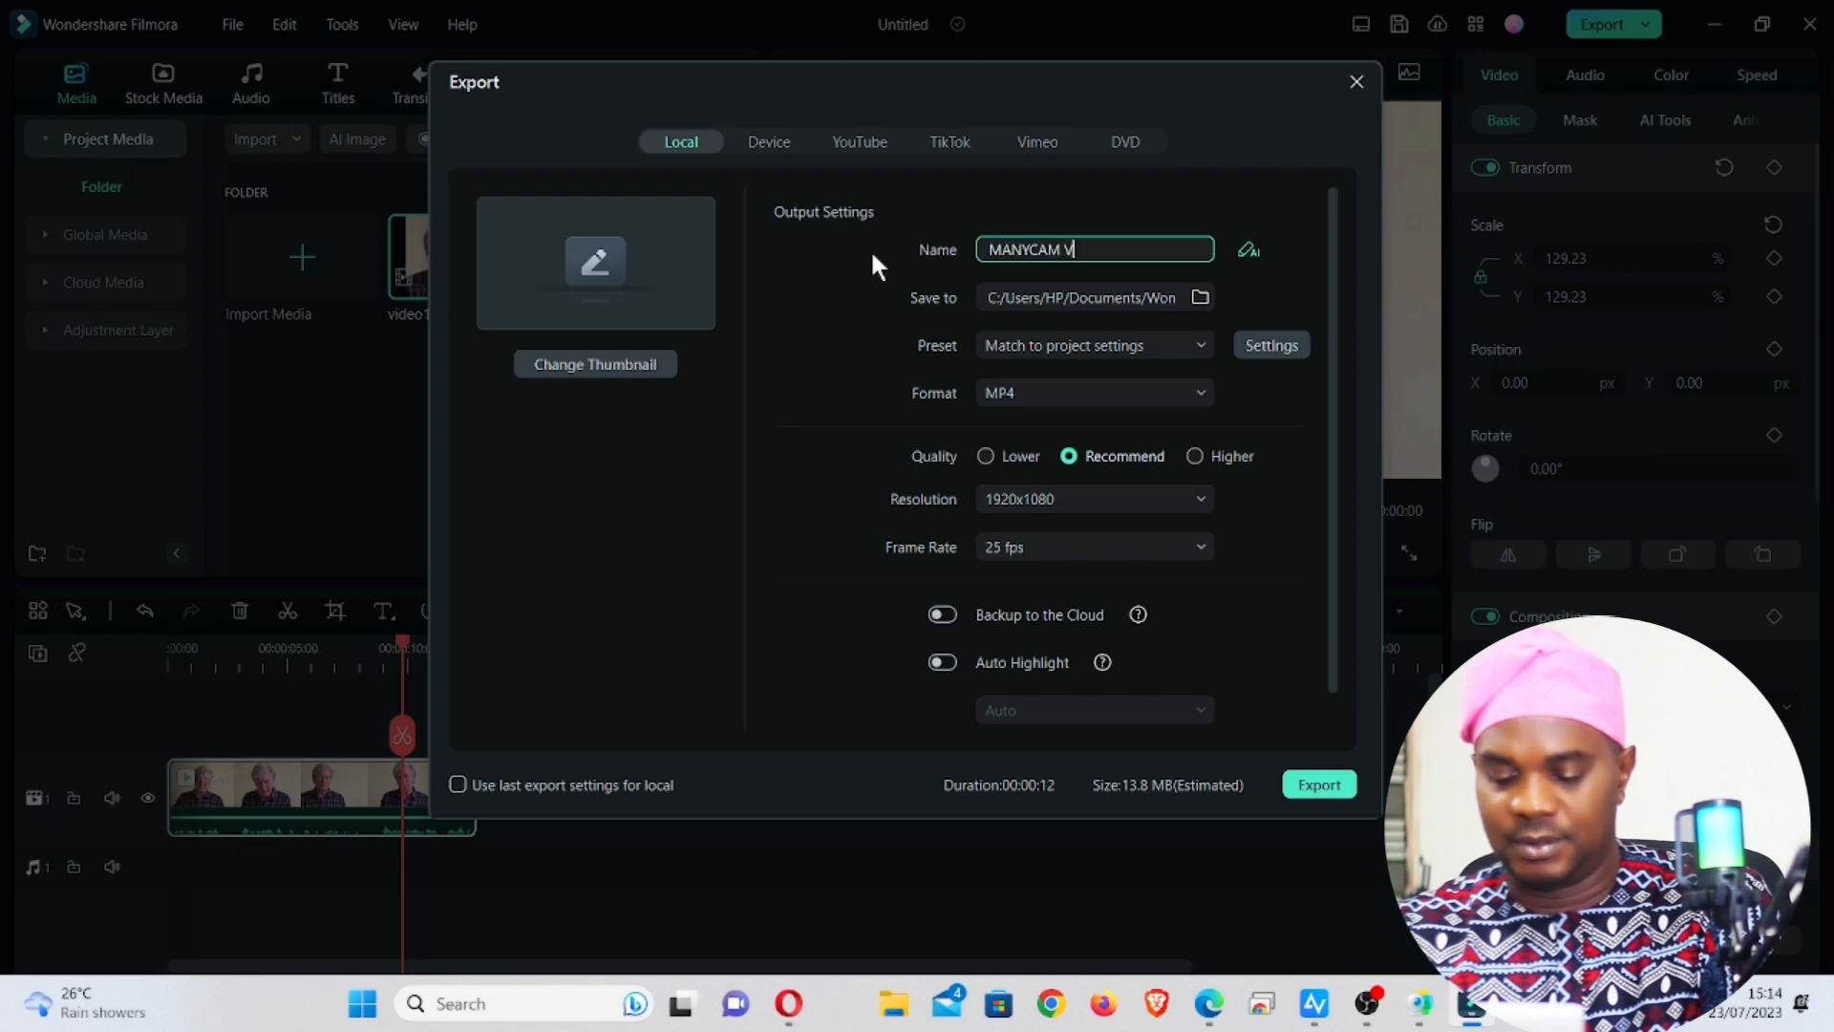
pyautogui.write('IDEO')
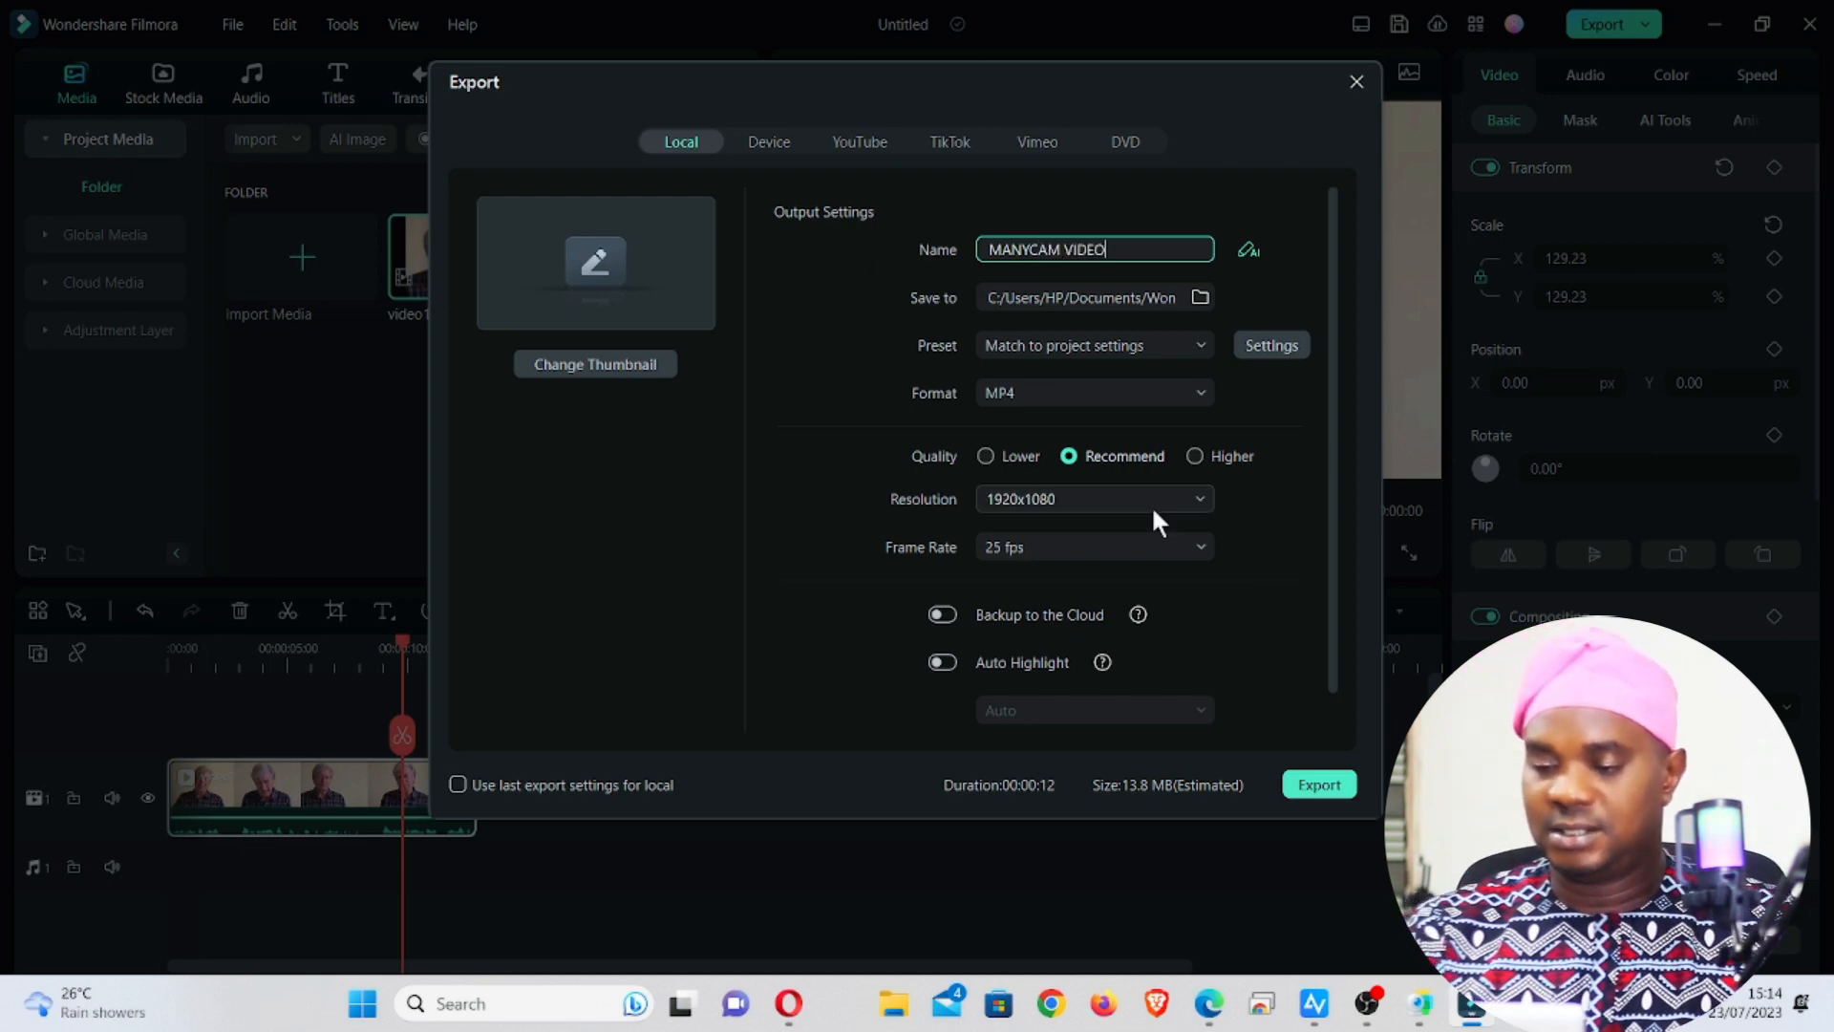
pyautogui.click(1091, 546)
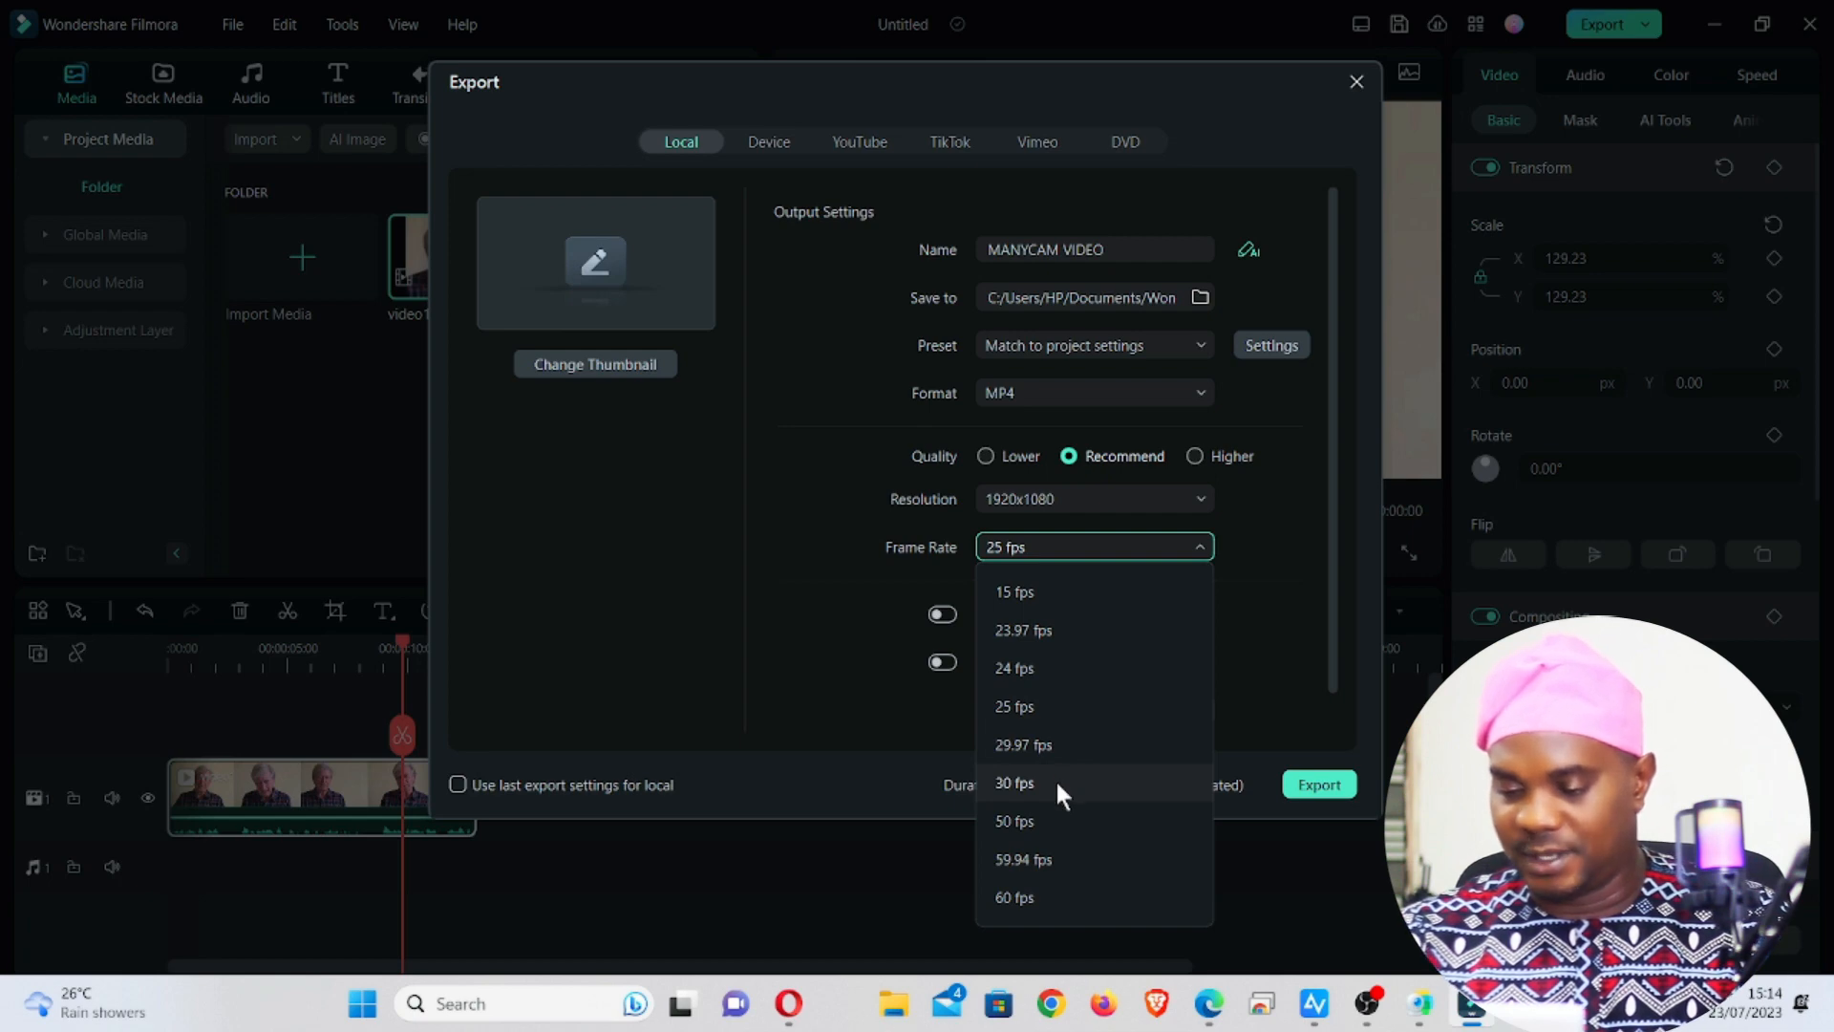
pyautogui.click(1013, 782)
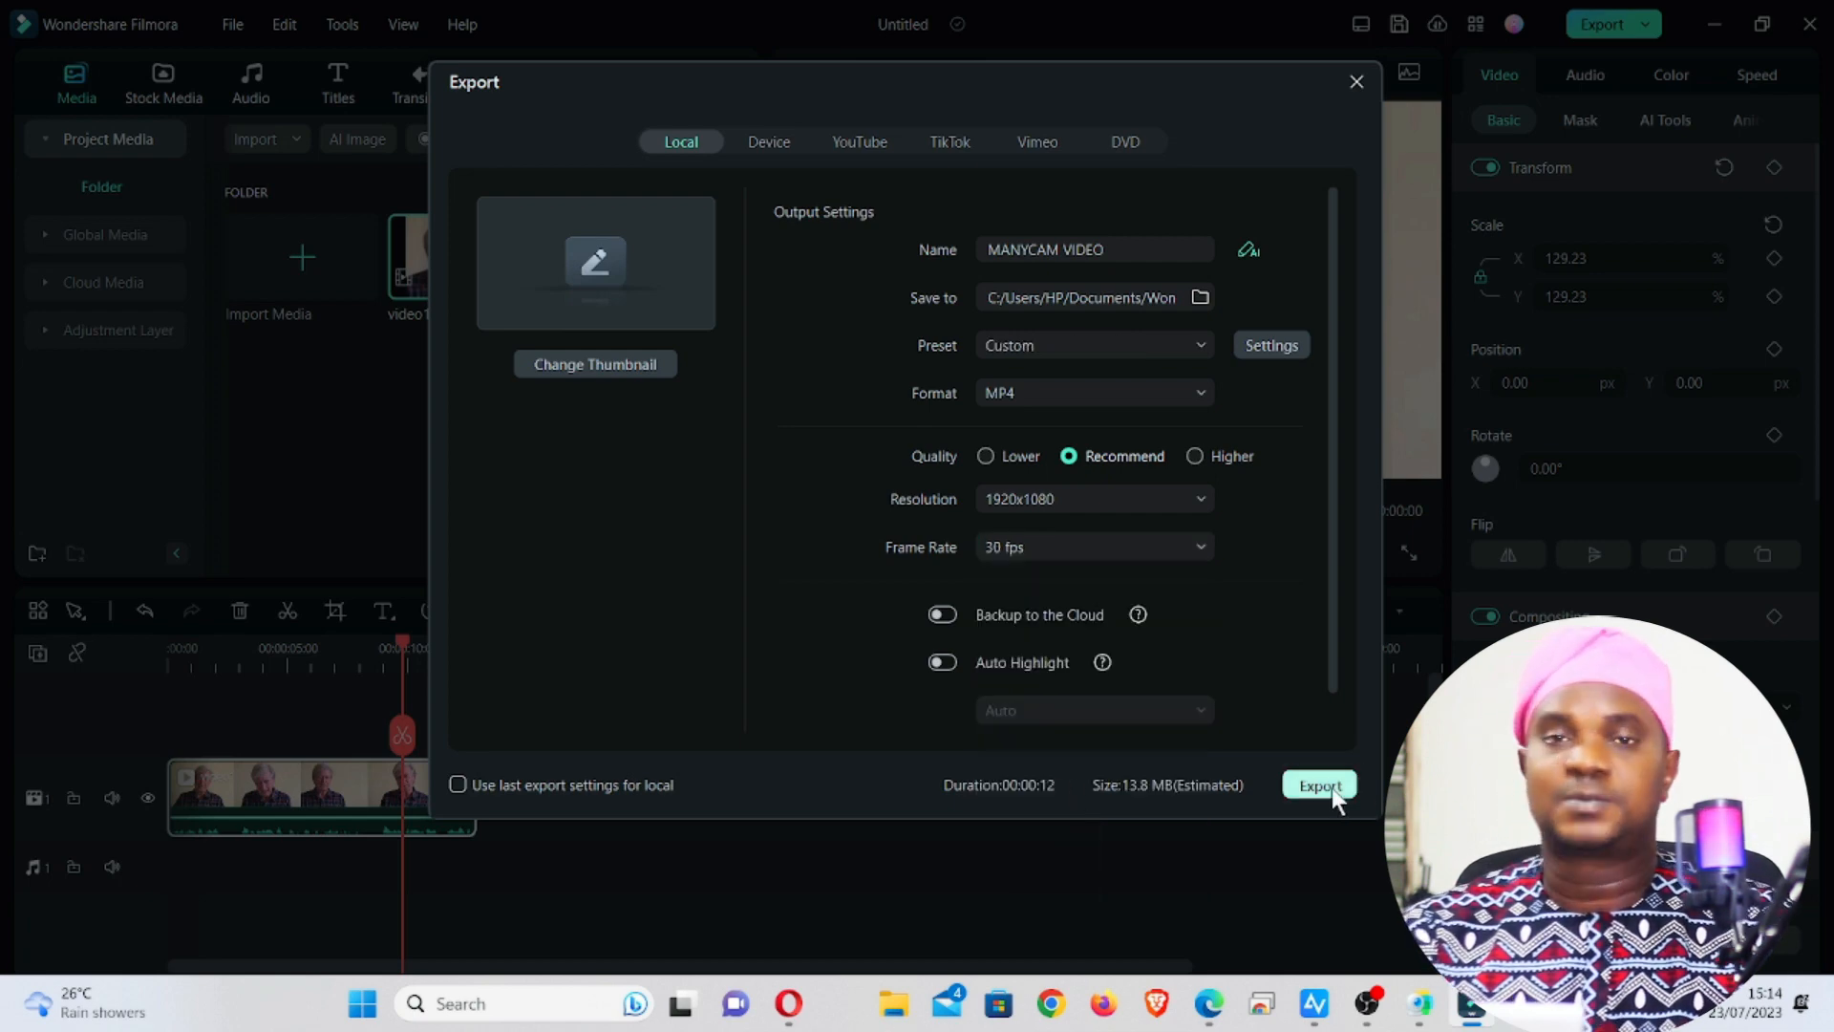
pyautogui.click(1318, 785)
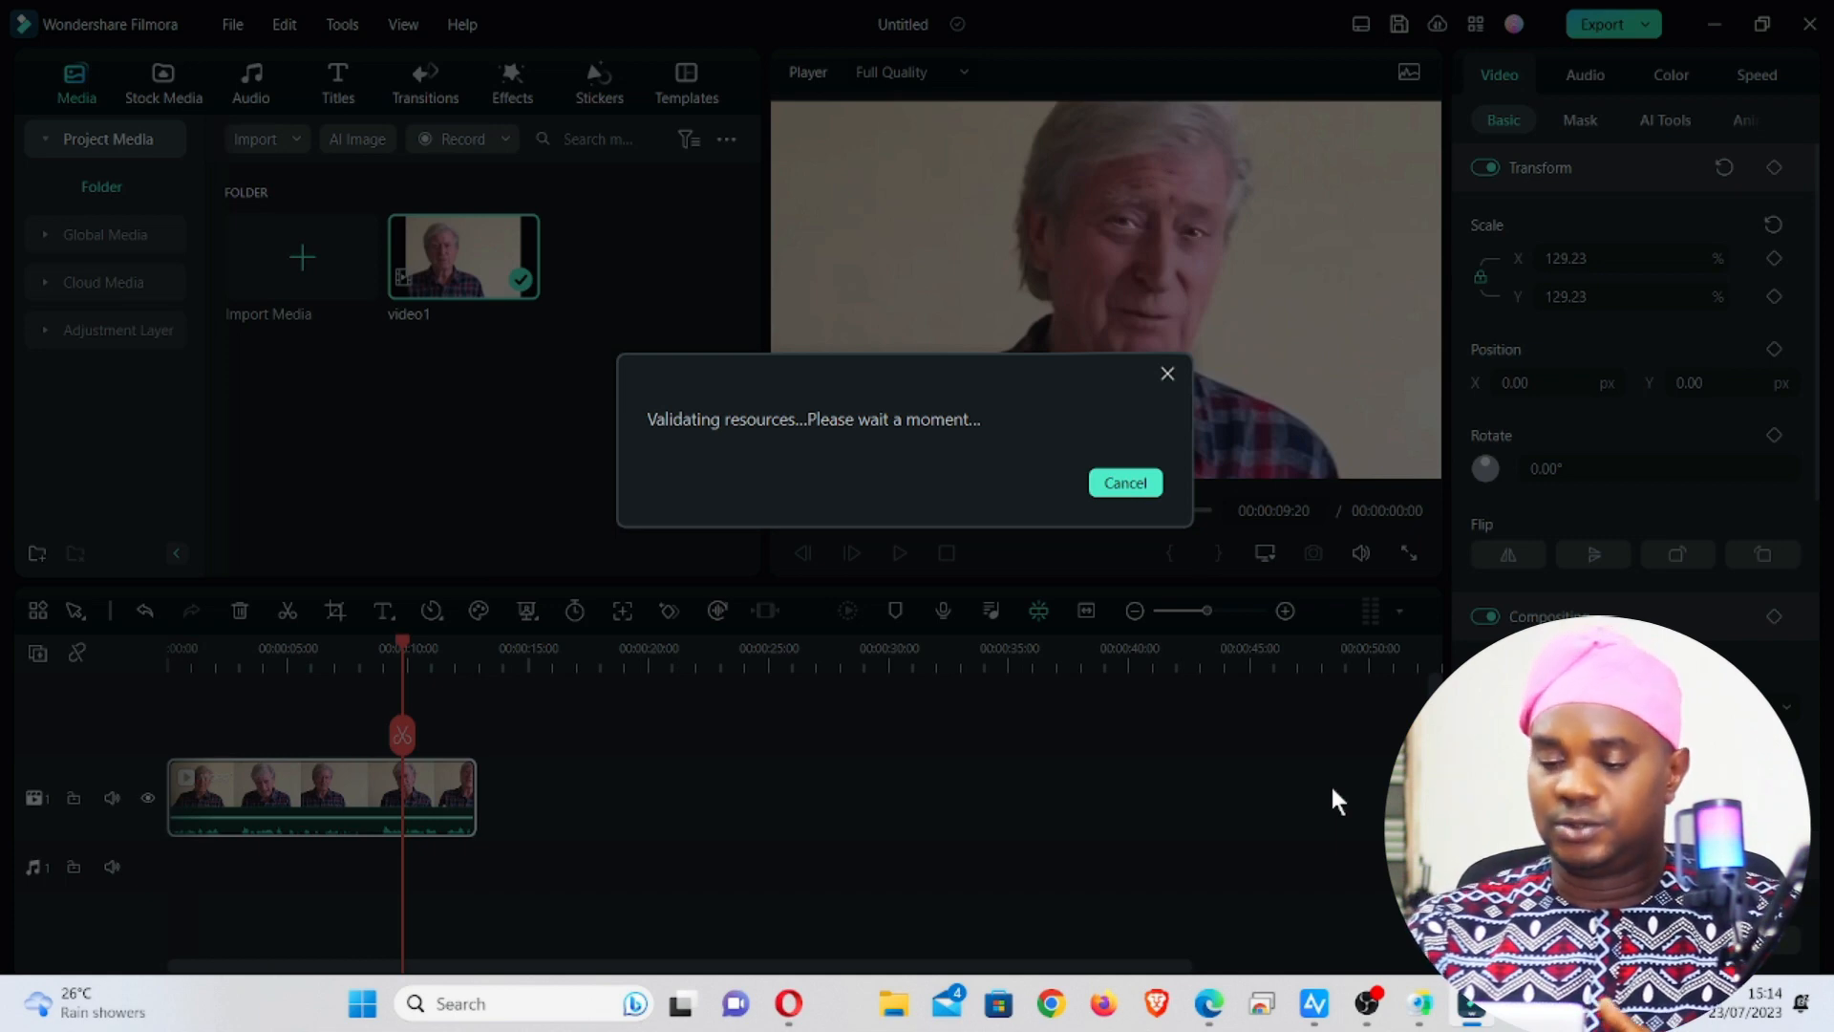
pyautogui.moveTo(891, 1004)
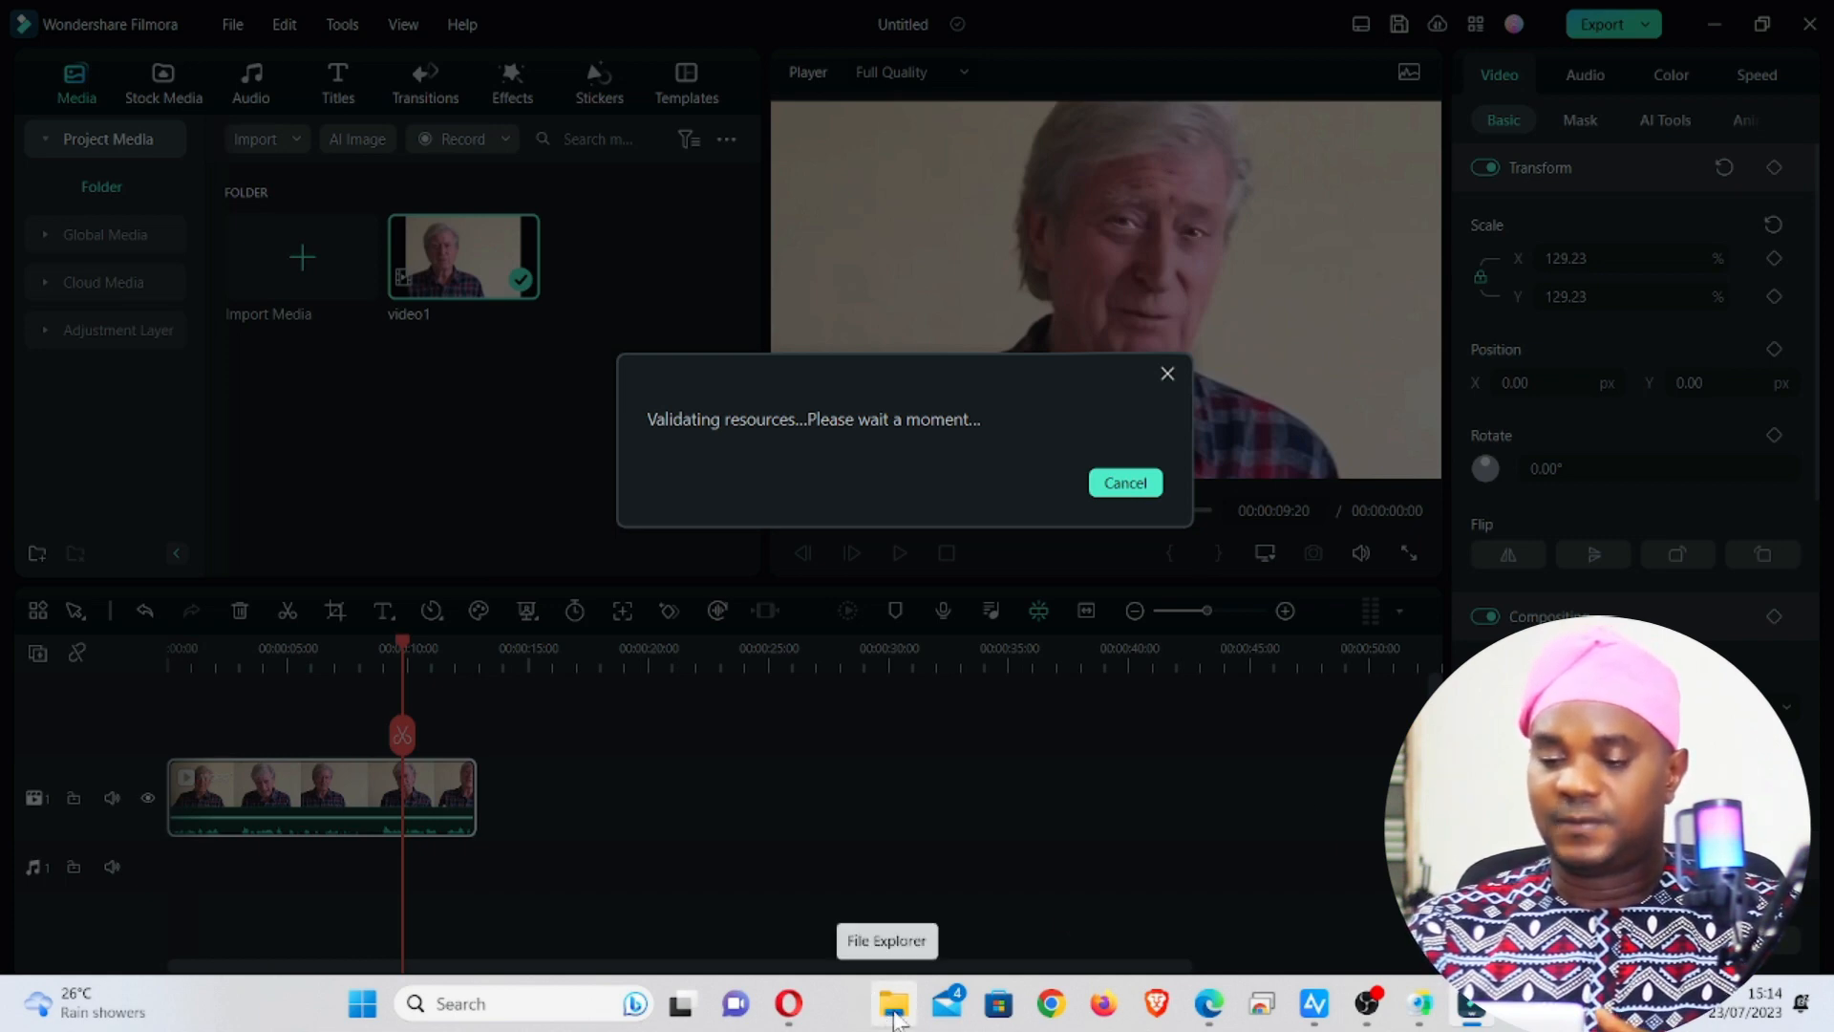
pyautogui.click(891, 1004)
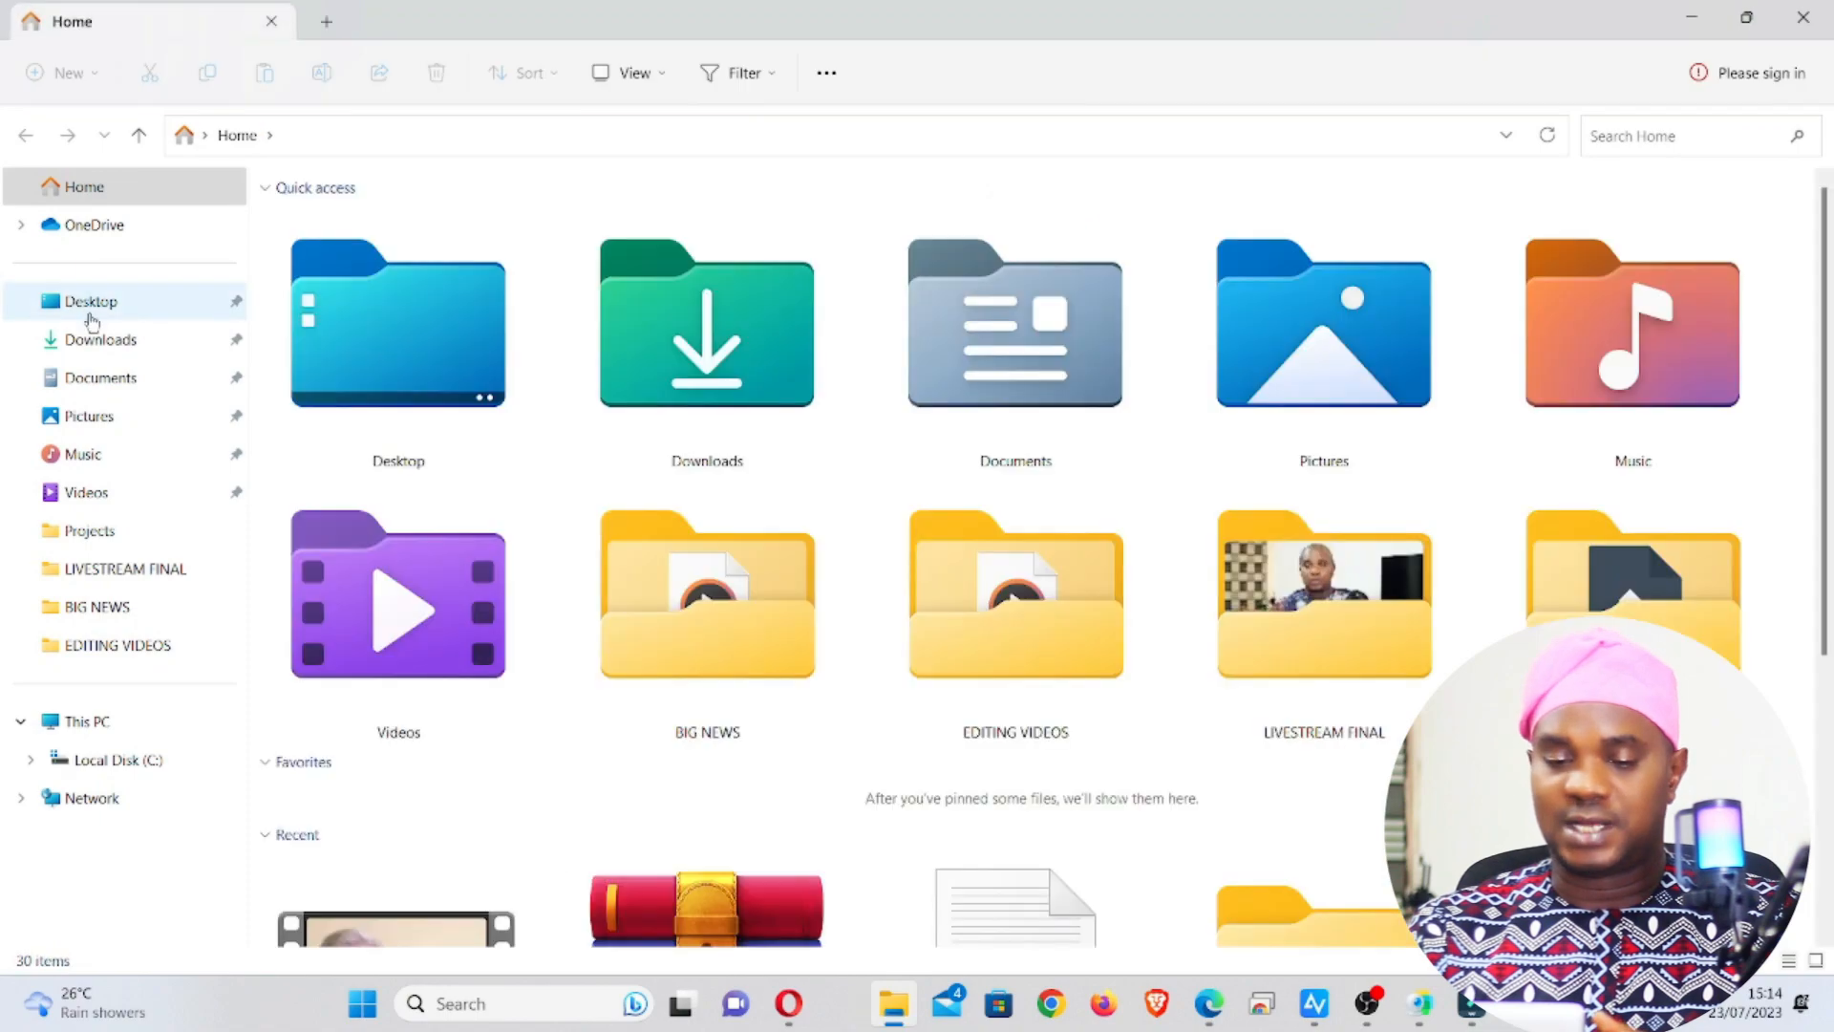
# Step: Open the original video1 from Downloads, then preview the exported MANYCAM VIDEO clip
pyautogui.click(103, 339)
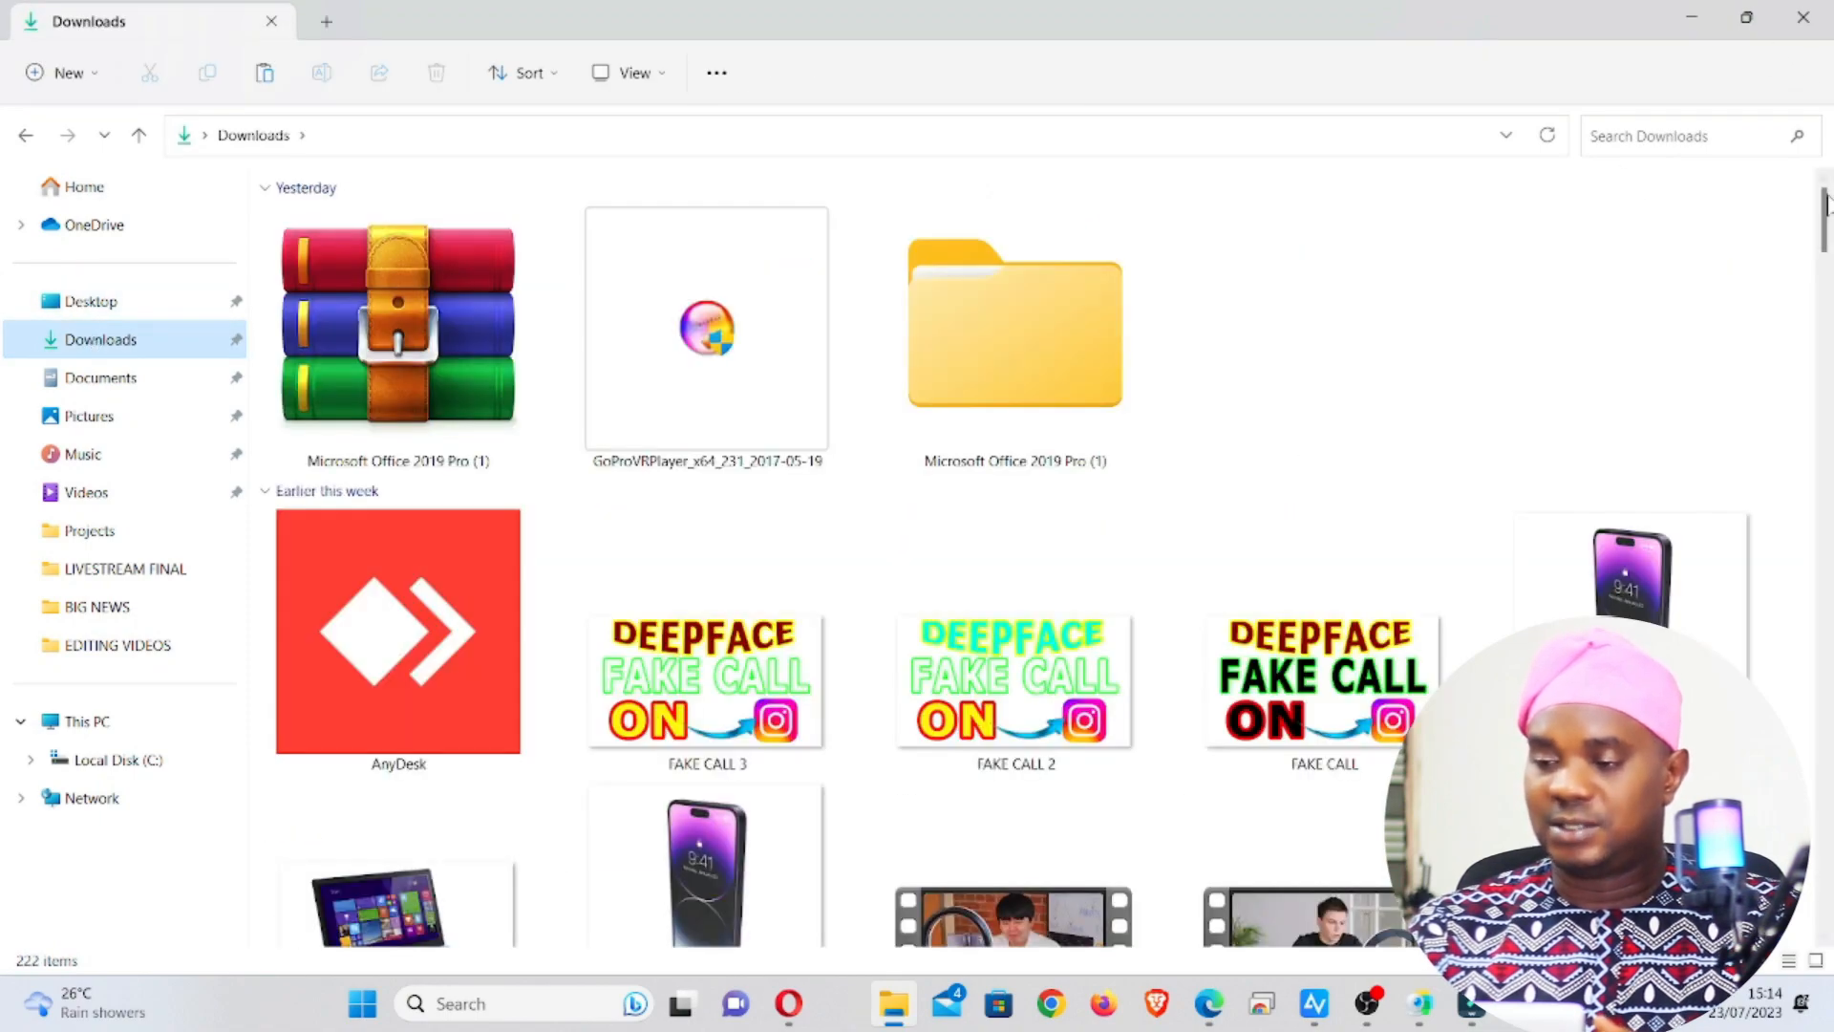
pyautogui.scroll(-3)
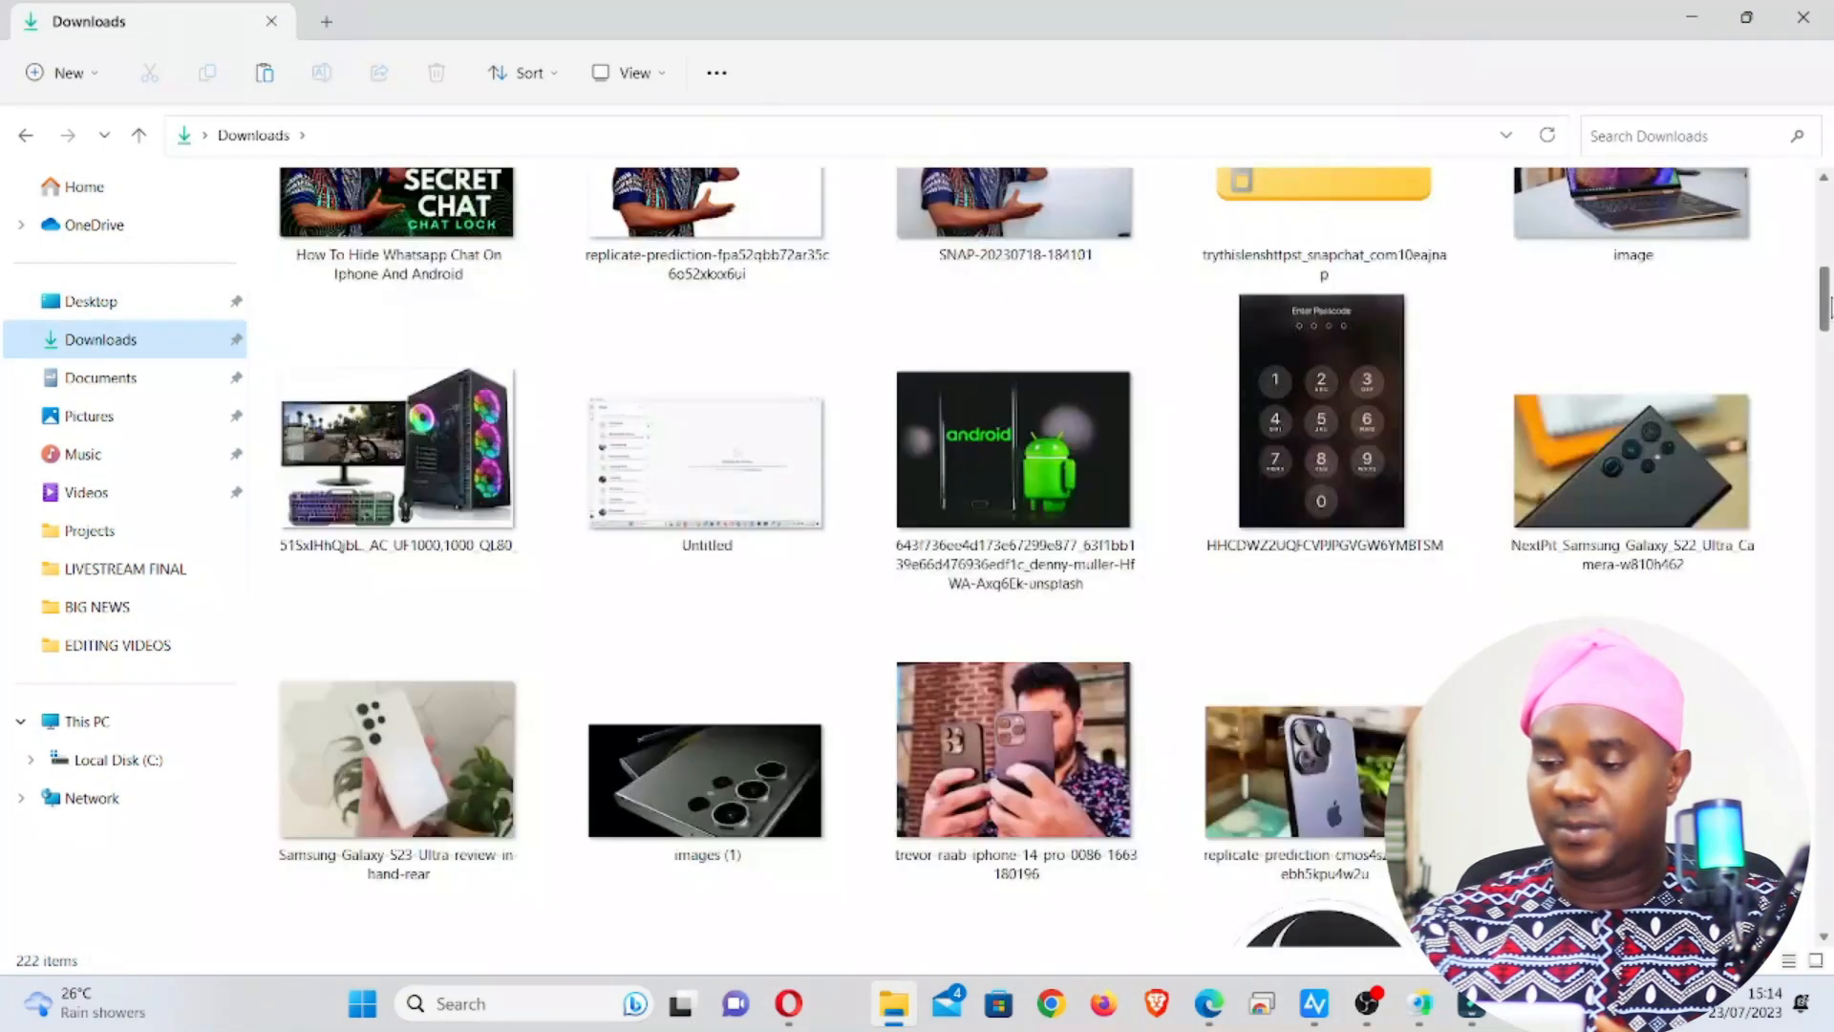
pyautogui.scroll(-3)
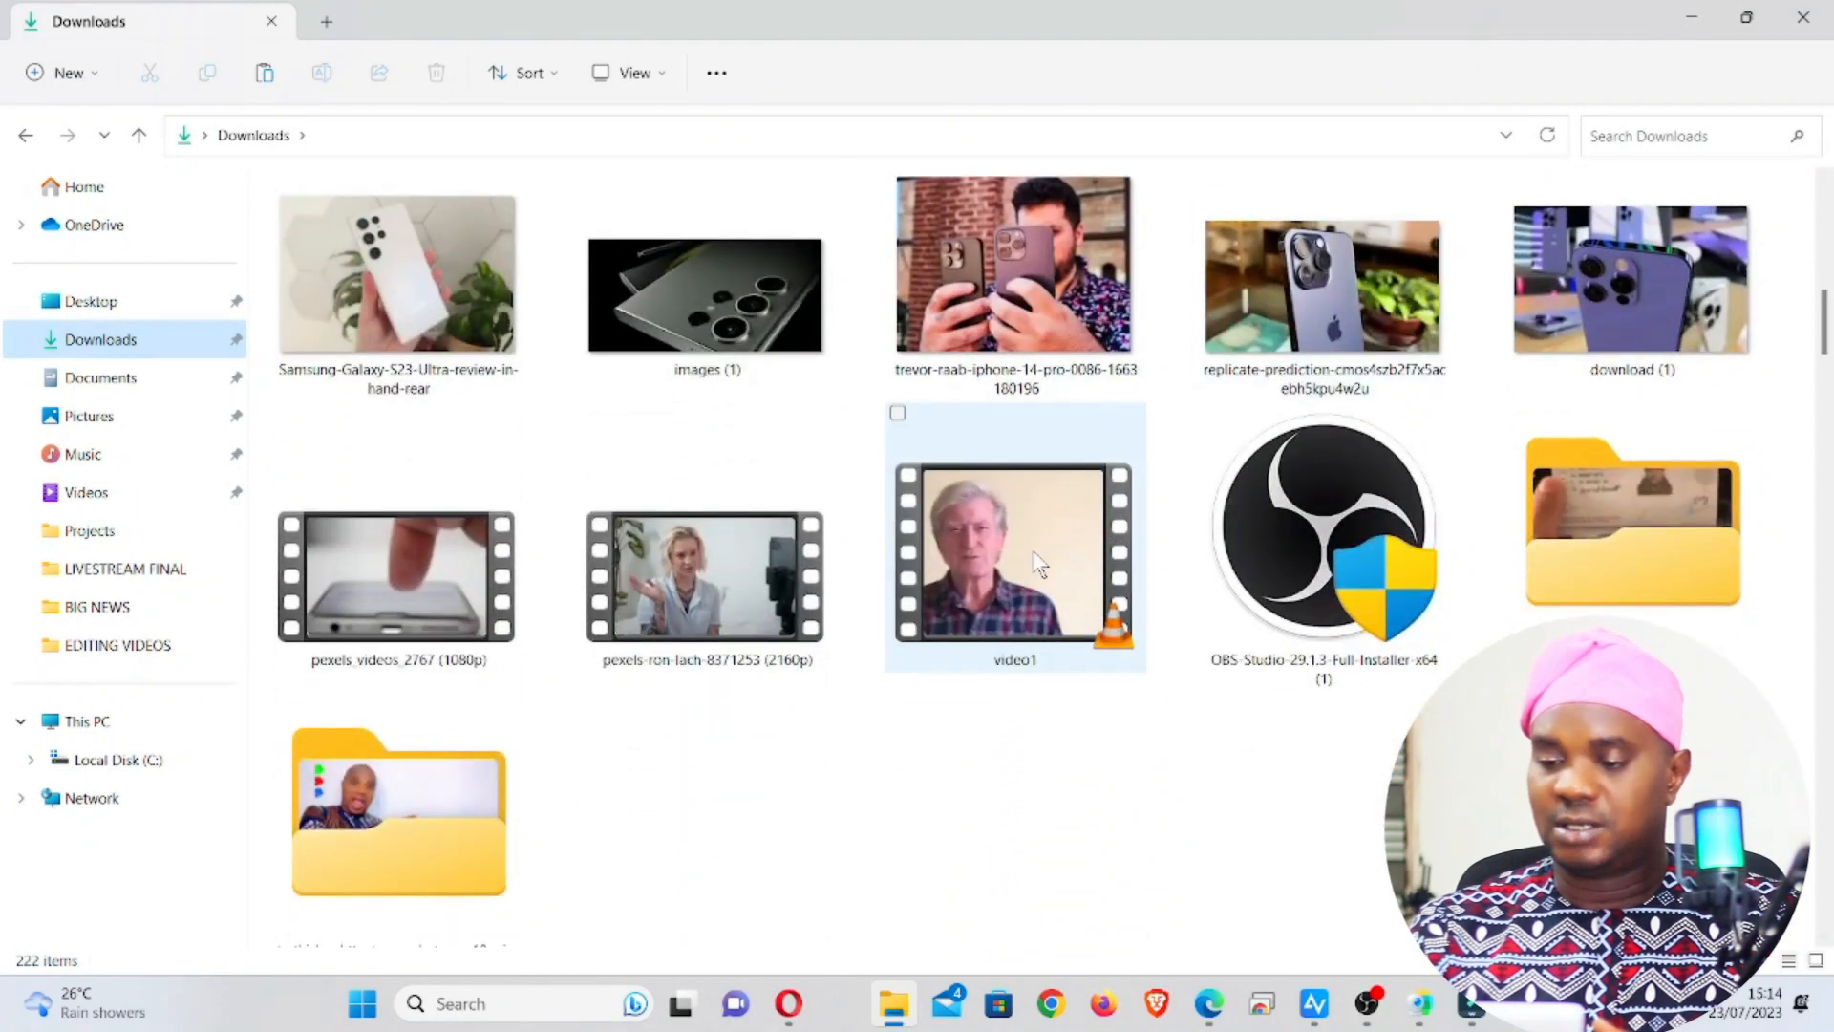
pyautogui.doubleClick(1014, 552)
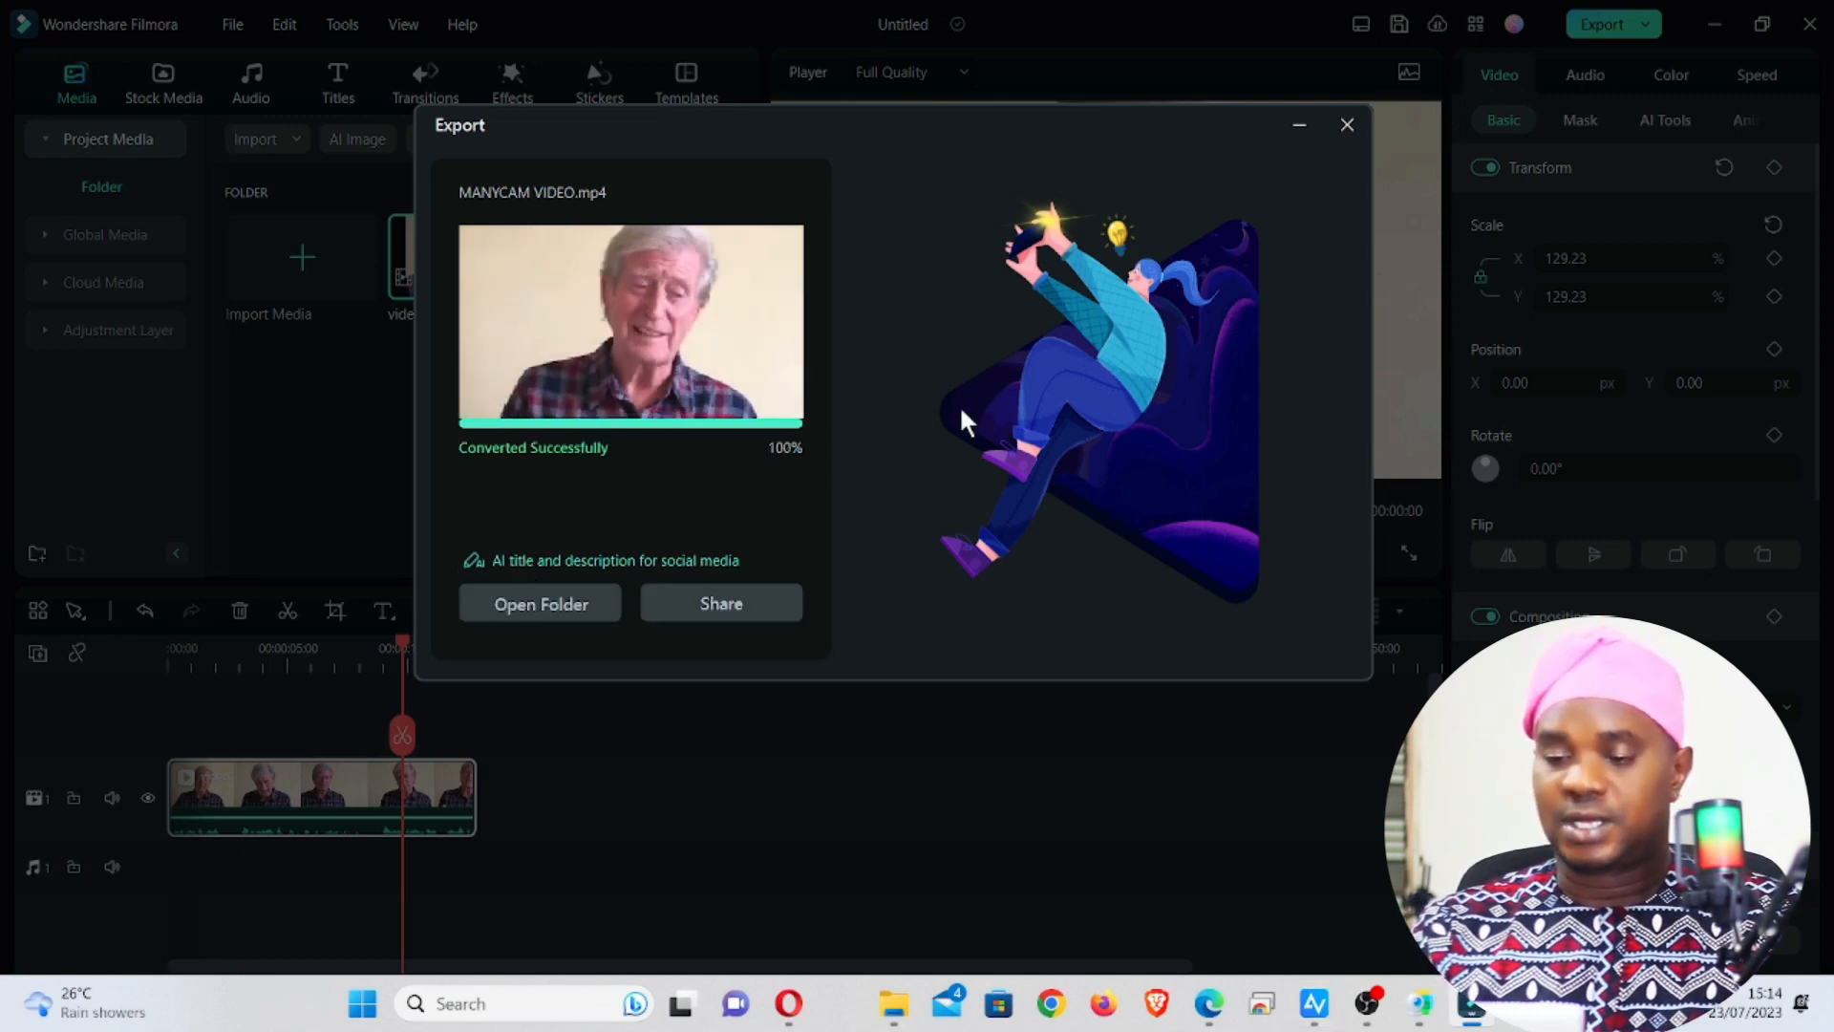
pyautogui.click(1346, 125)
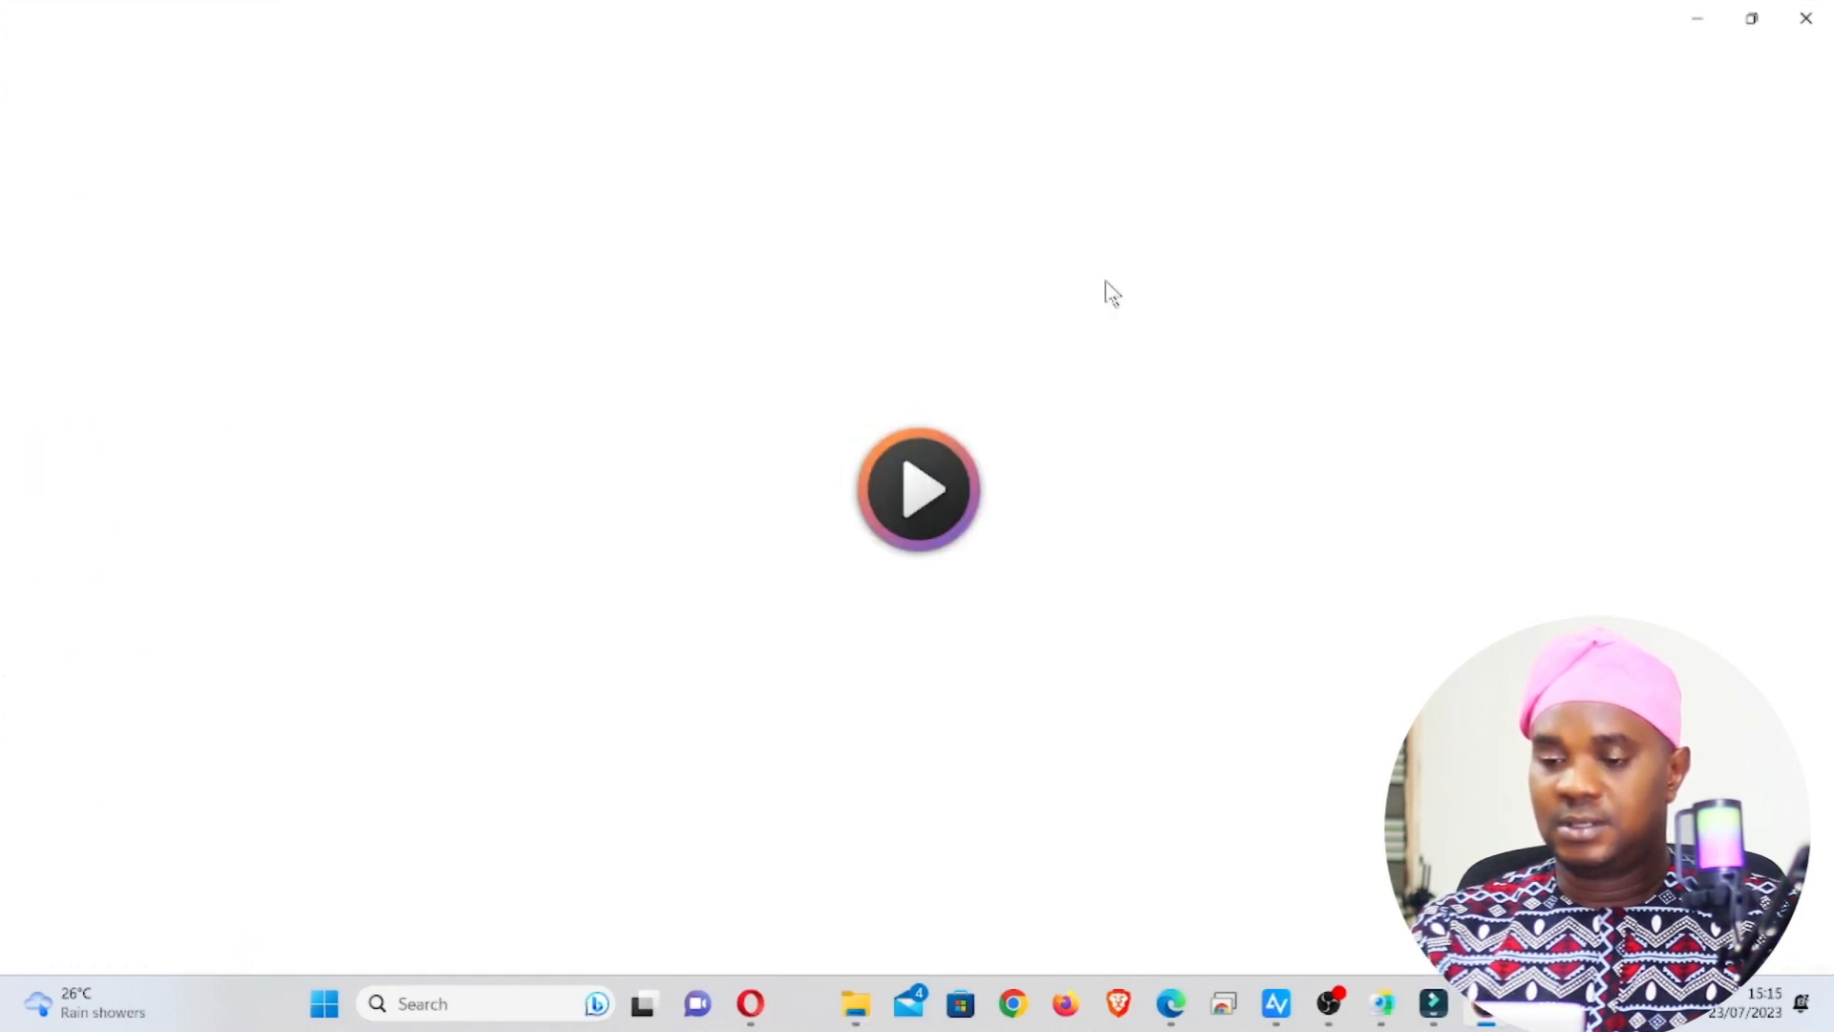
# Step: Play the exported MANYCAM VIDEO in Media Player, then close the player
pyautogui.click(916, 488)
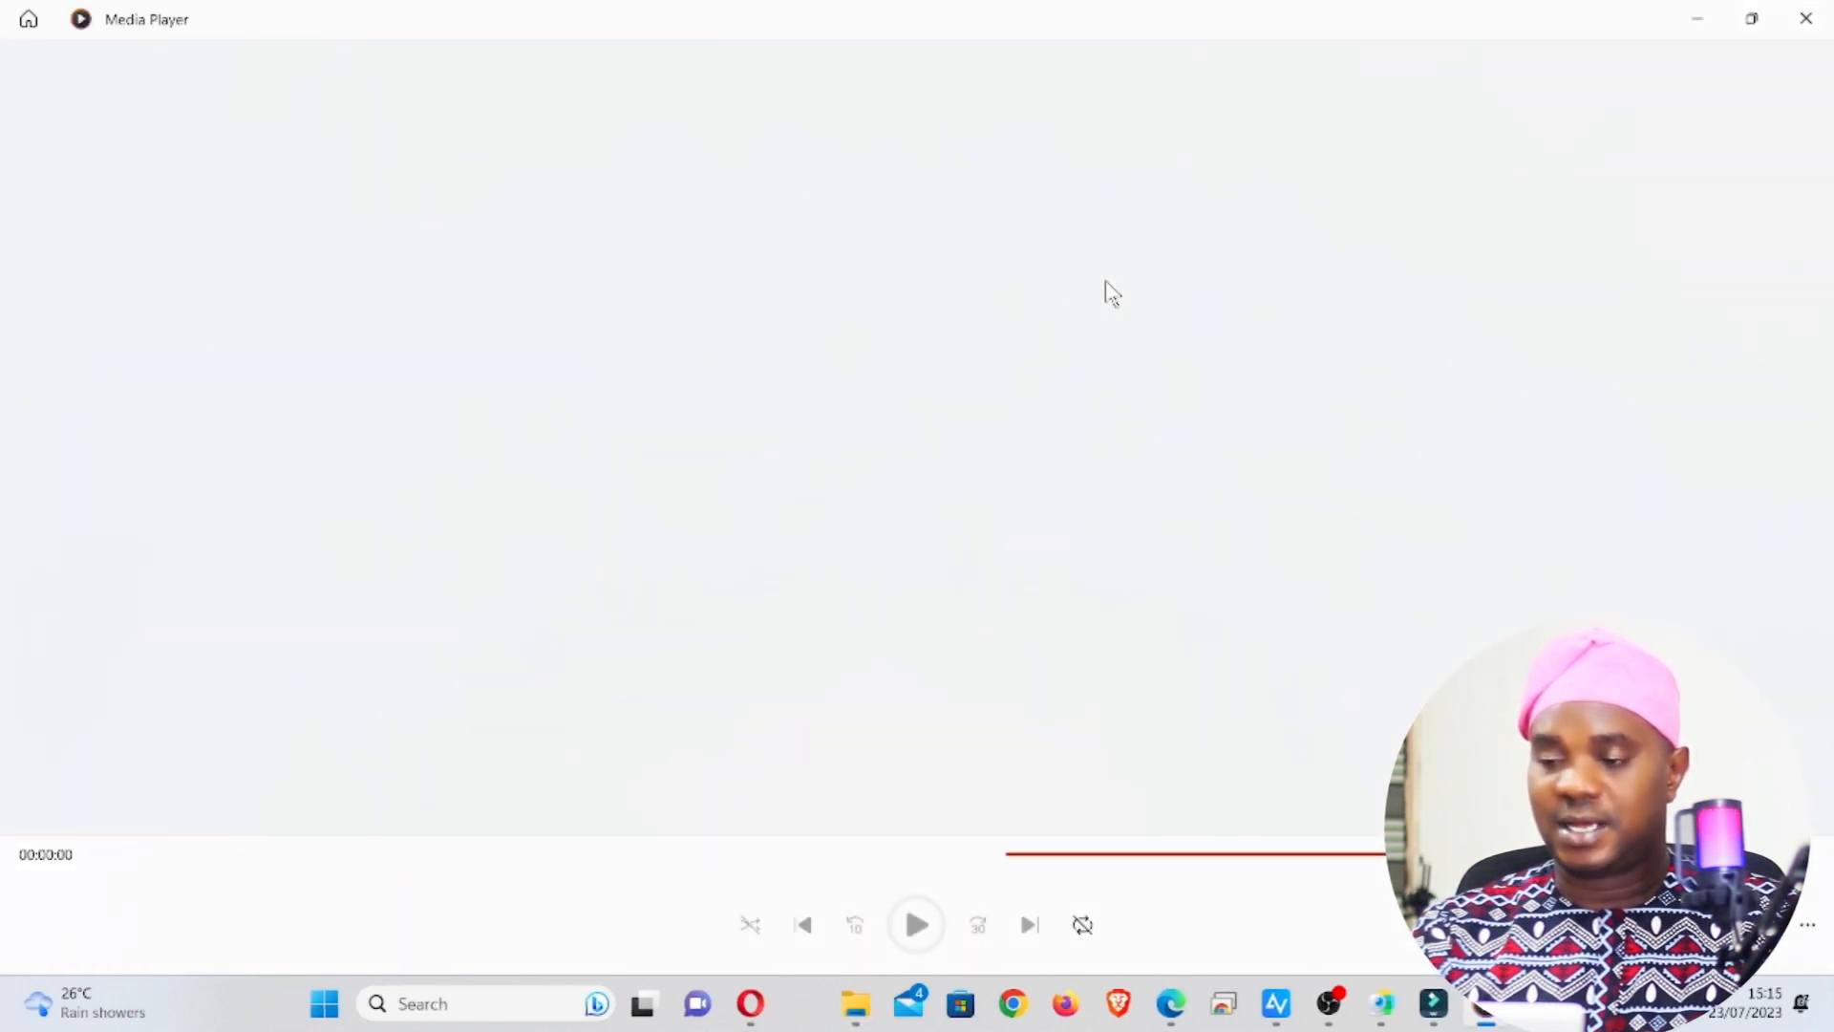
pyautogui.click(916, 926)
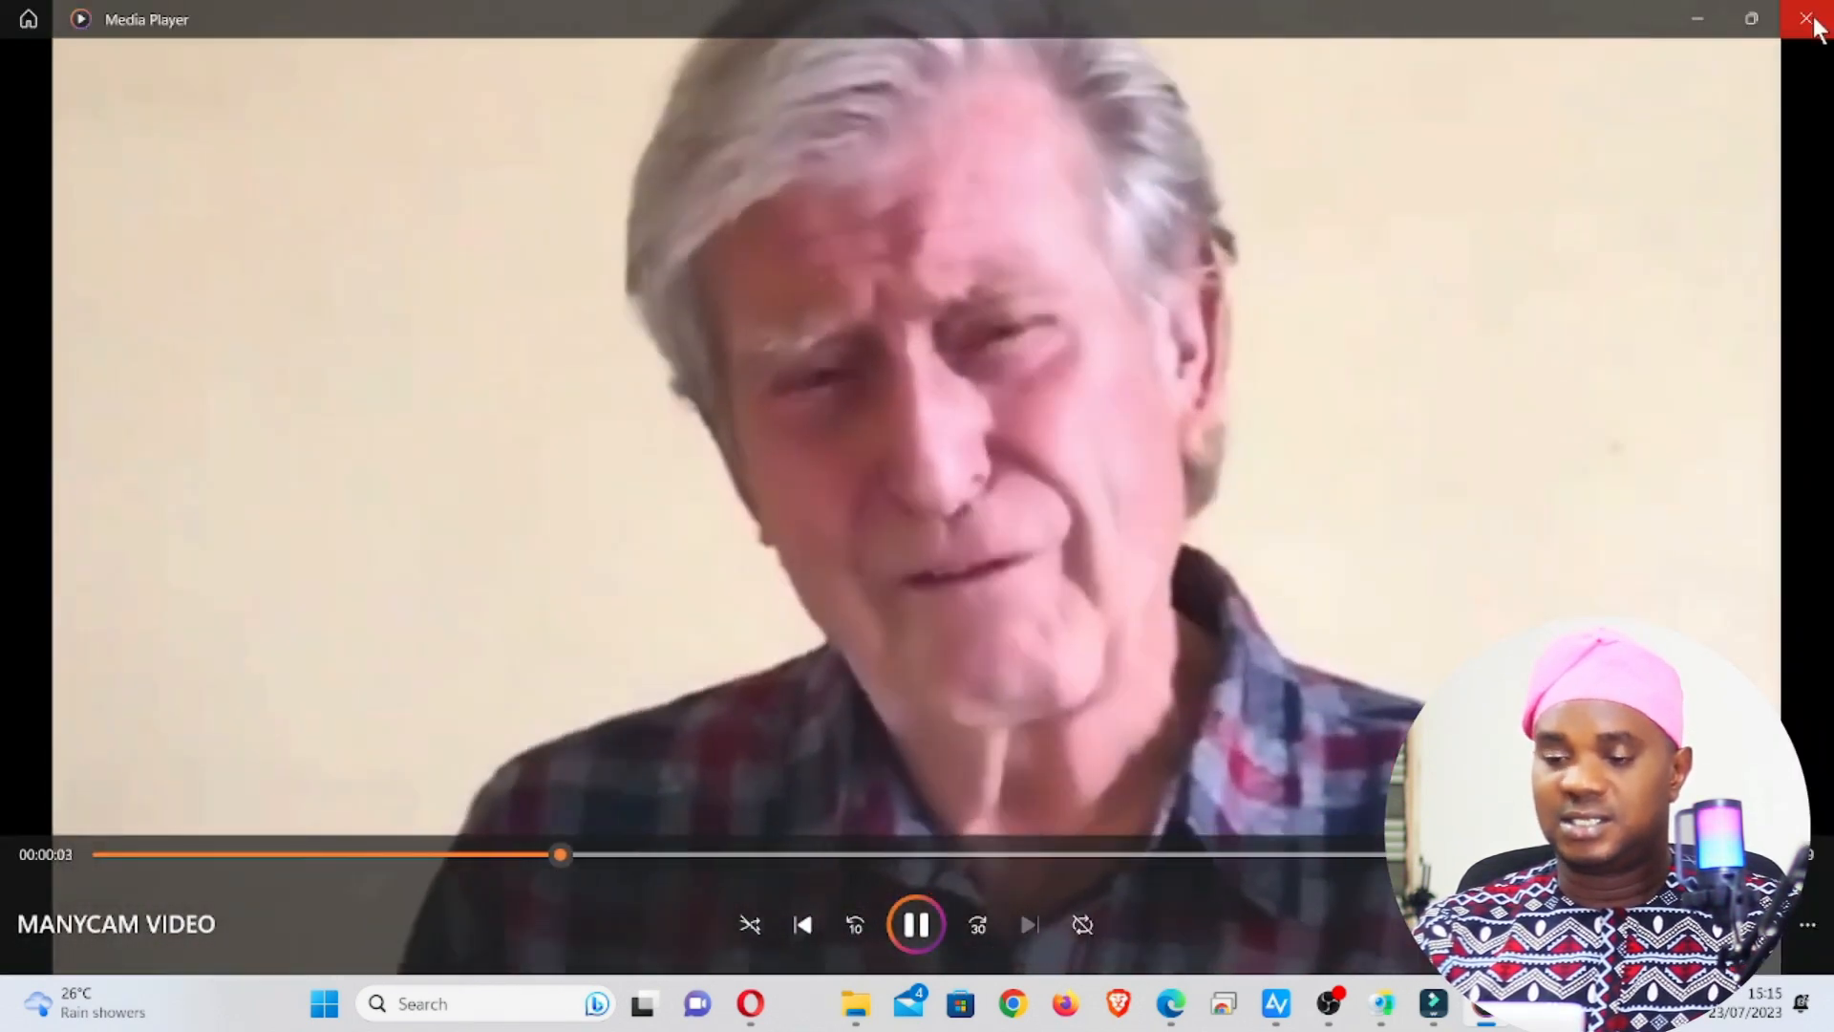
pyautogui.click(1811, 20)
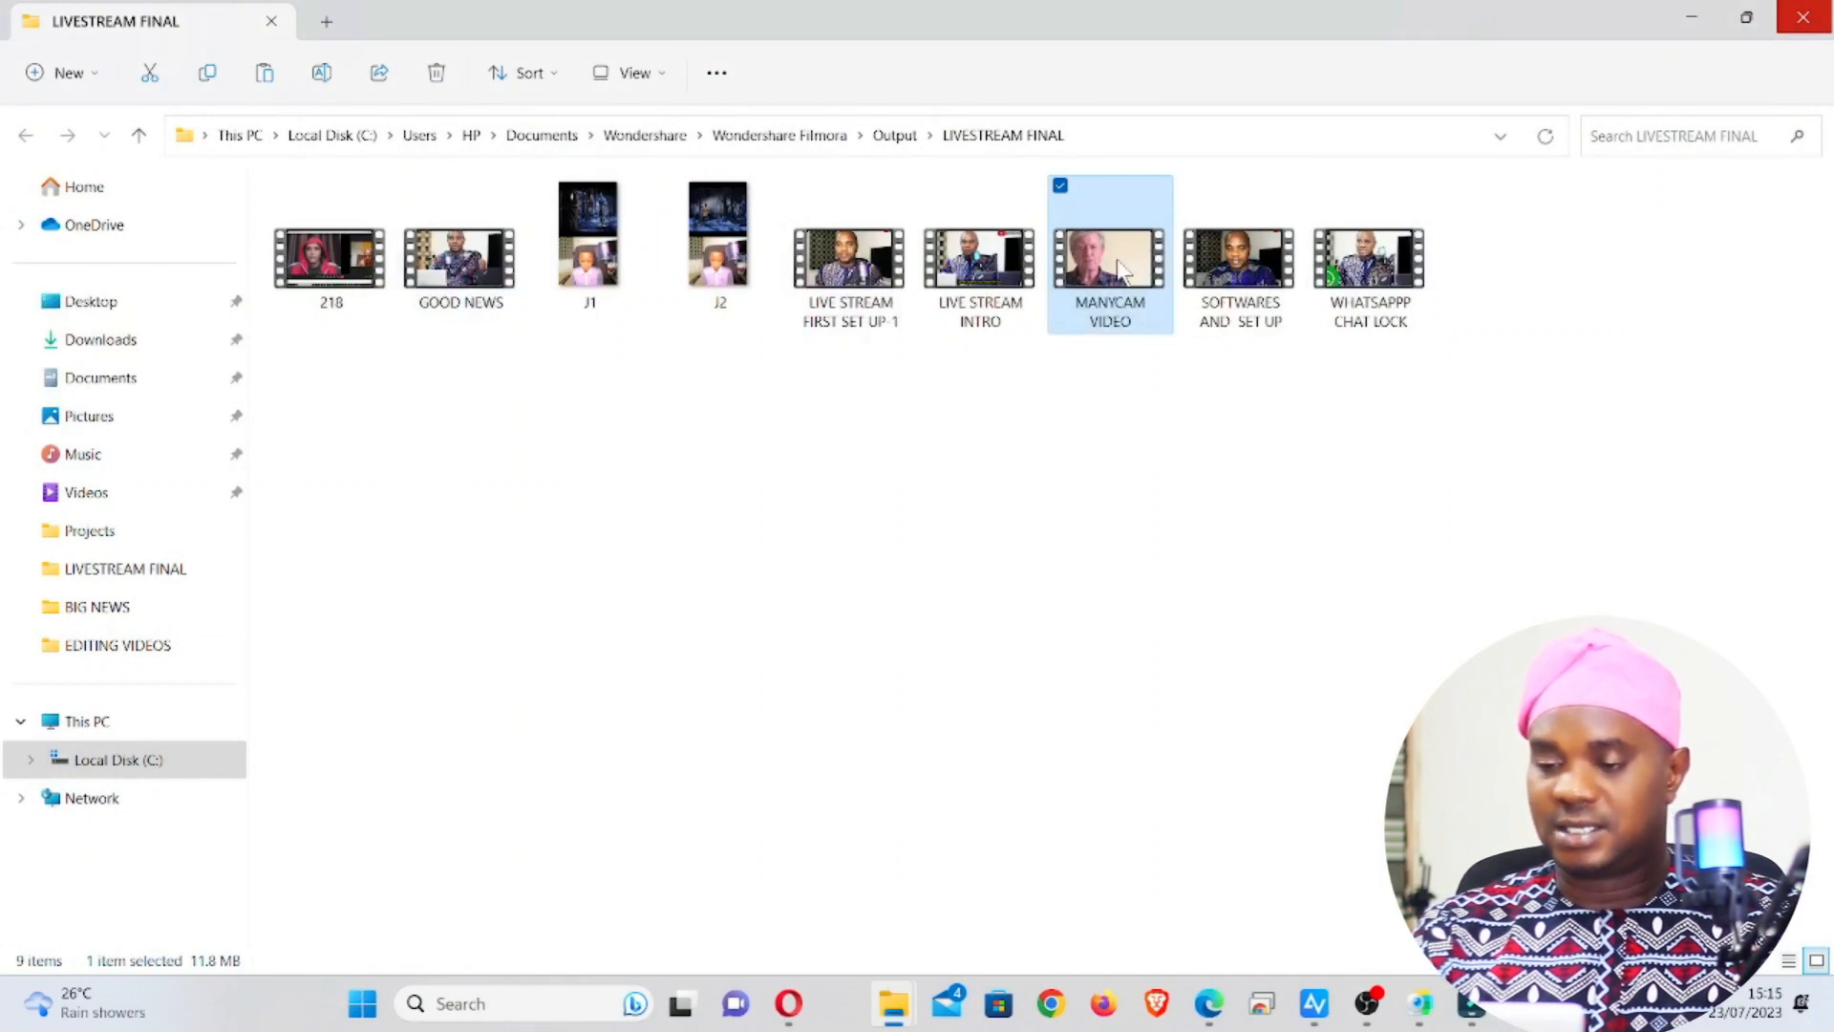
# Step: Play MANYCAM VIDEO.mp4 in VLC from the LIVESTREAM FINAL folder, then close VLC
pyautogui.rightClick(1109, 246)
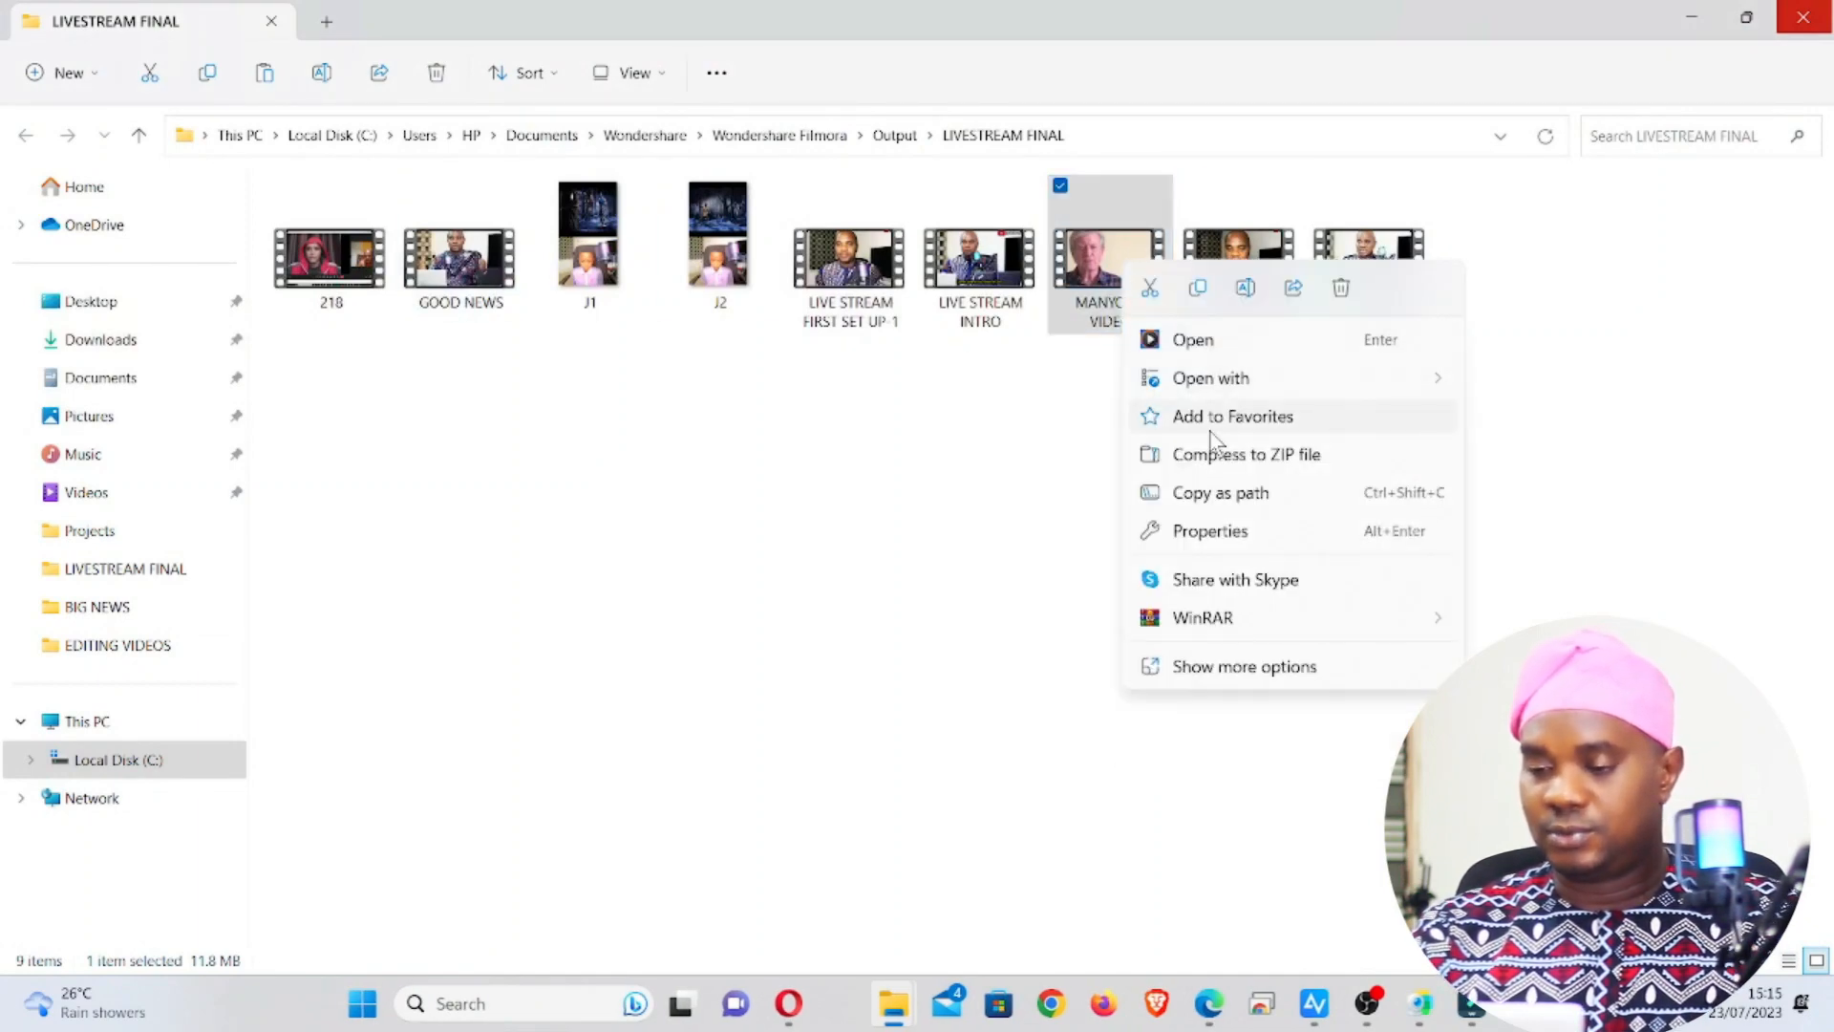
pyautogui.click(1210, 378)
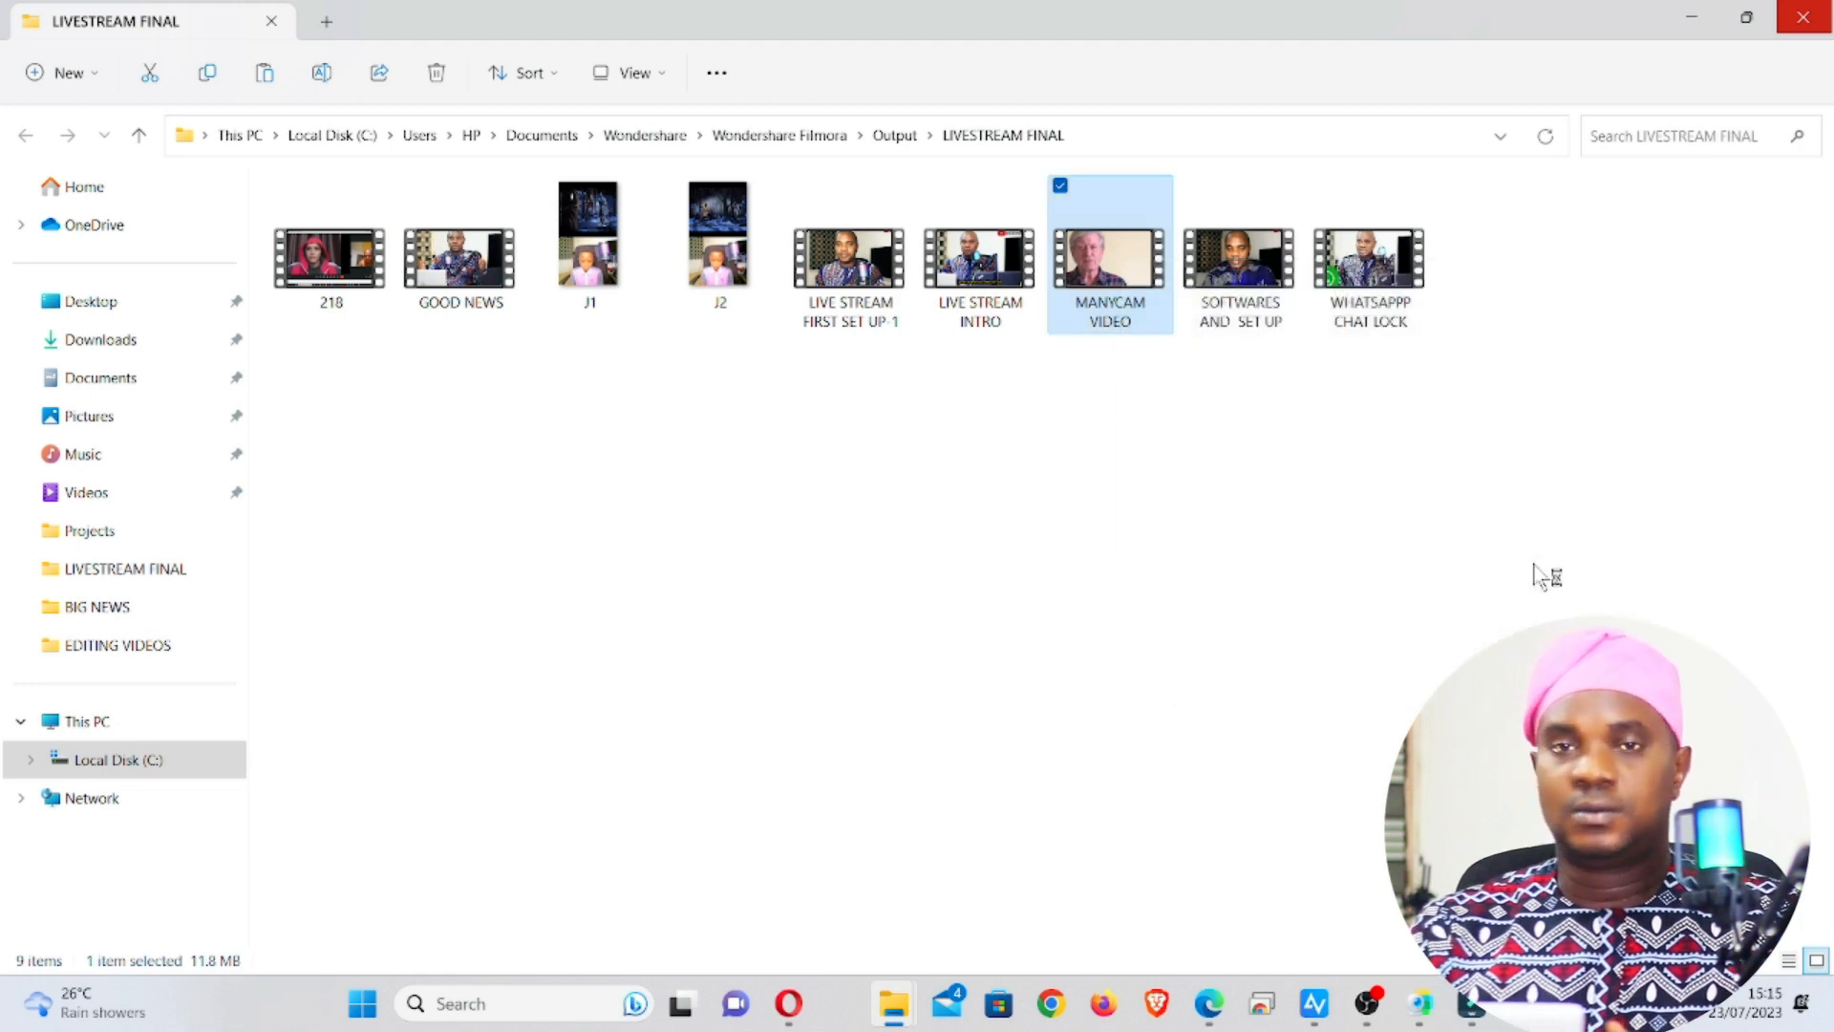
pyautogui.doubleClick(1108, 255)
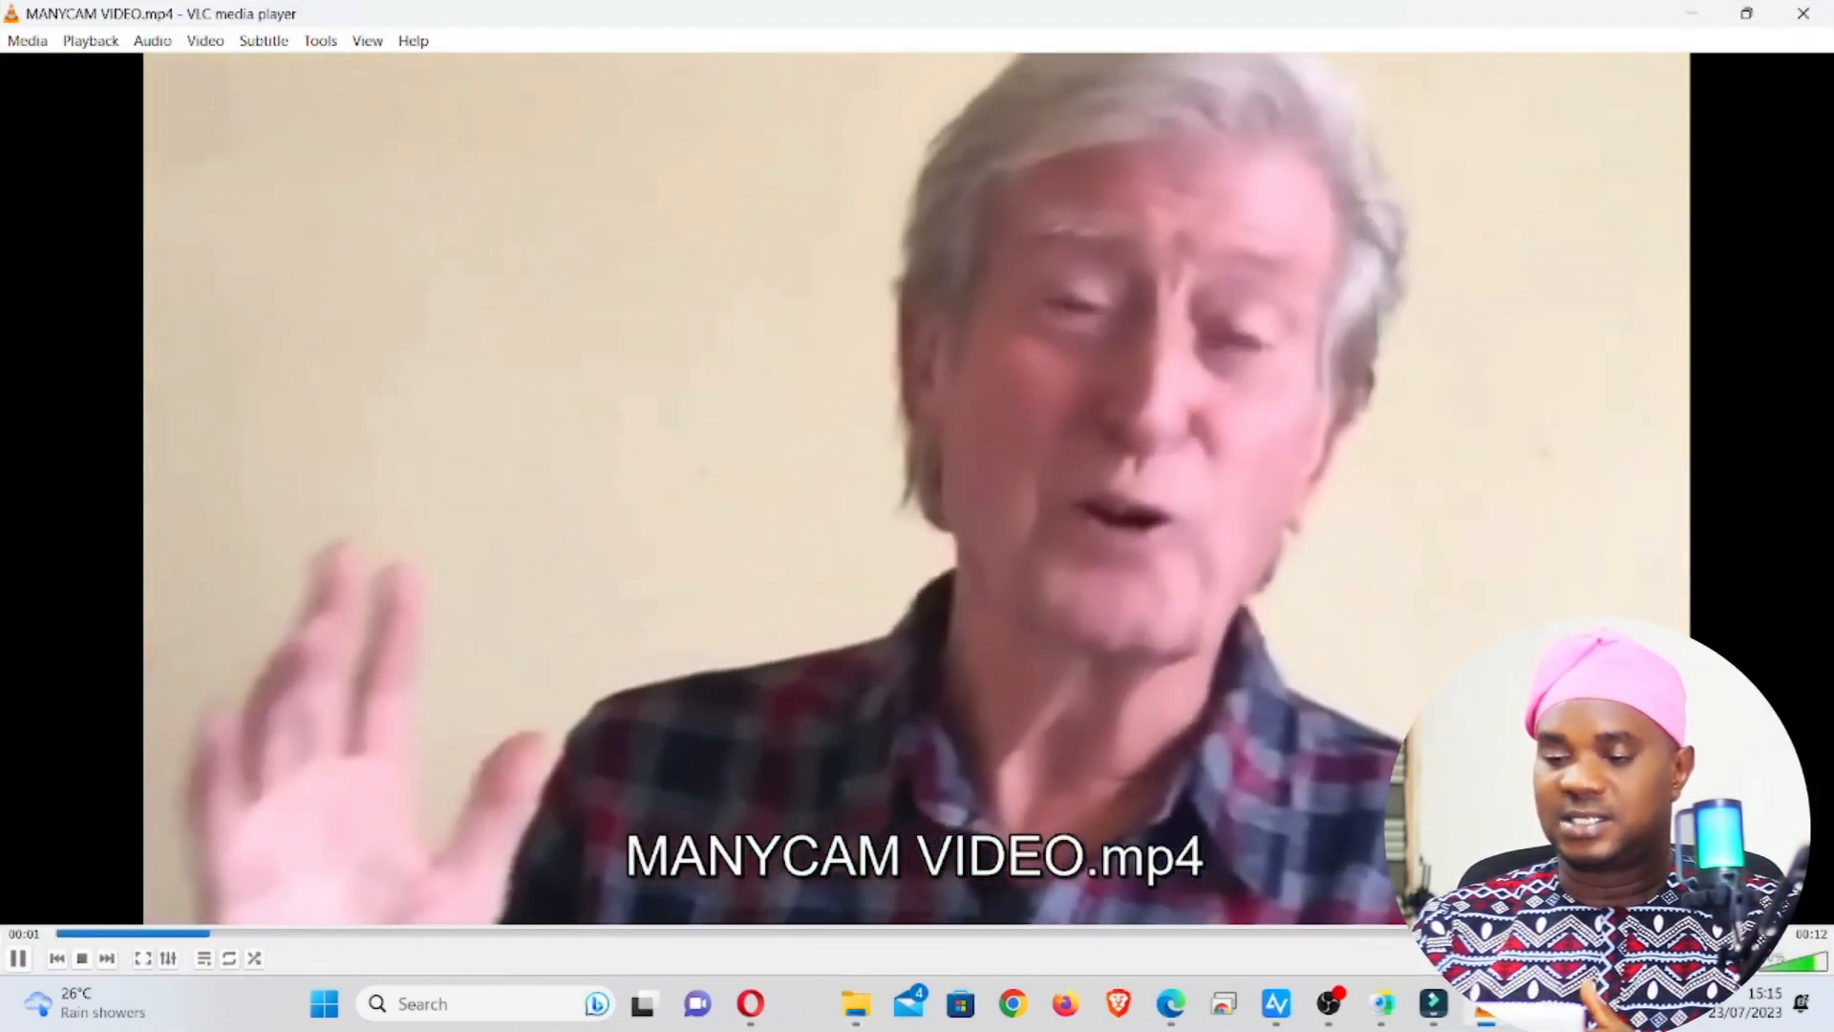
pyautogui.click(80, 958)
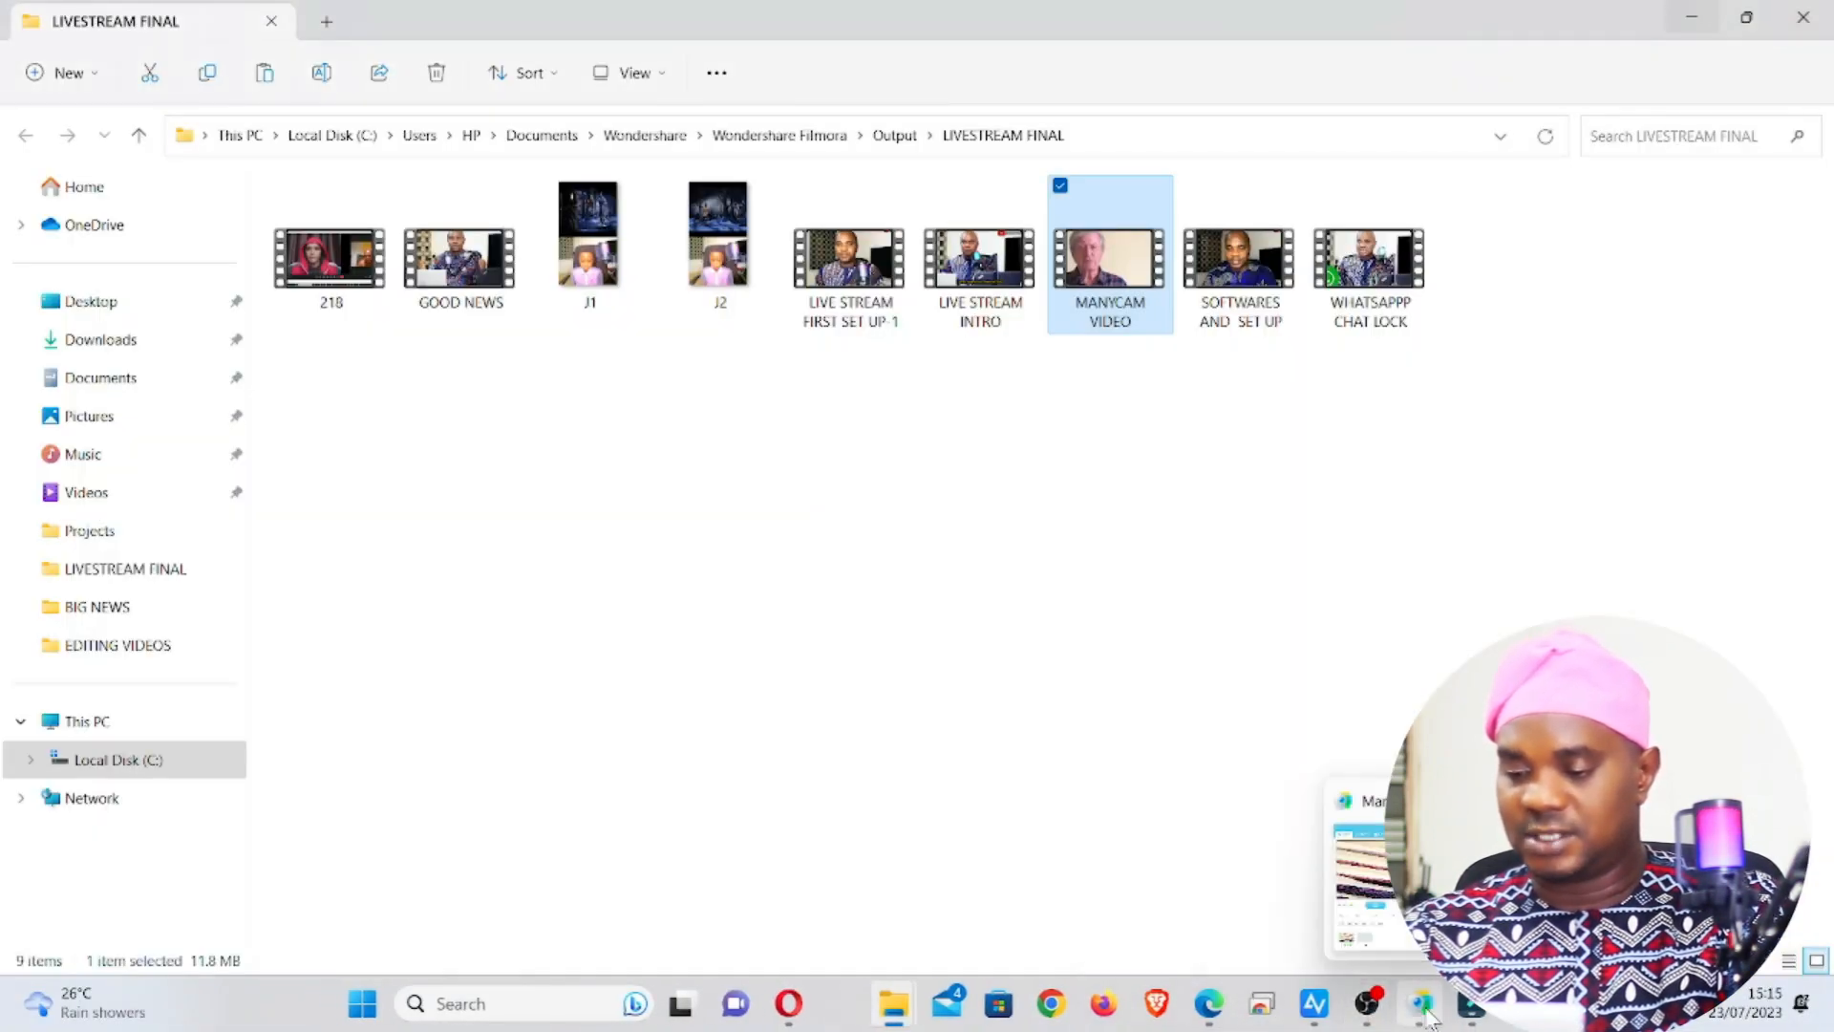
# Step: Add a media file source, browsing Documents > Wondershare > Wondershare Filmora > Output > LIVESTREAM FINAL
pyautogui.click(1420, 1002)
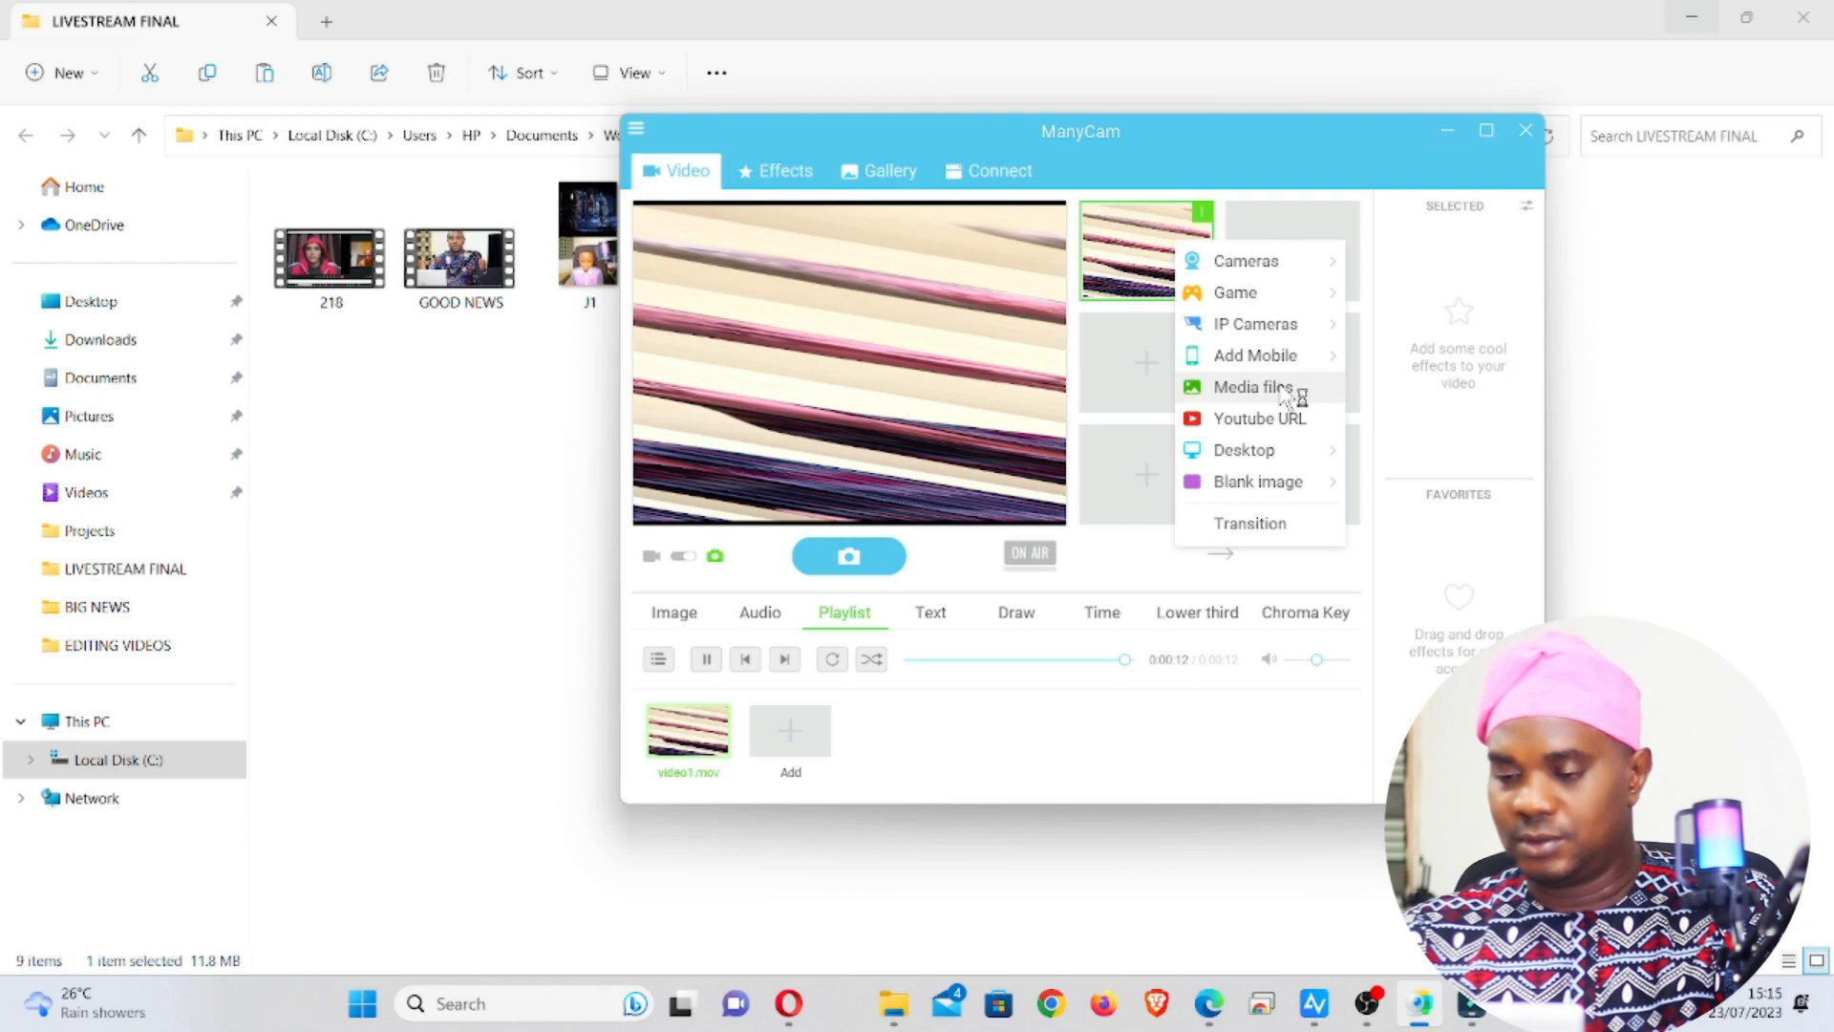
pyautogui.click(1250, 387)
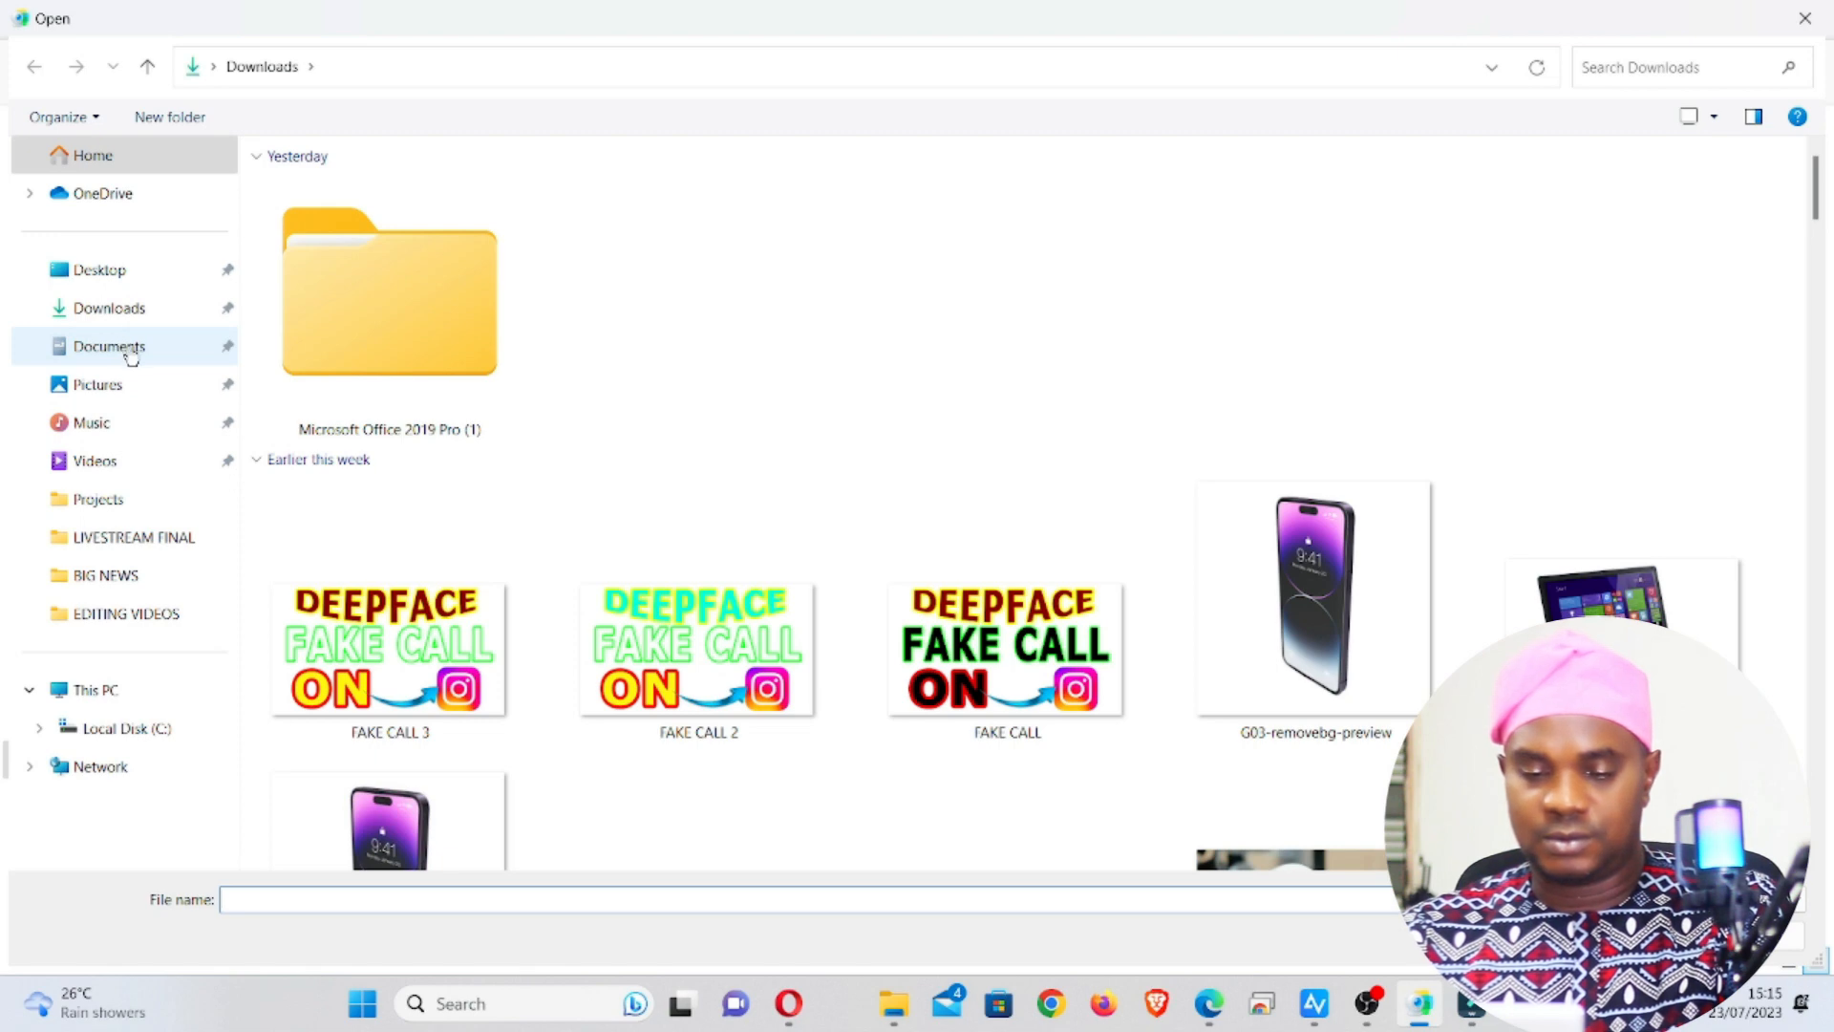
pyautogui.click(109, 346)
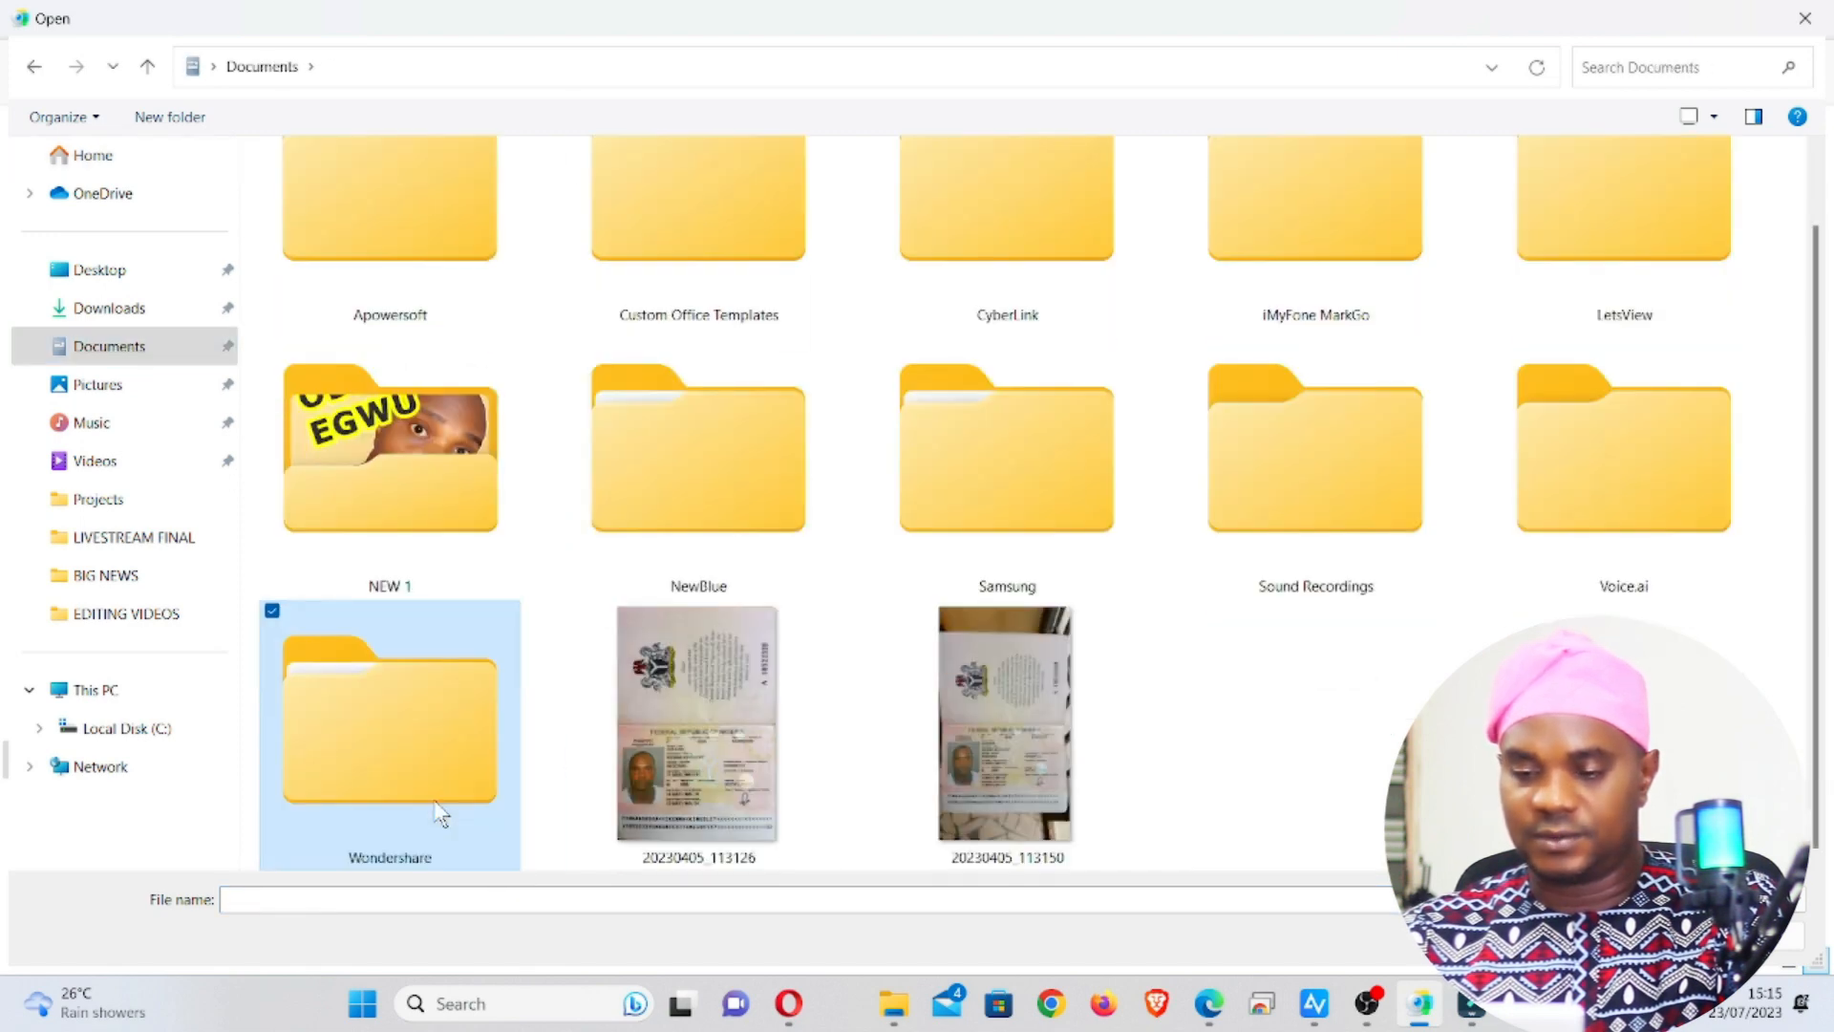
pyautogui.doubleClick(390, 719)
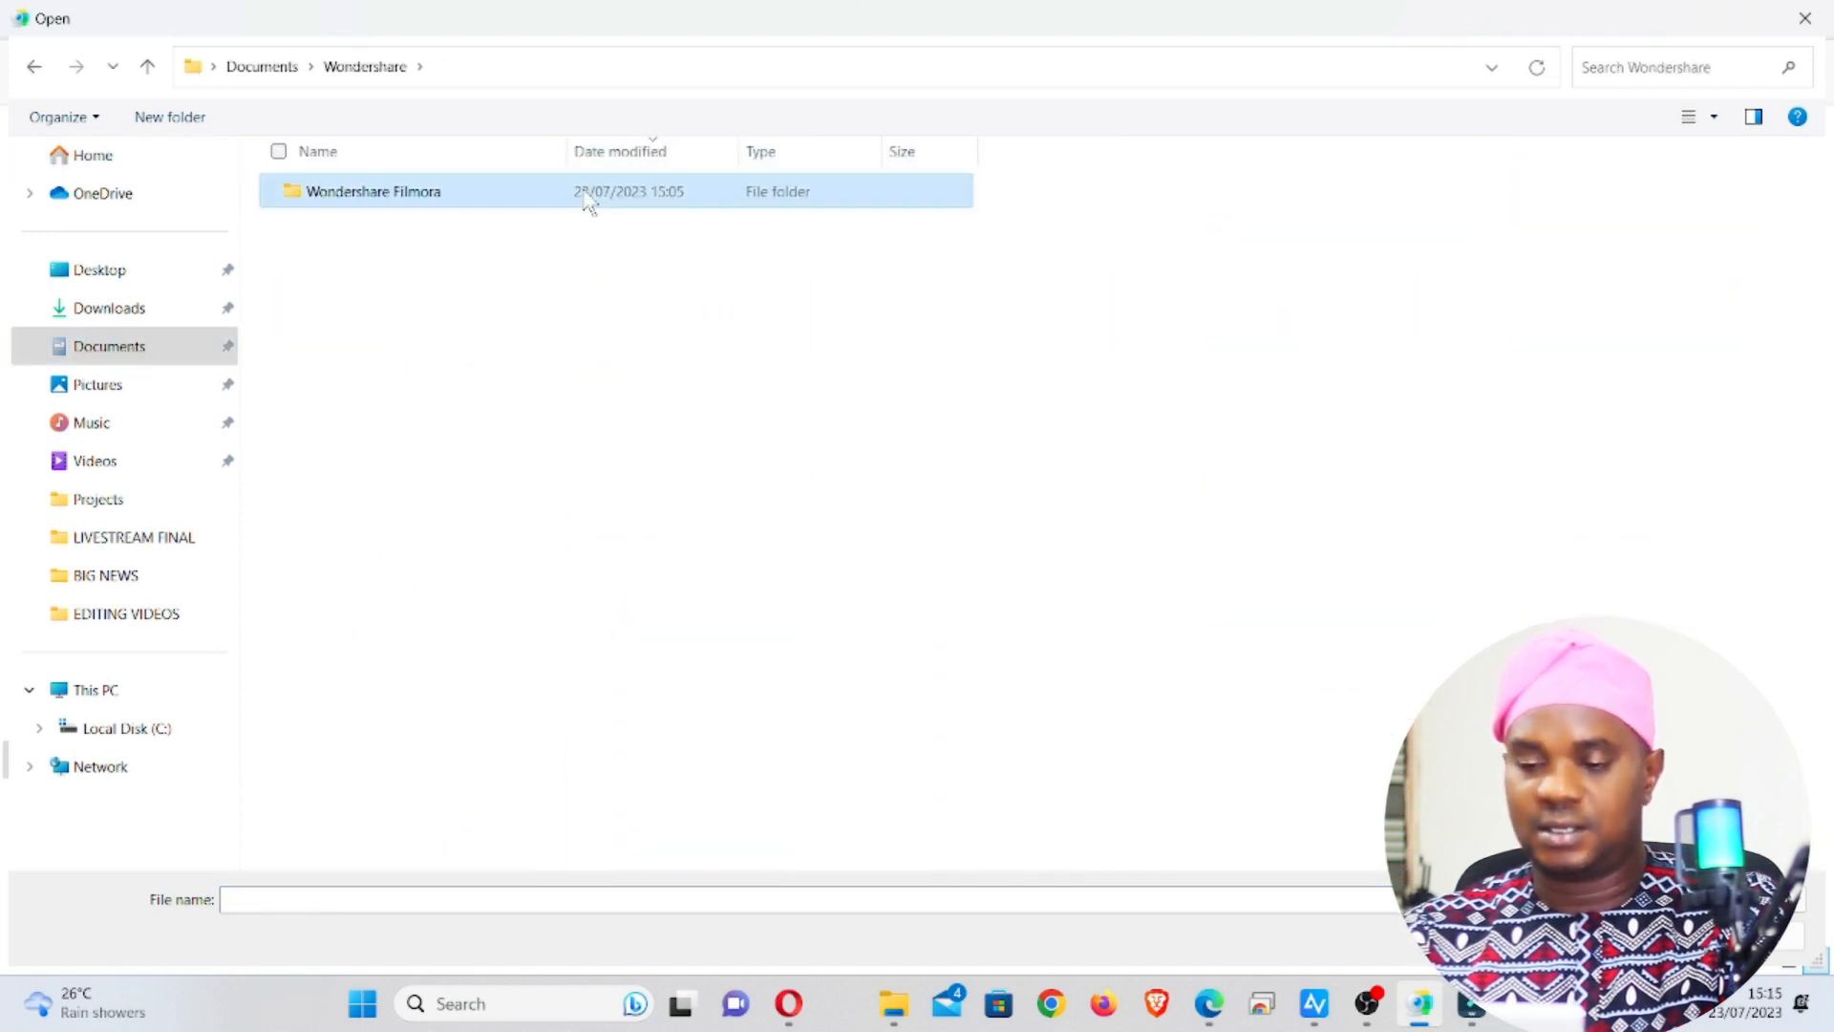
pyautogui.doubleClick(371, 191)
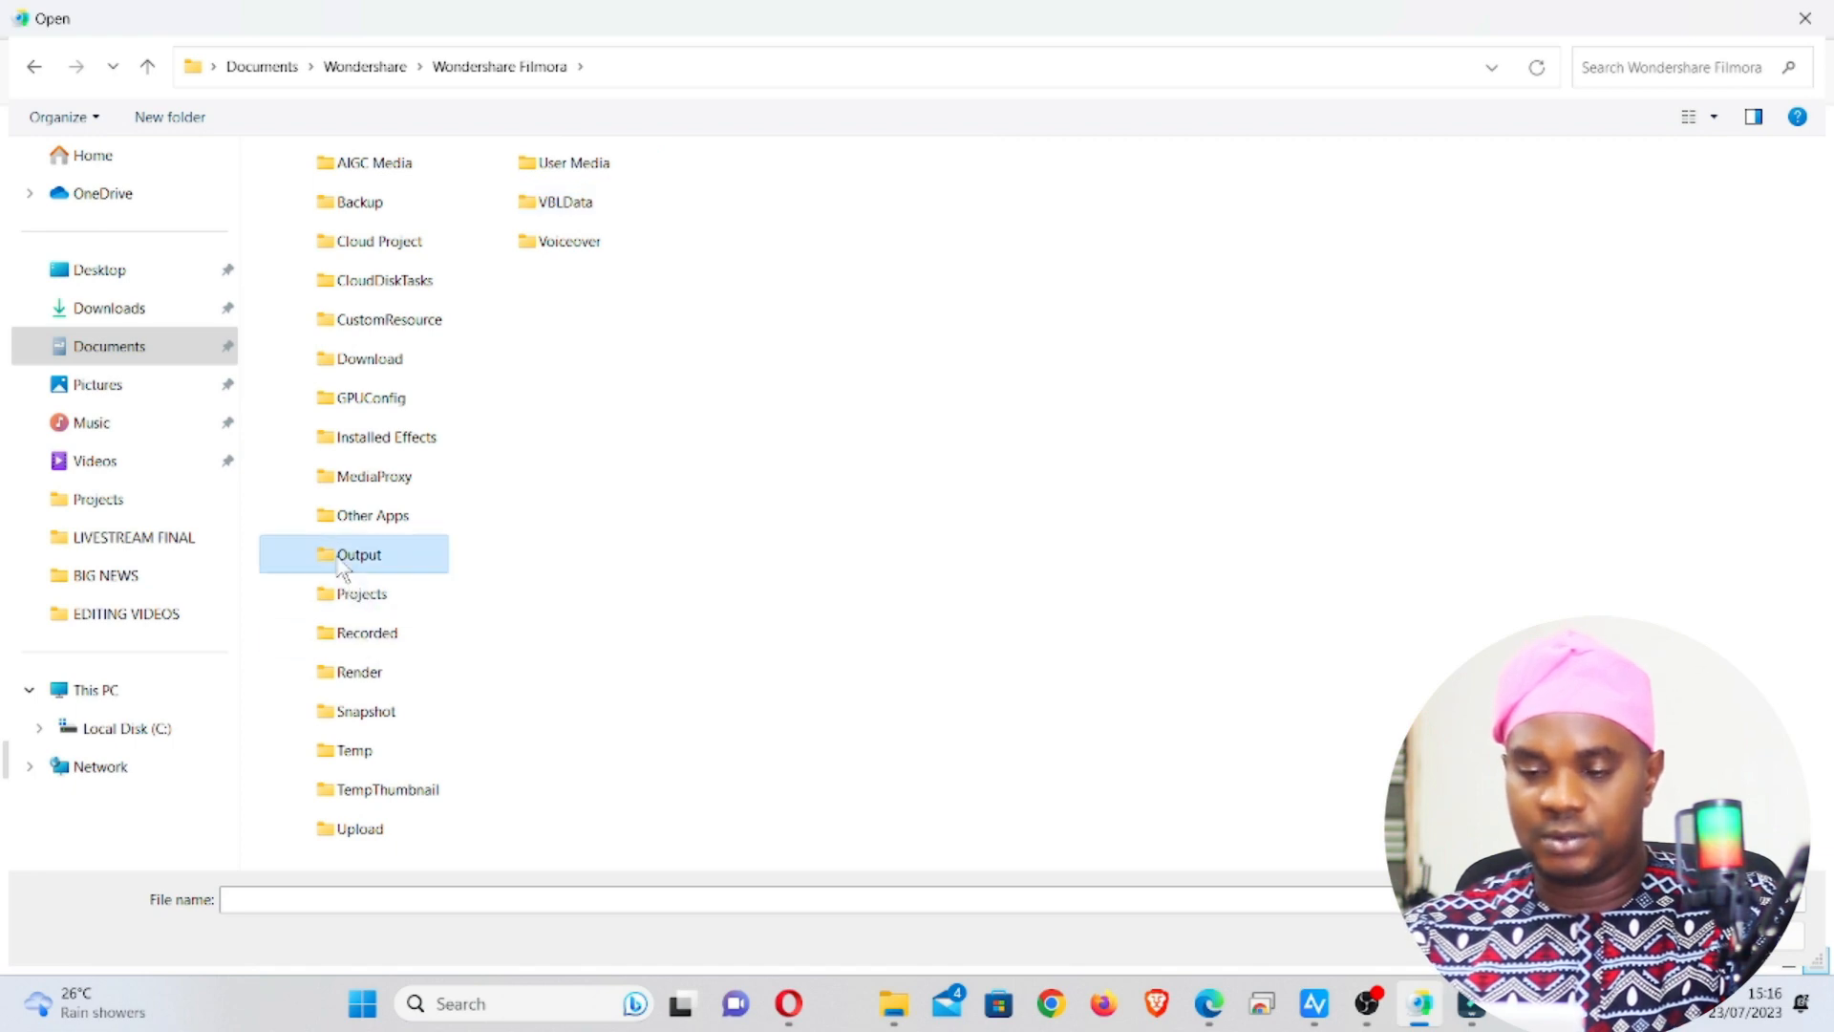
pyautogui.doubleClick(359, 553)
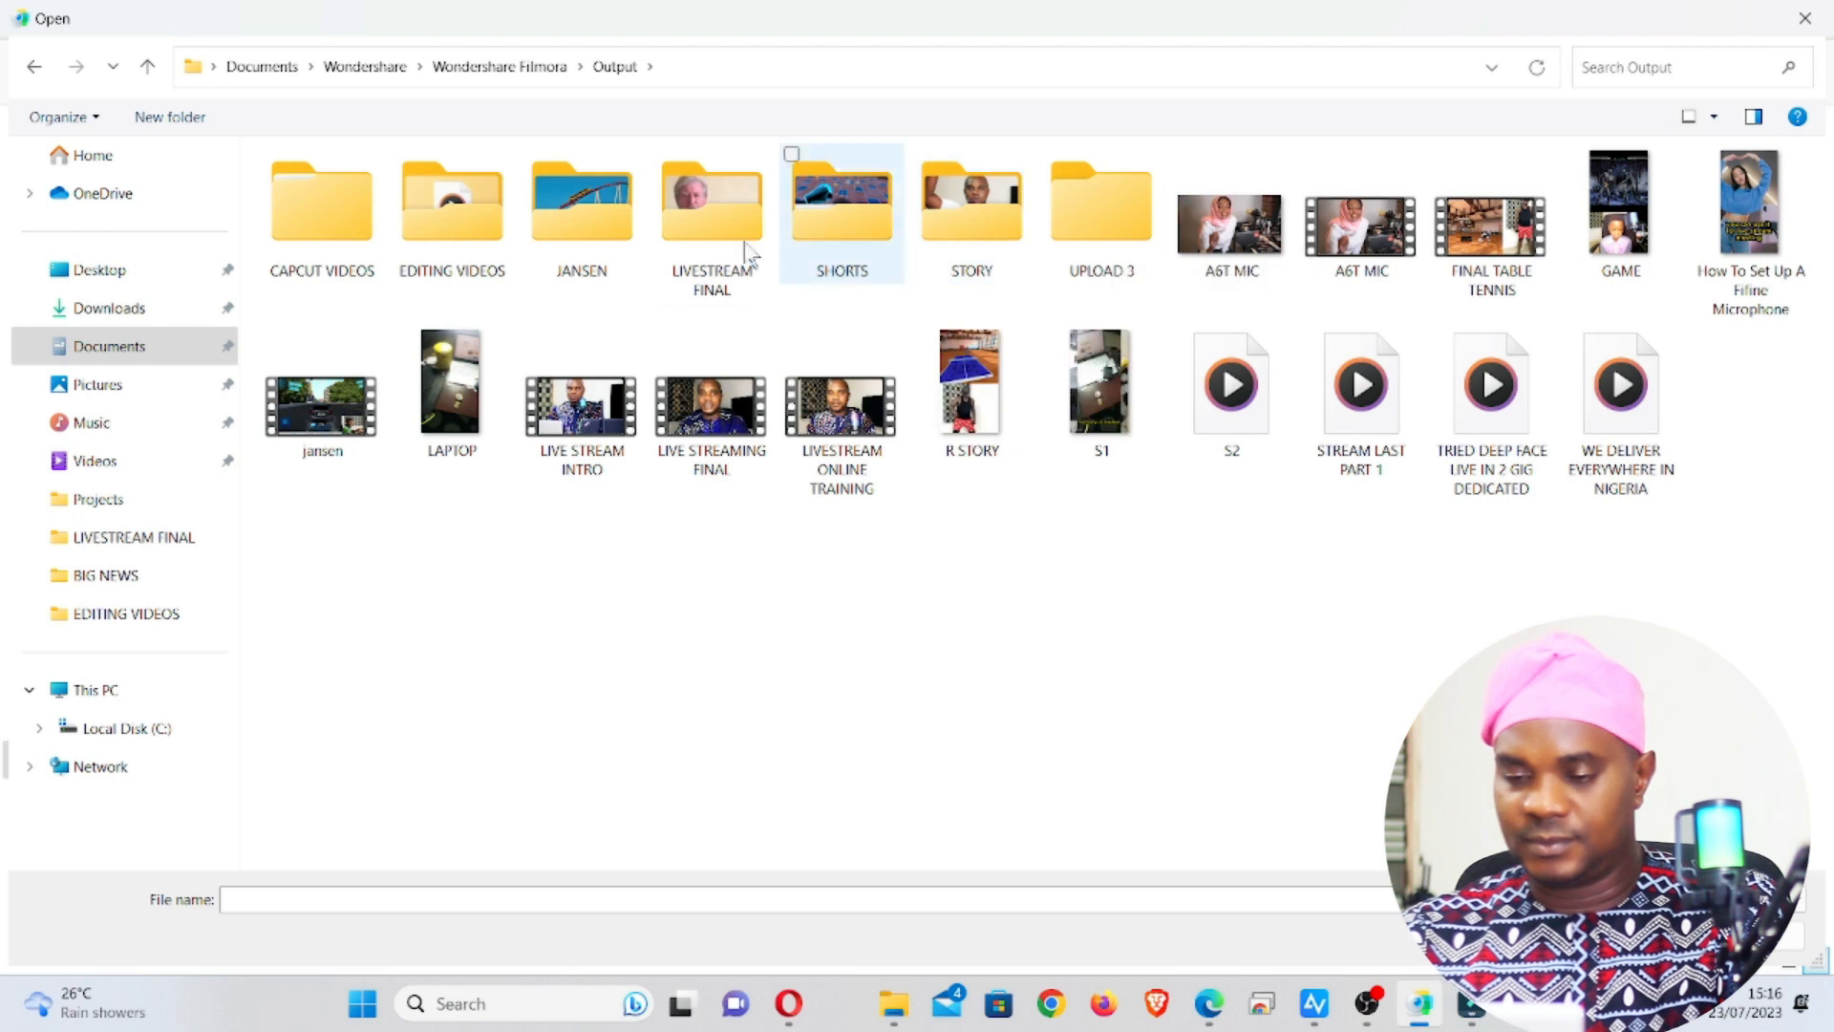
pyautogui.click(710, 205)
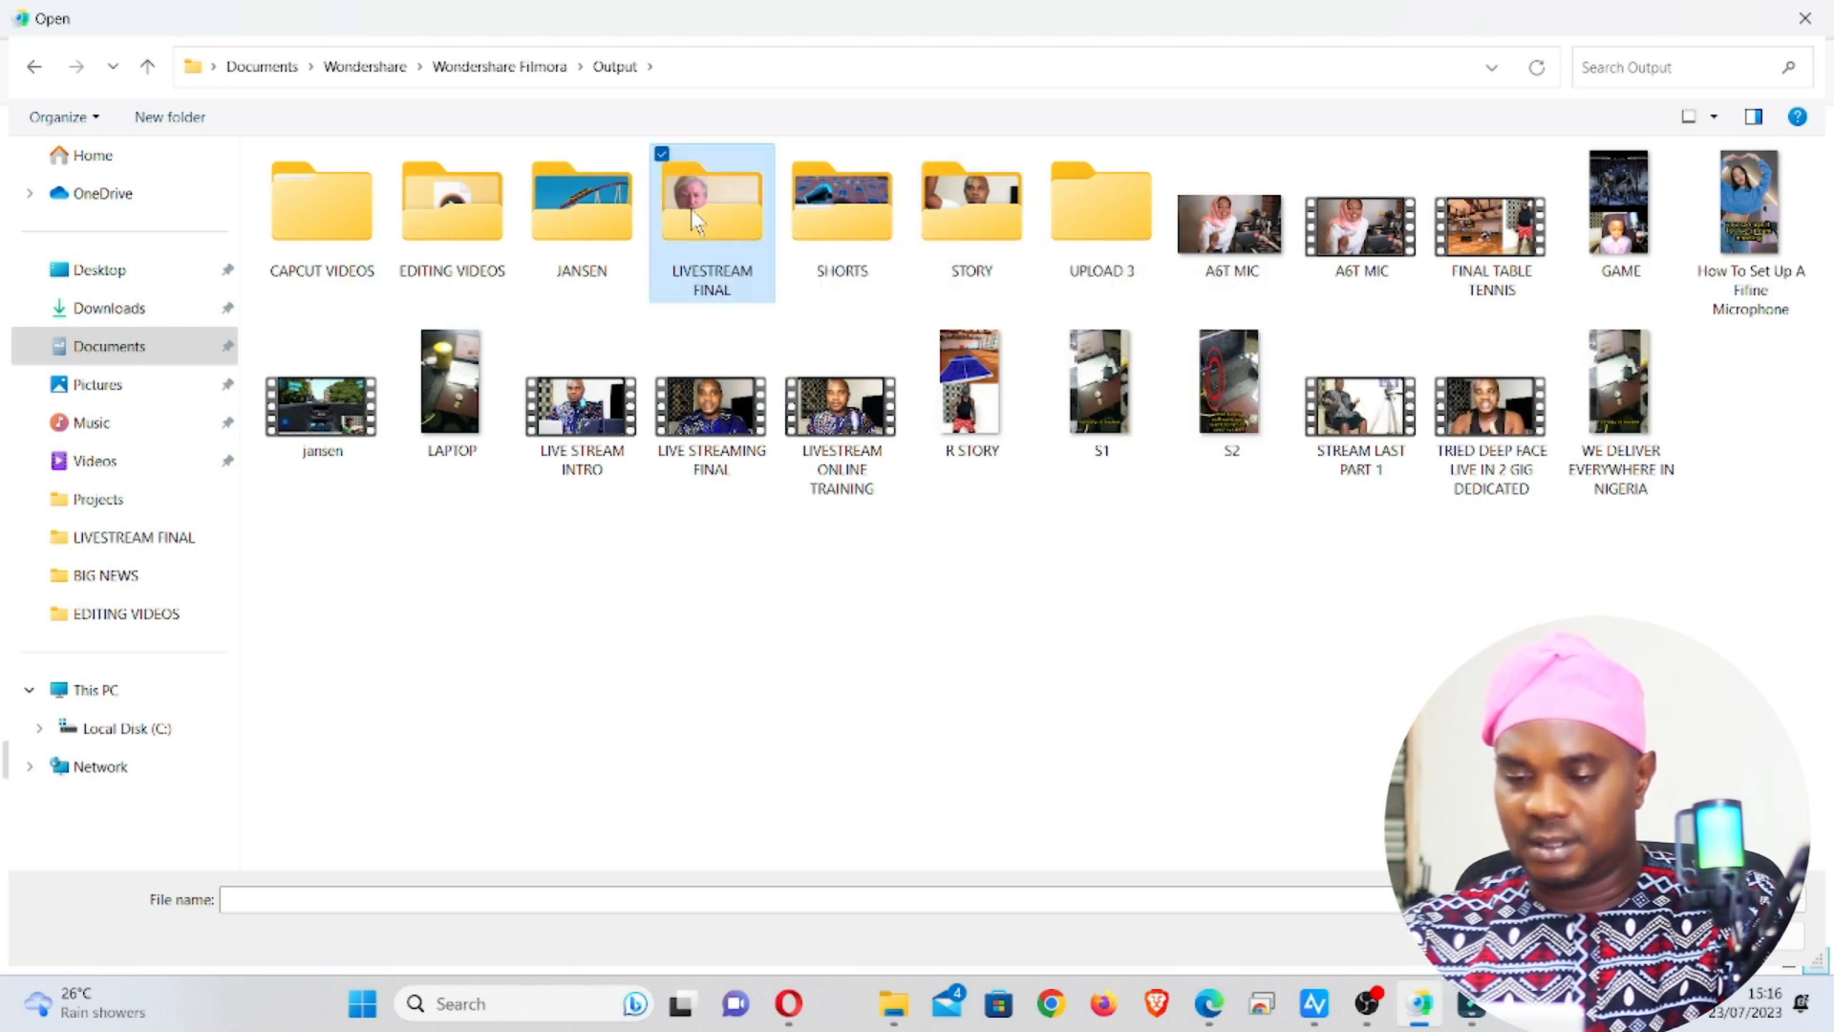
pyautogui.doubleClick(710, 204)
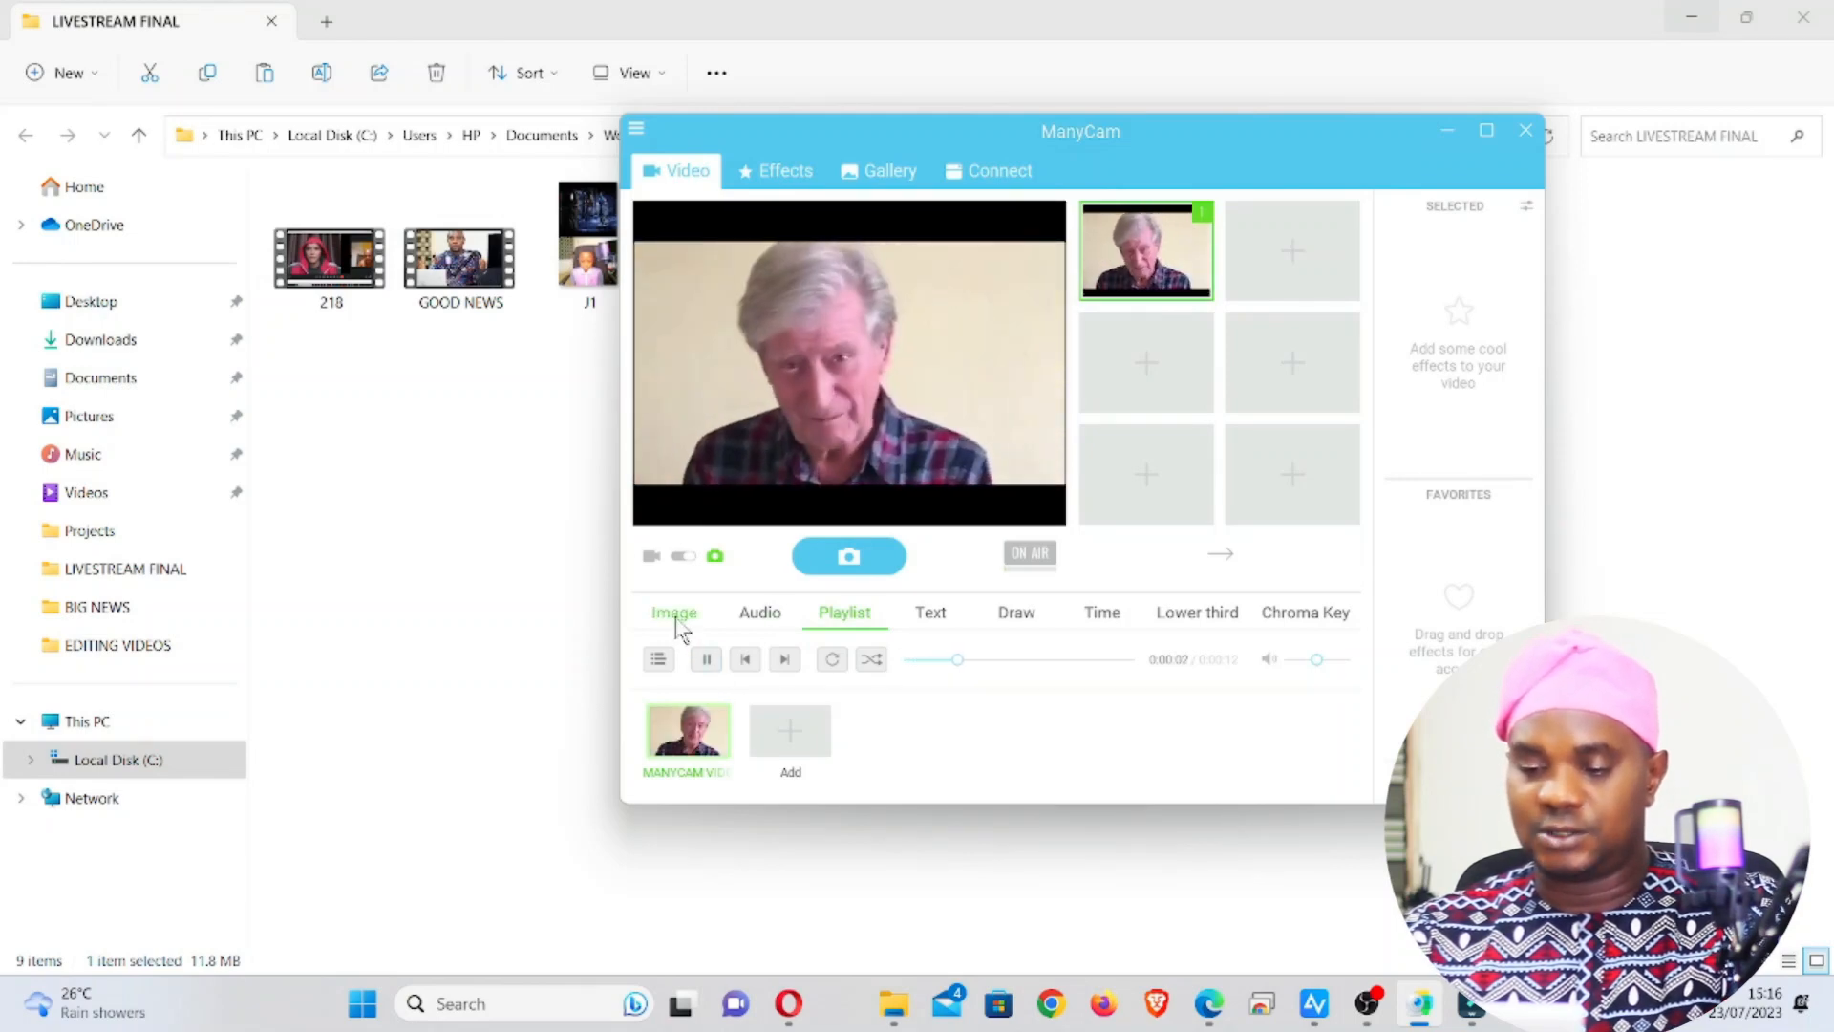
# Step: Drag the Image tab's Zoom slider right until MANYCAM VIDEO fills the preview
pyautogui.click(674, 611)
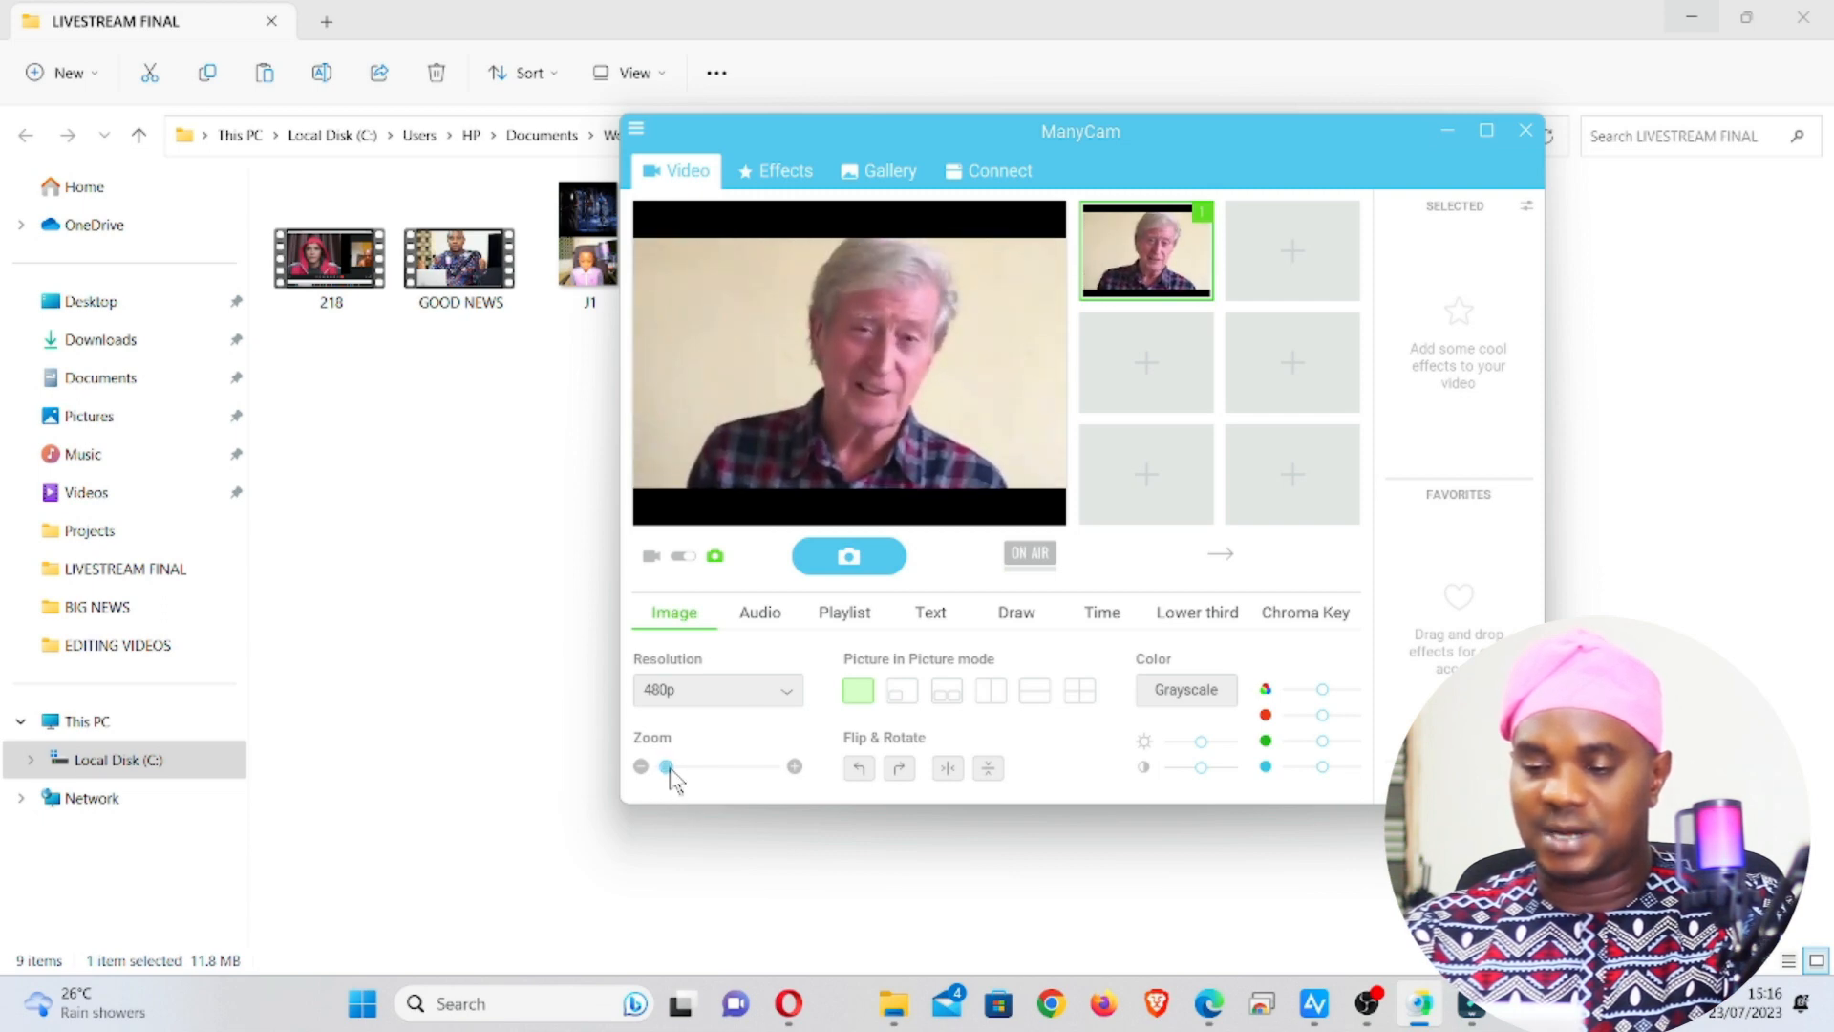
pyautogui.moveTo(667, 766); pyautogui.dragTo(676, 766)
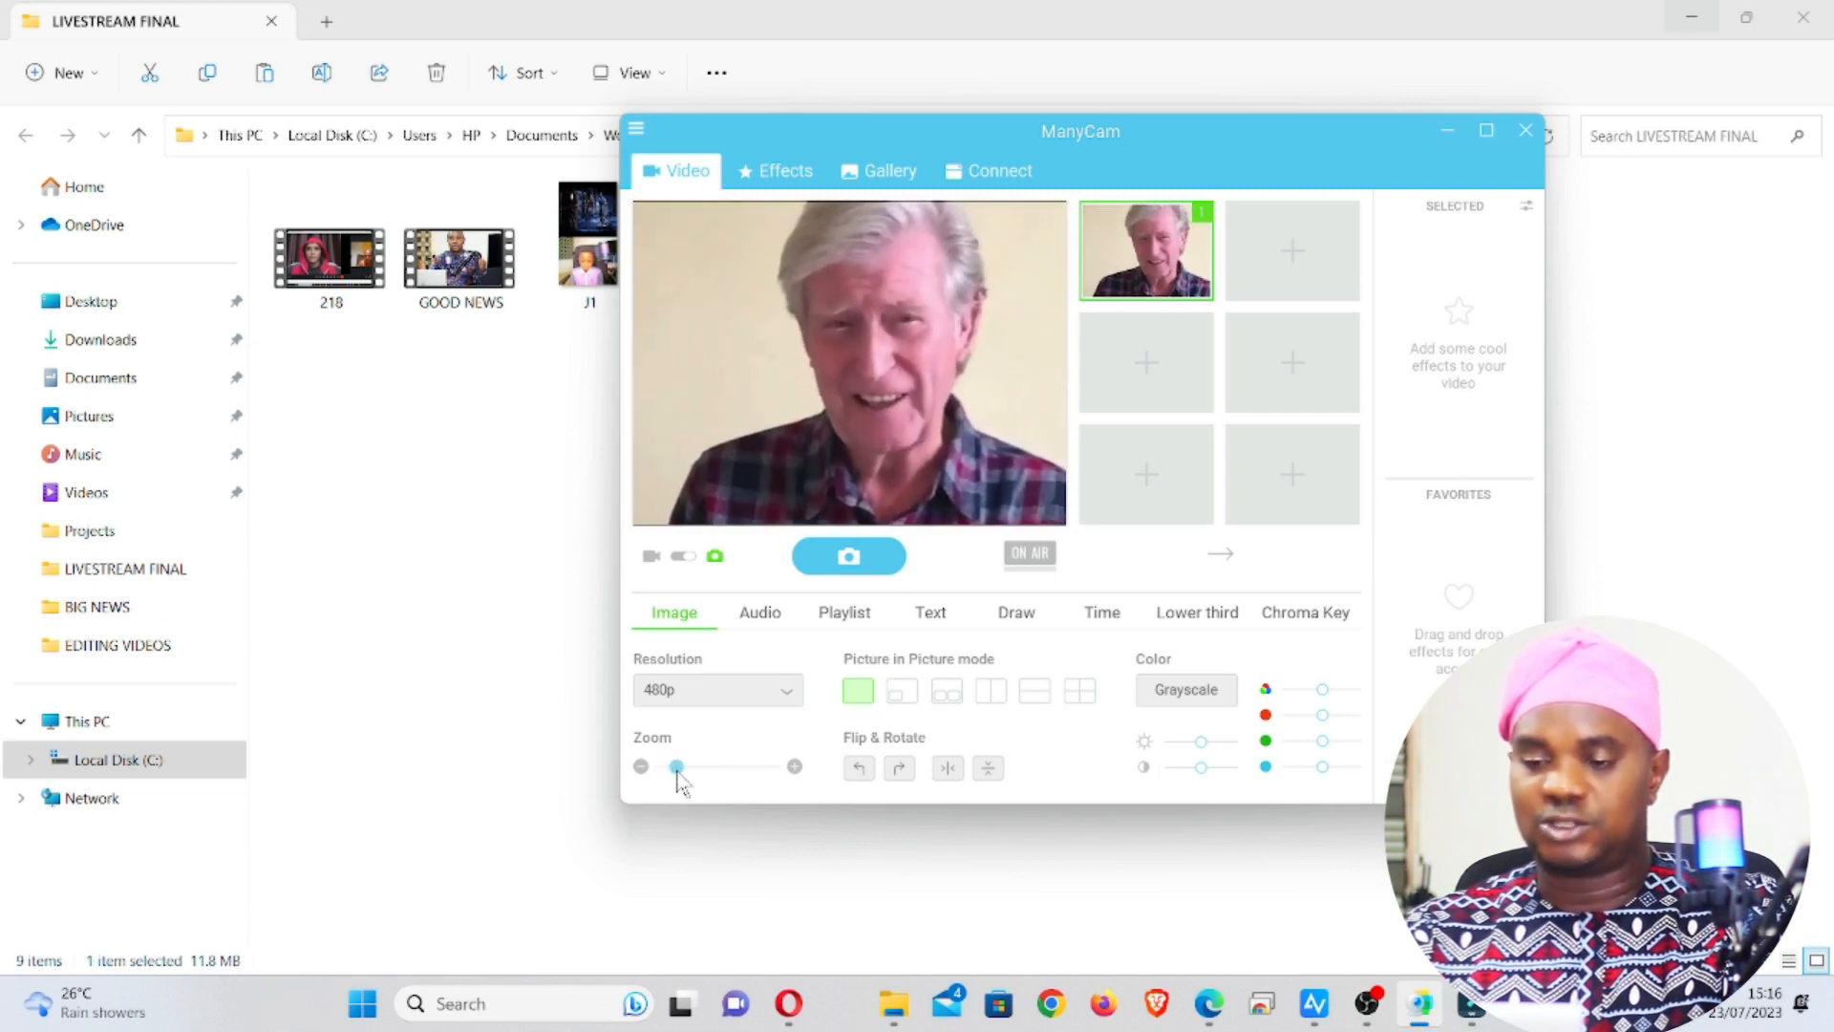